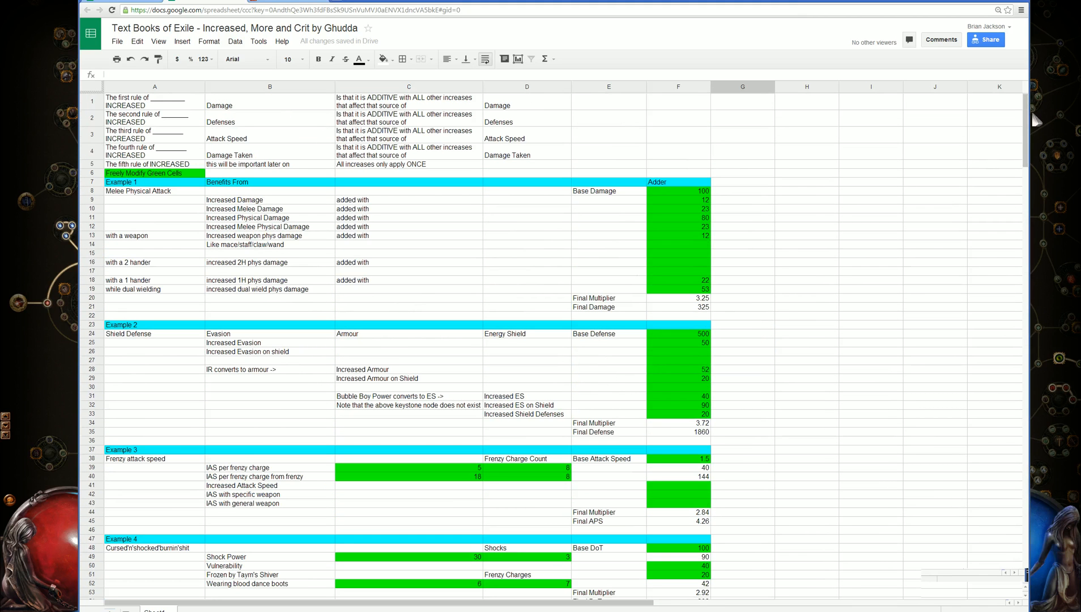
mouse_move(807, 347)
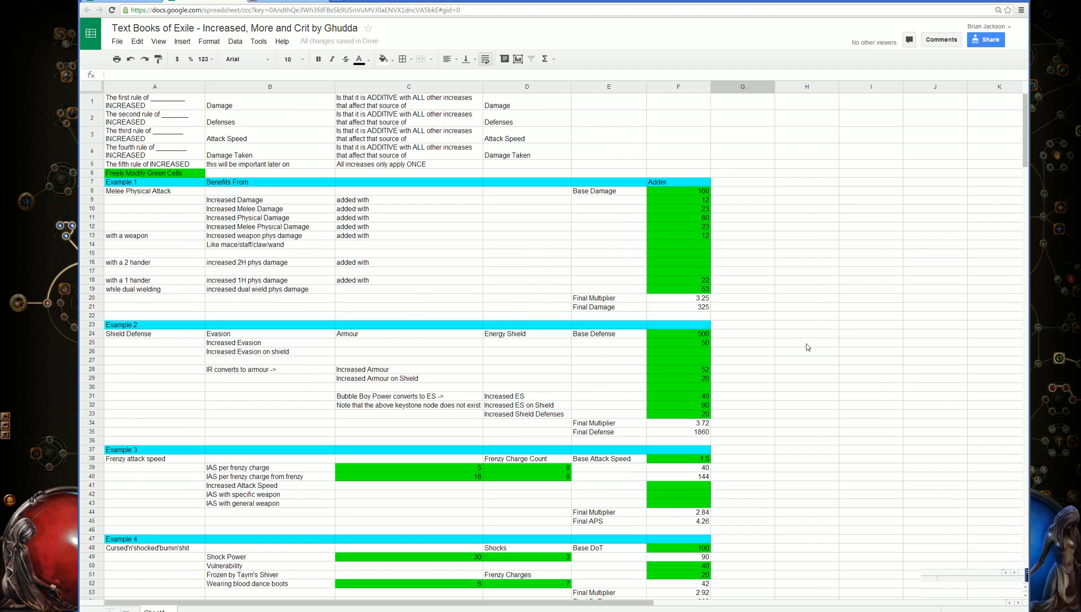
mouse_move(1021, 161)
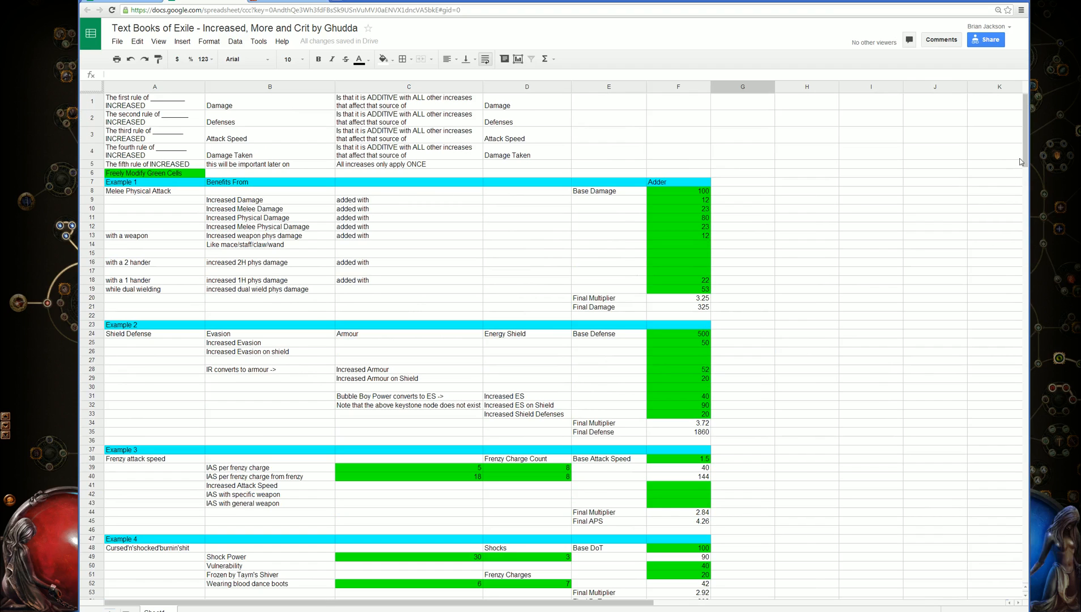
- Scroll down past the conversion examples to the Calculating DPS section near row 249
scroll("down", 3)
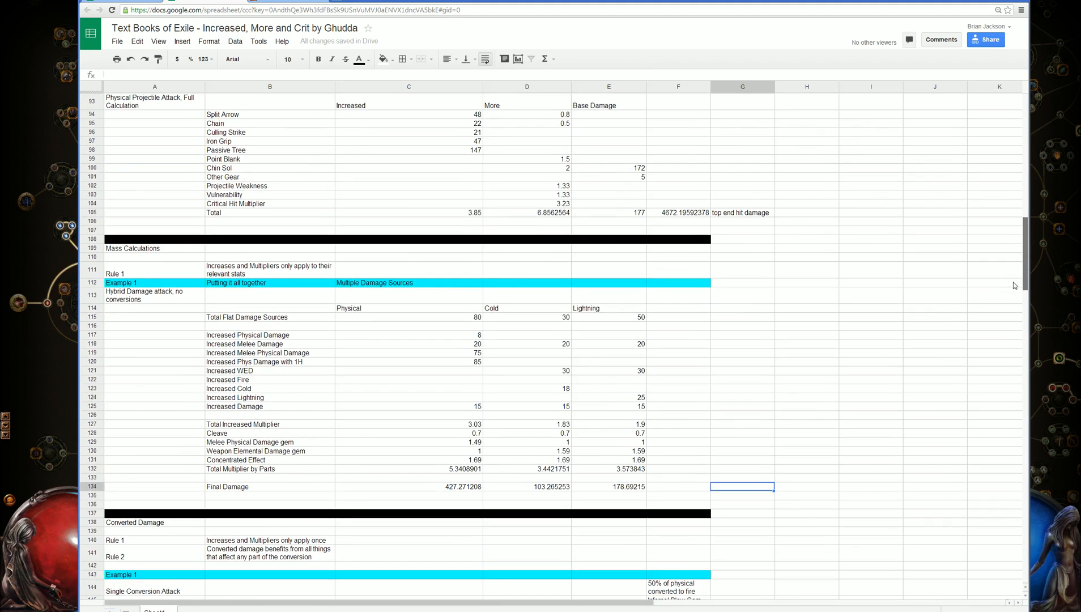
mouse_move(598, 443)
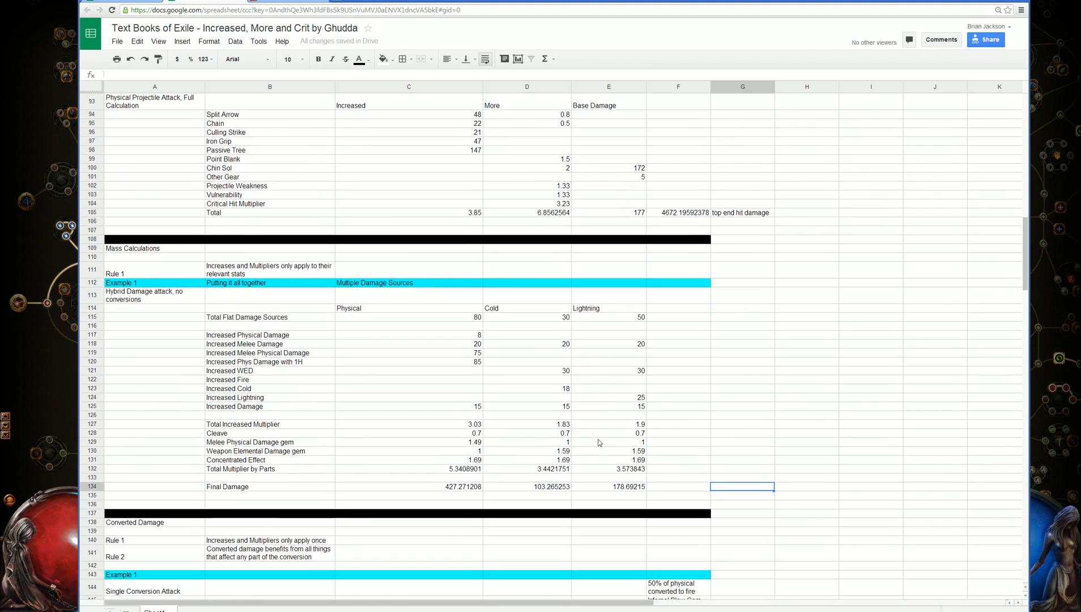
scroll("down", 3)
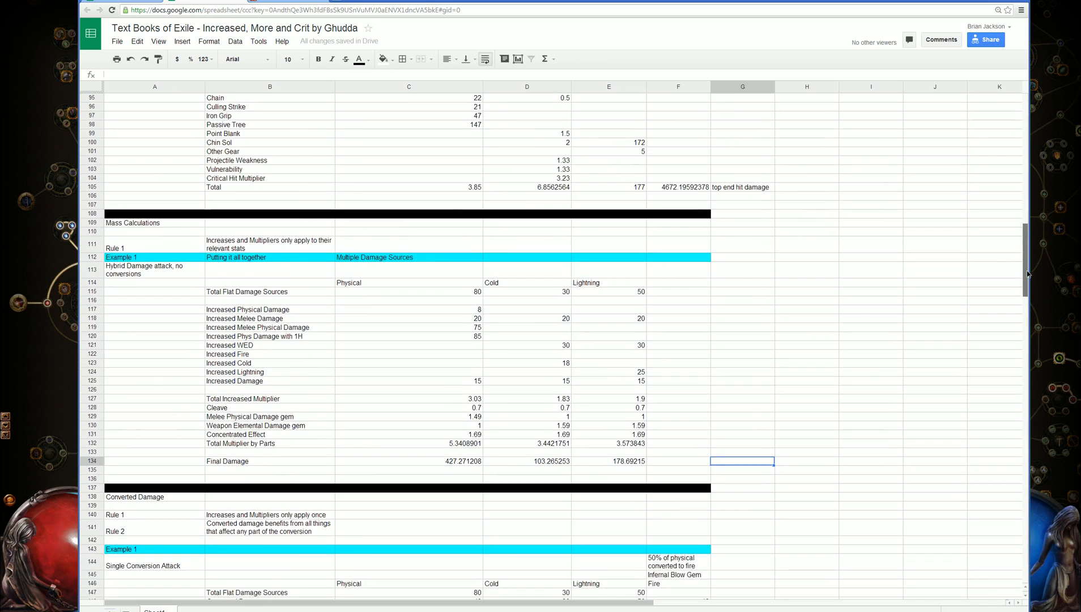
scroll("down", 3)
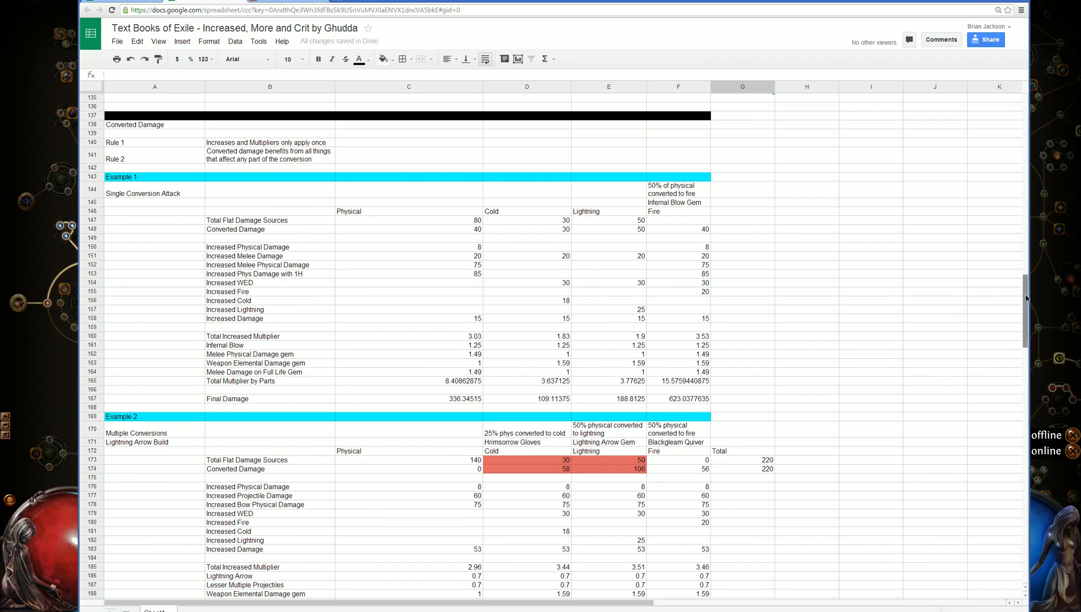
scroll("down", 3)
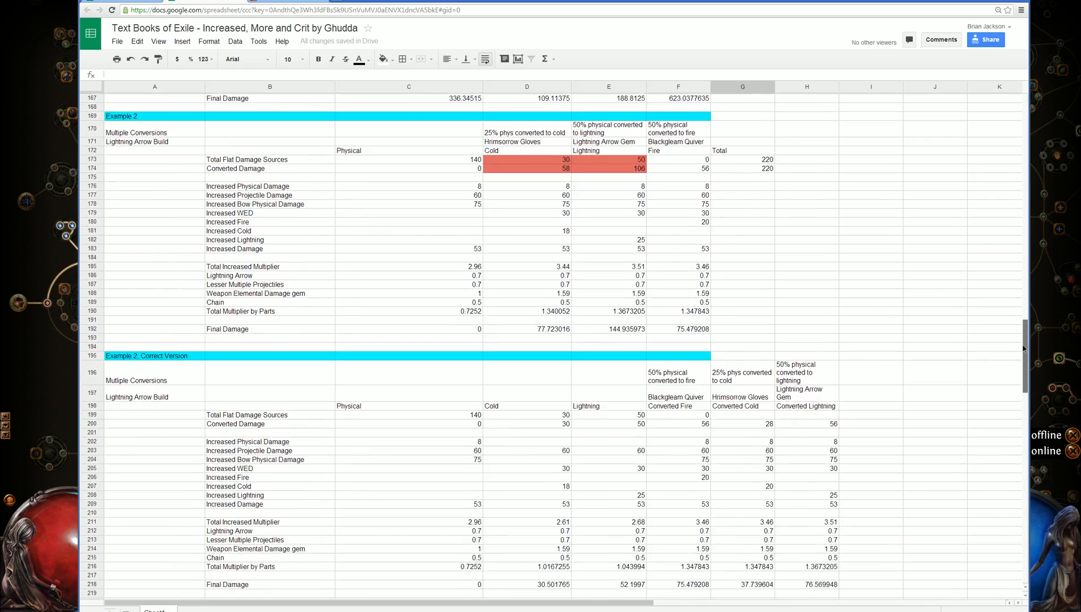
scroll("down", 3)
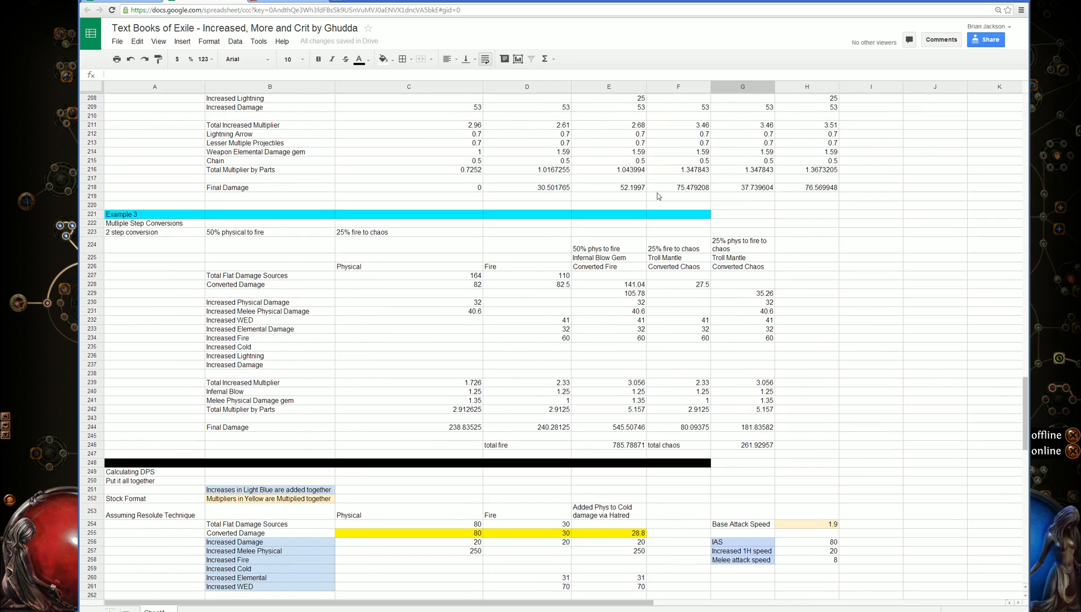
mouse_move(239, 244)
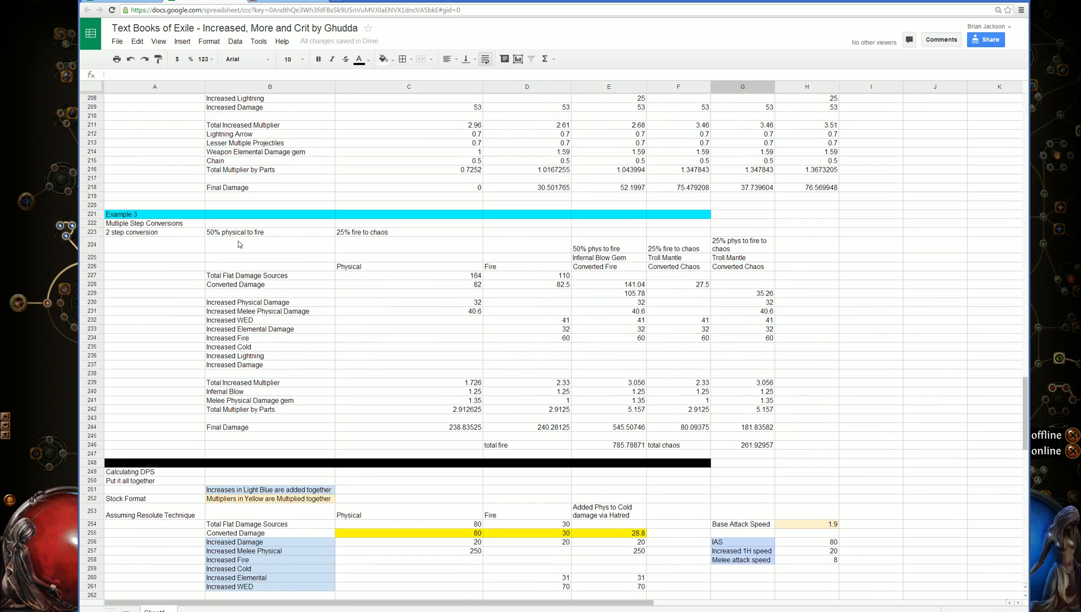
mouse_move(344, 240)
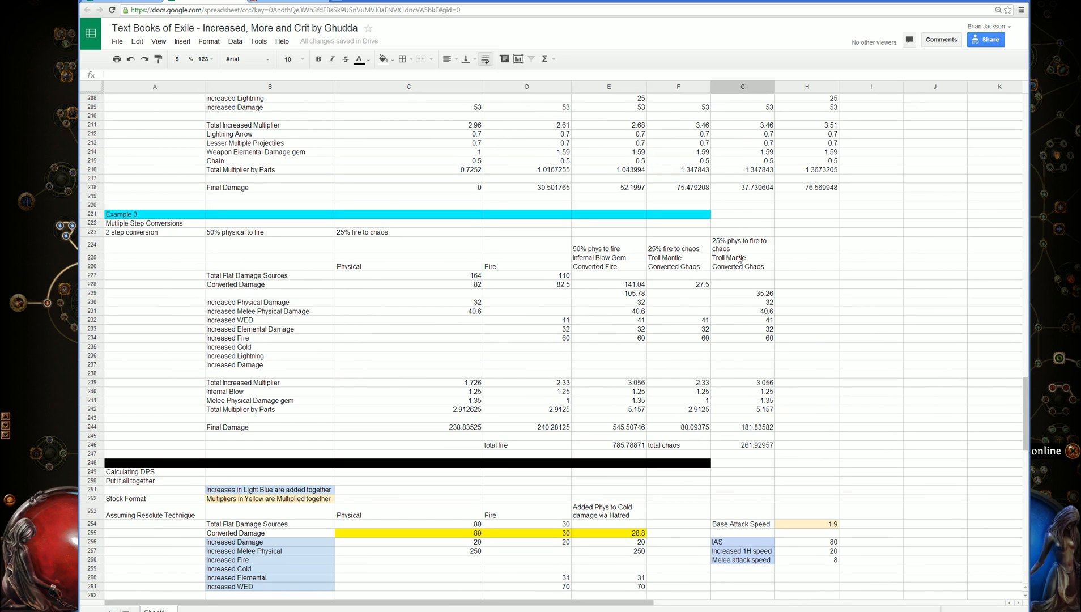
scroll("down", 3)
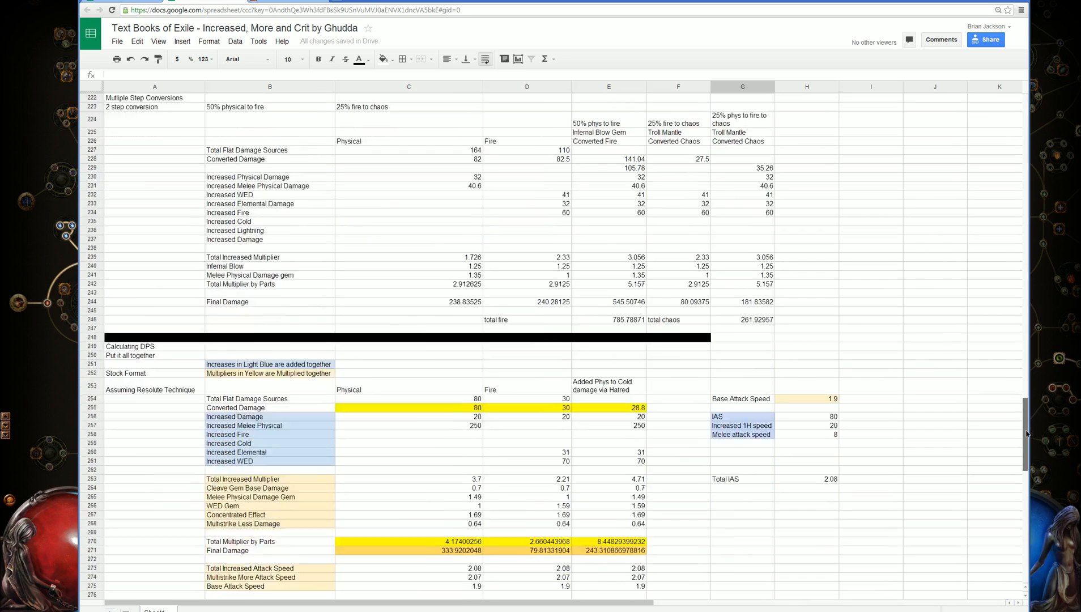
scroll("down", 3)
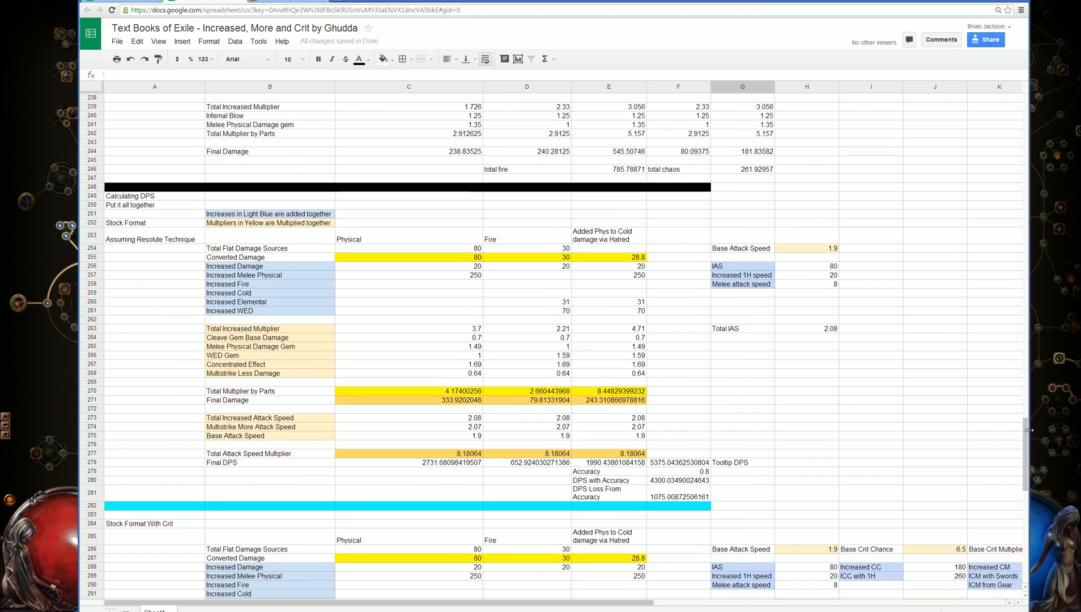
scroll("down", 3)
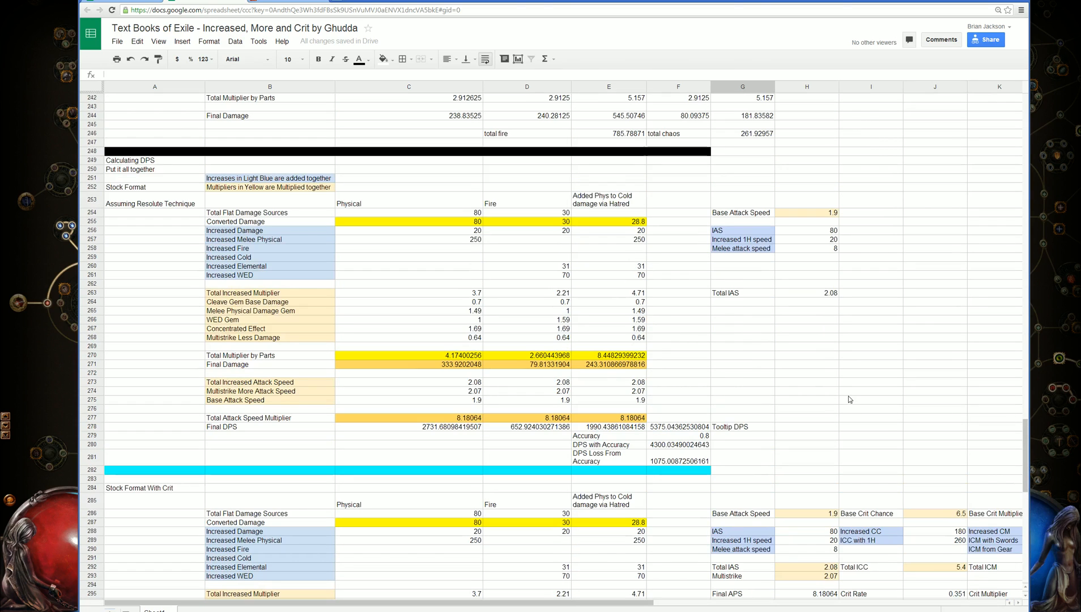
mouse_move(335, 202)
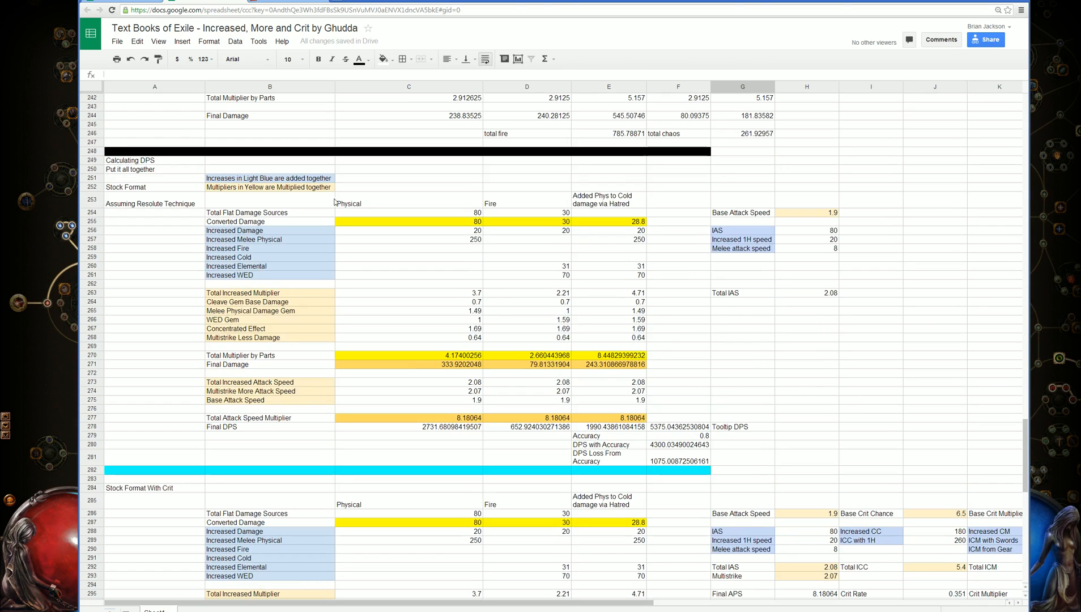
left_click(155, 202)
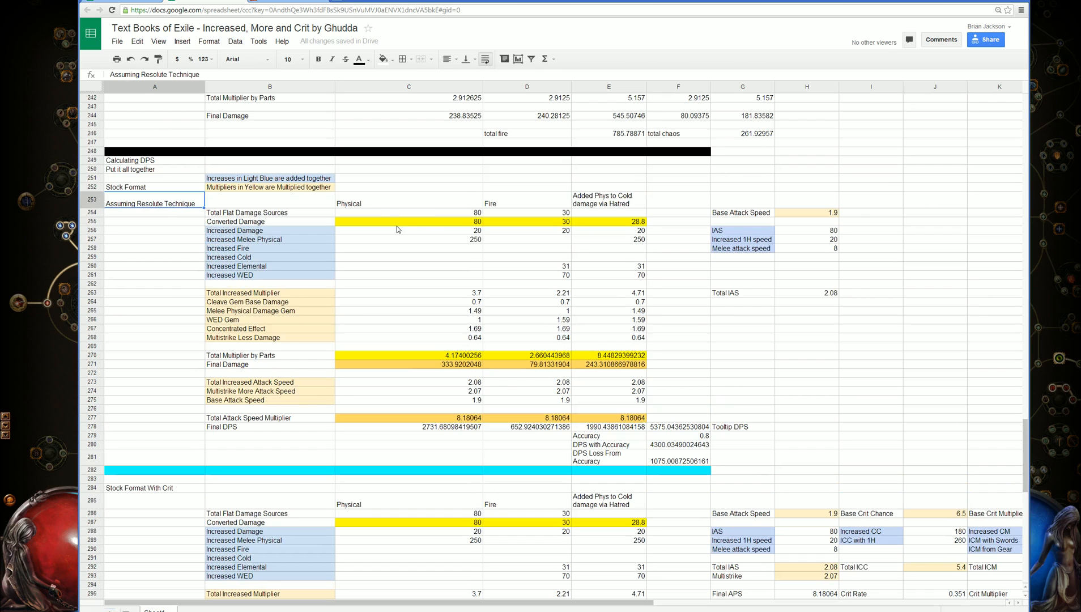
mouse_move(527, 253)
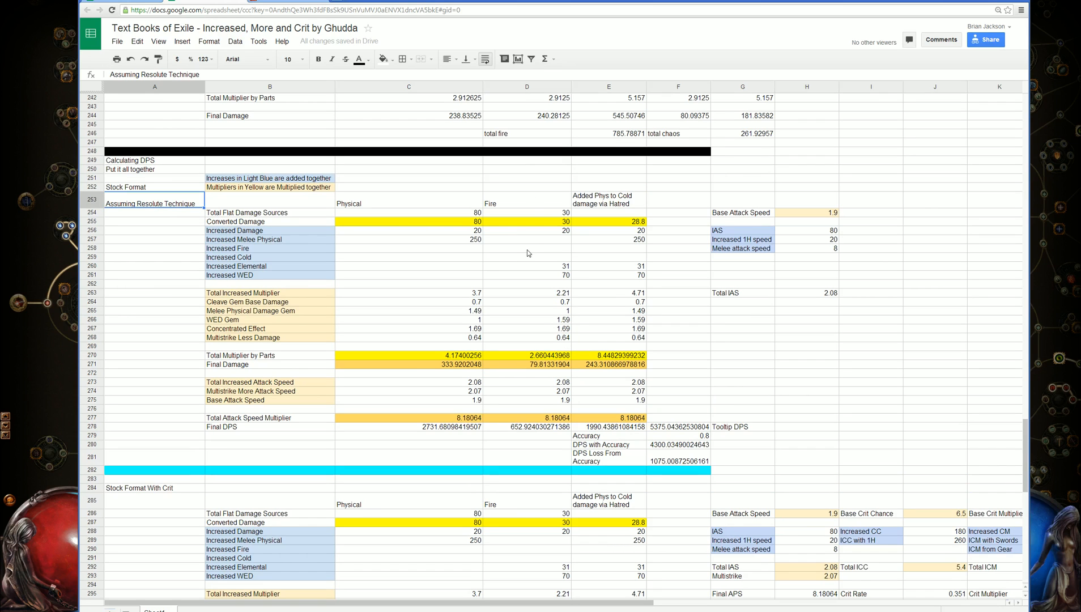
mouse_move(443, 291)
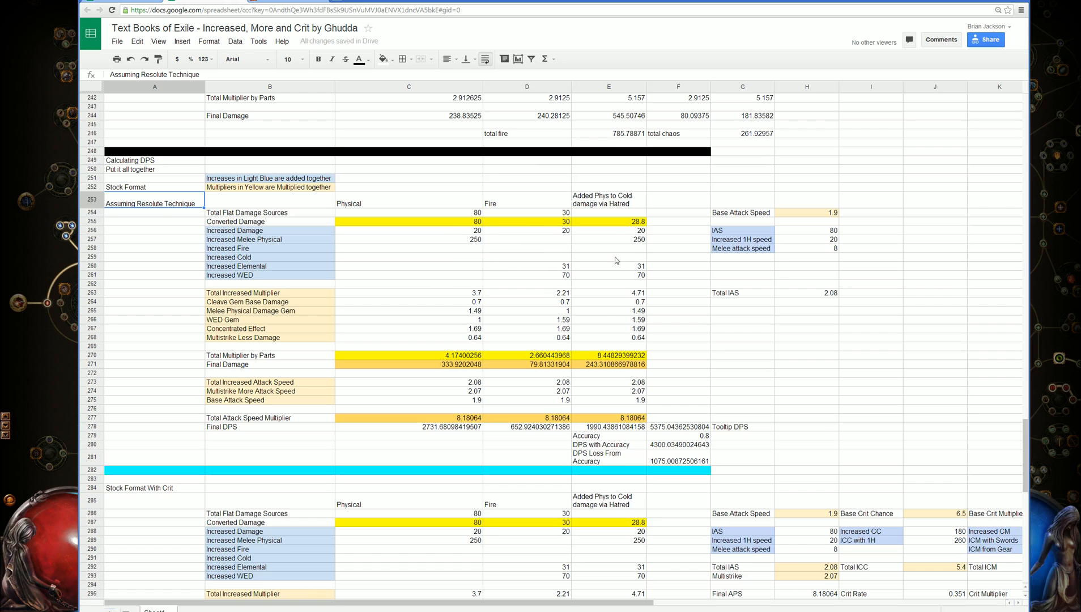
left_click(527, 293)
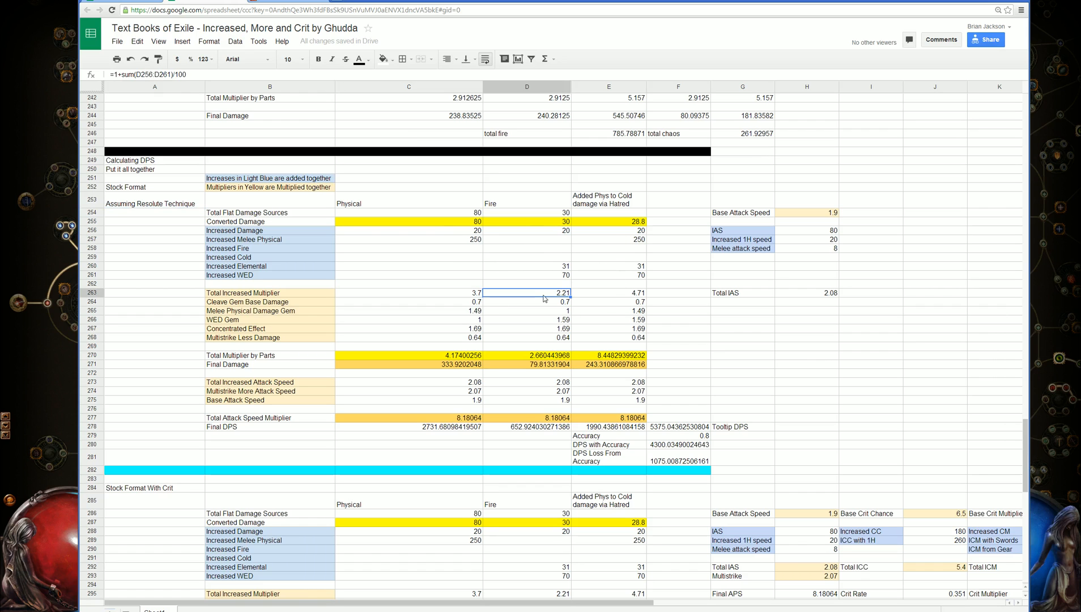
left_click(408, 301)
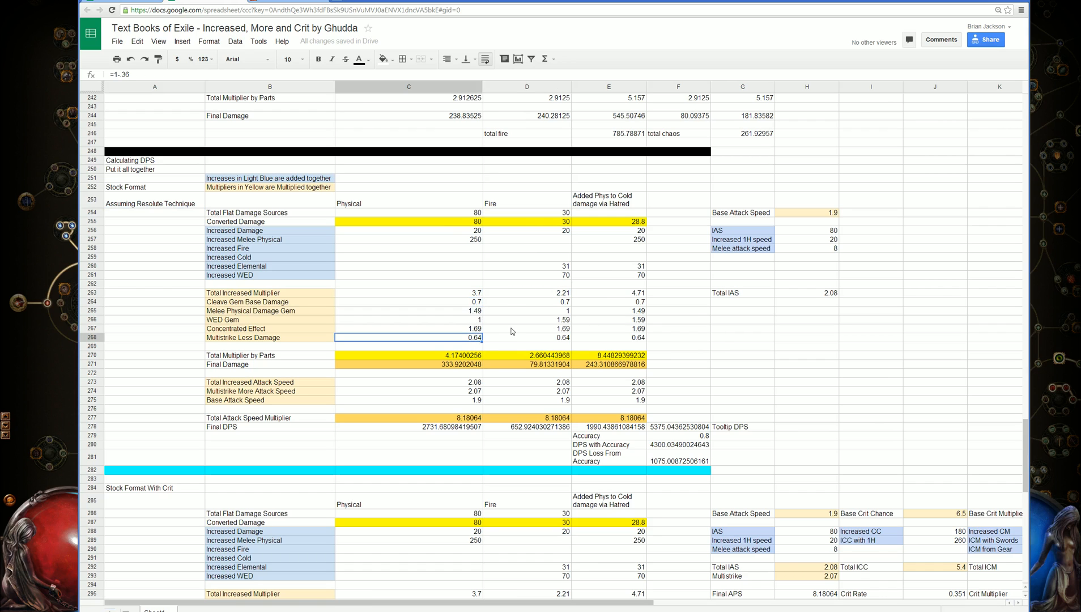
mouse_move(542, 300)
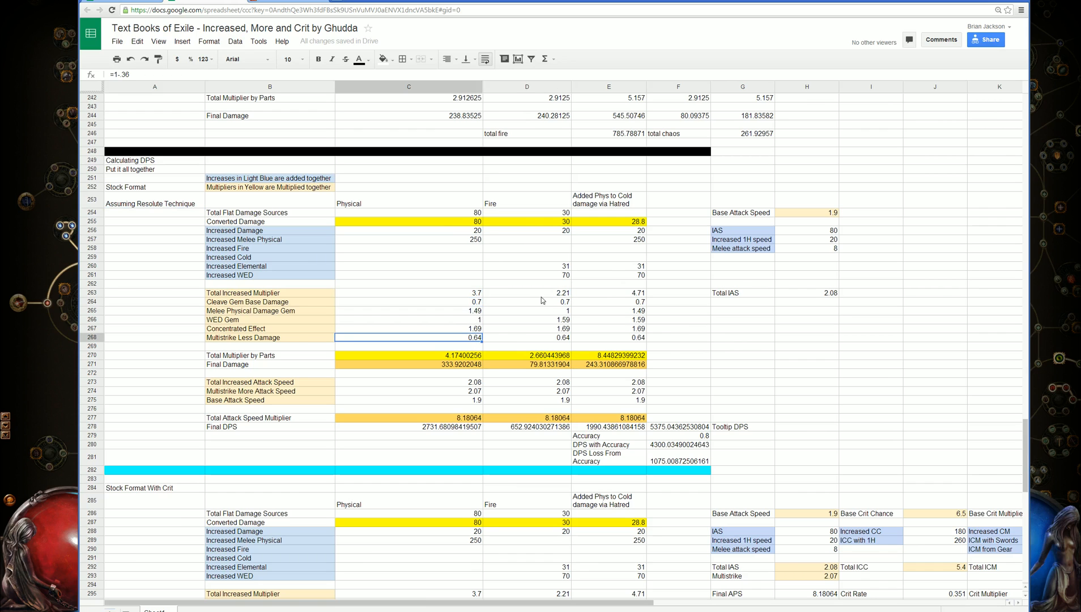
mouse_move(584, 283)
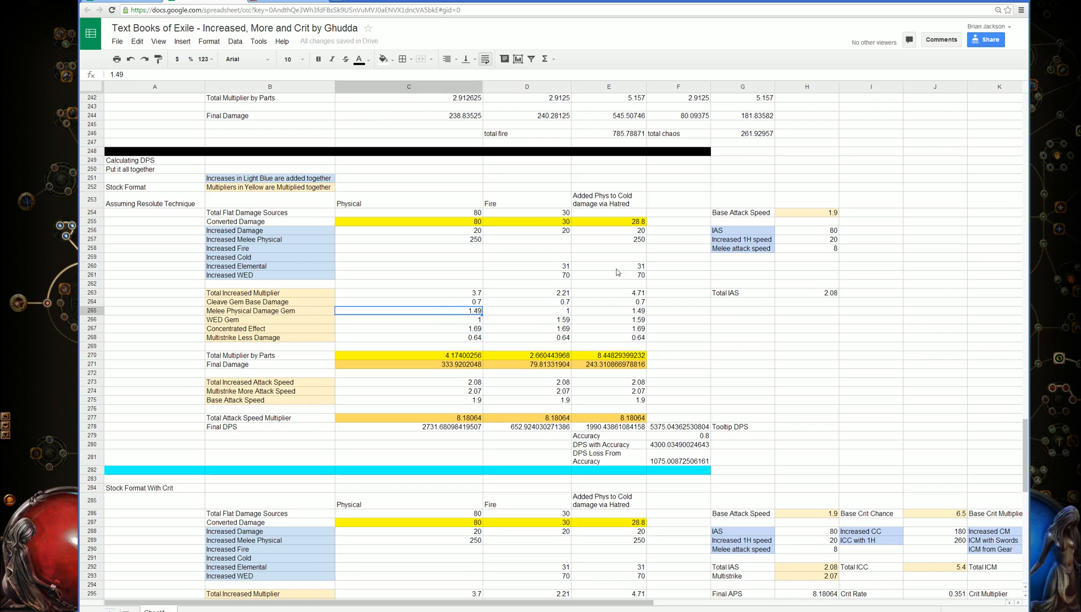
left_click(678, 346)
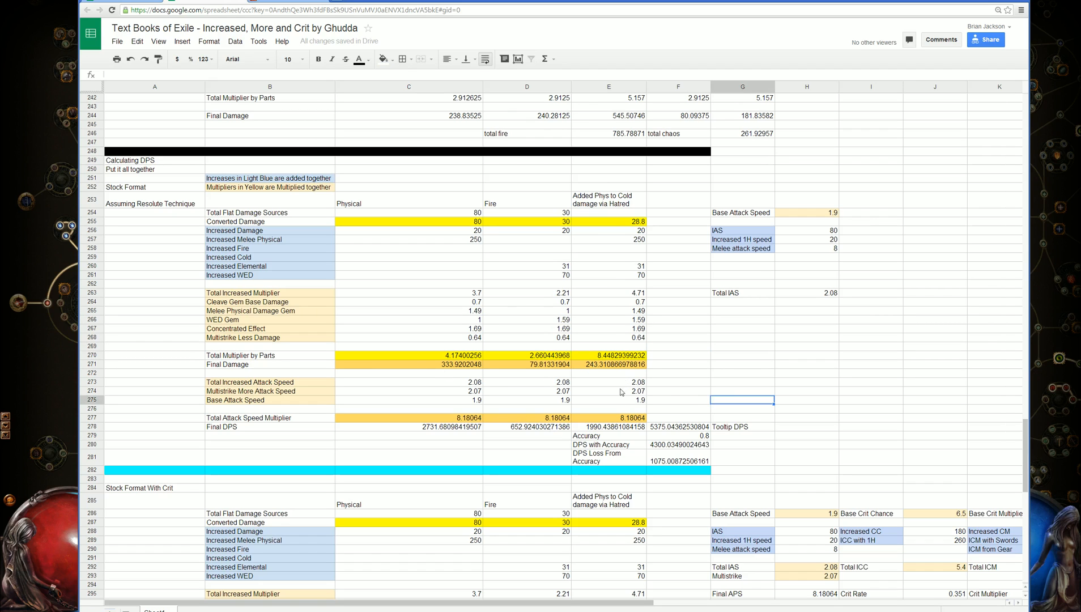
left_click(608, 426)
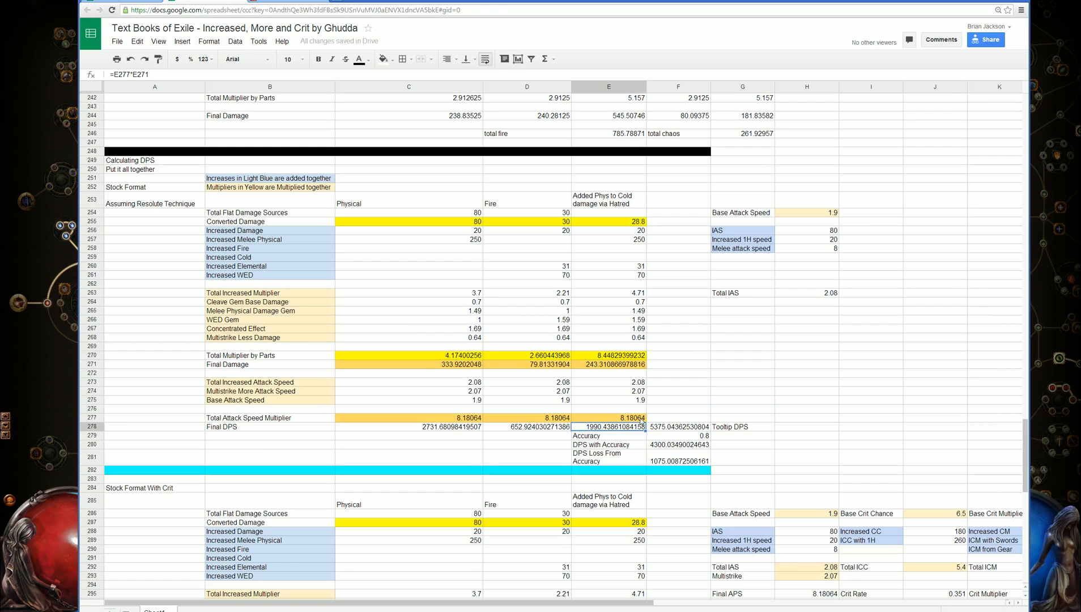
mouse_move(717, 374)
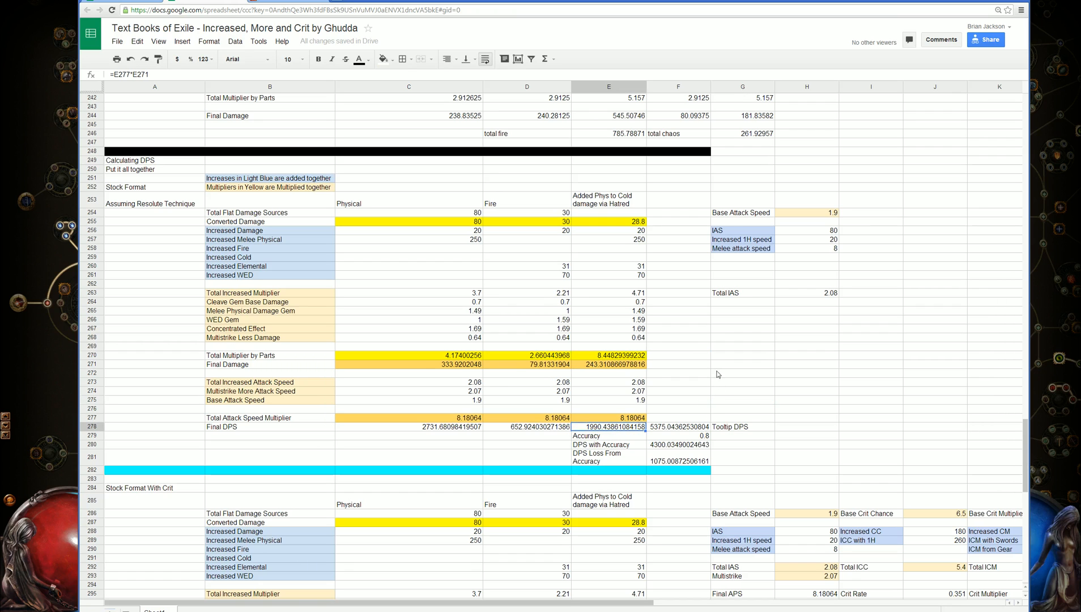
left_click(807, 248)
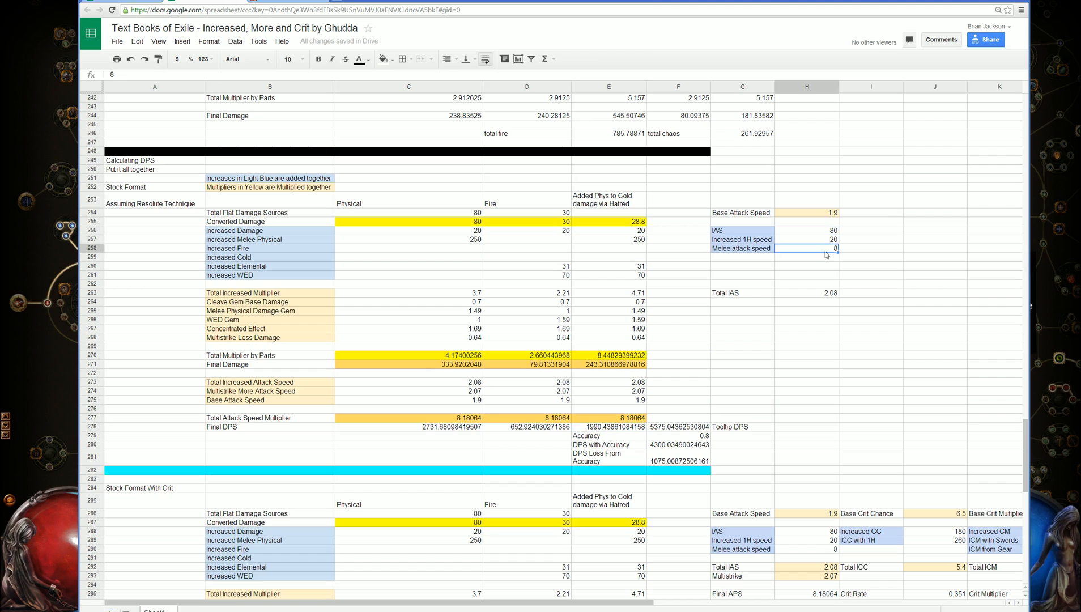
left_click(807, 230)
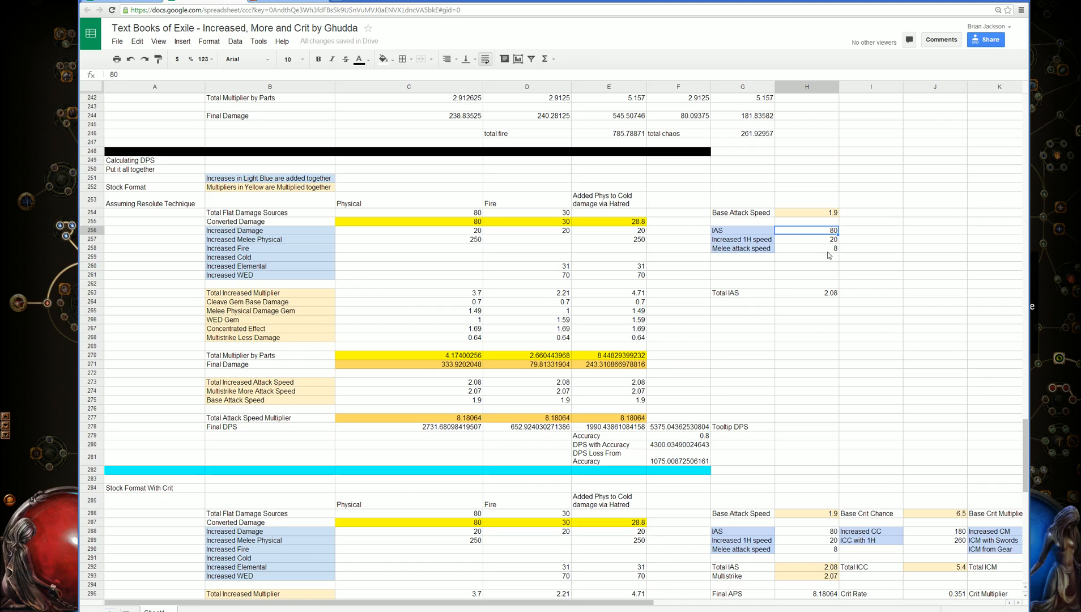
mouse_move(820, 244)
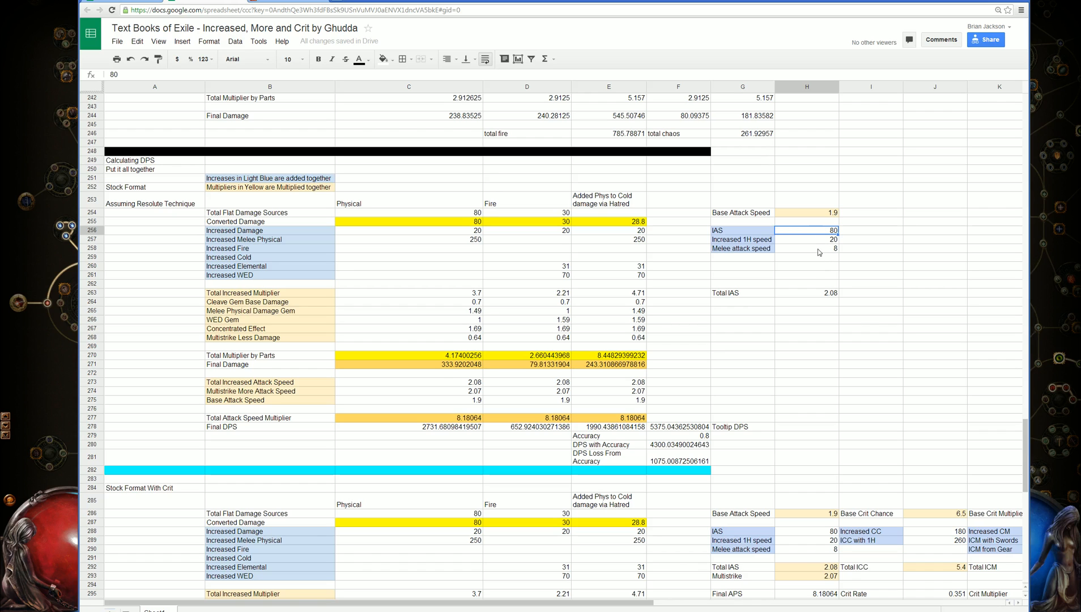
left_click(806, 212)
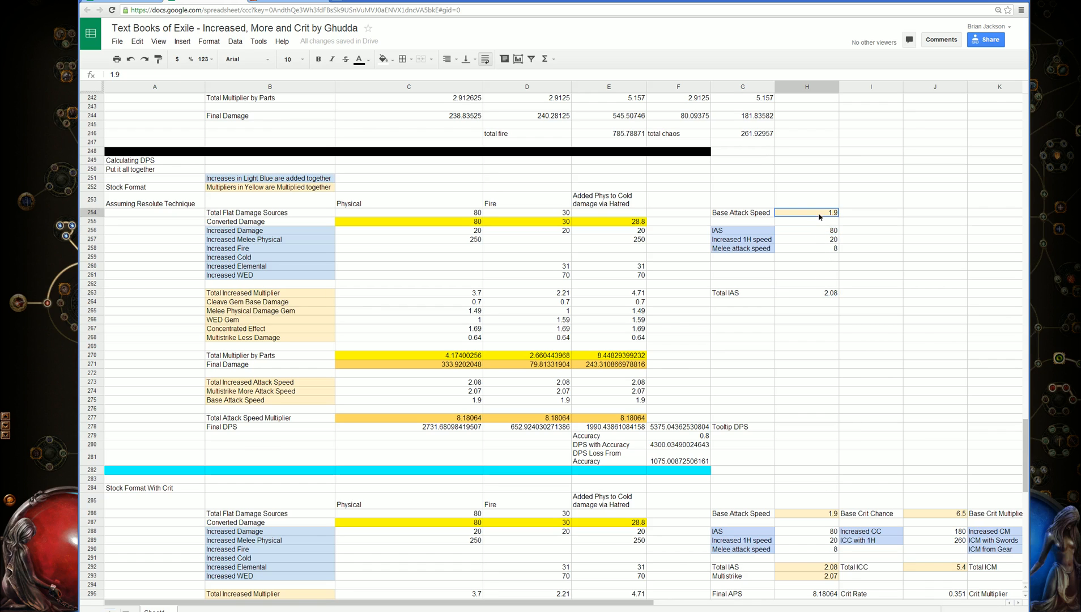
left_click(408, 391)
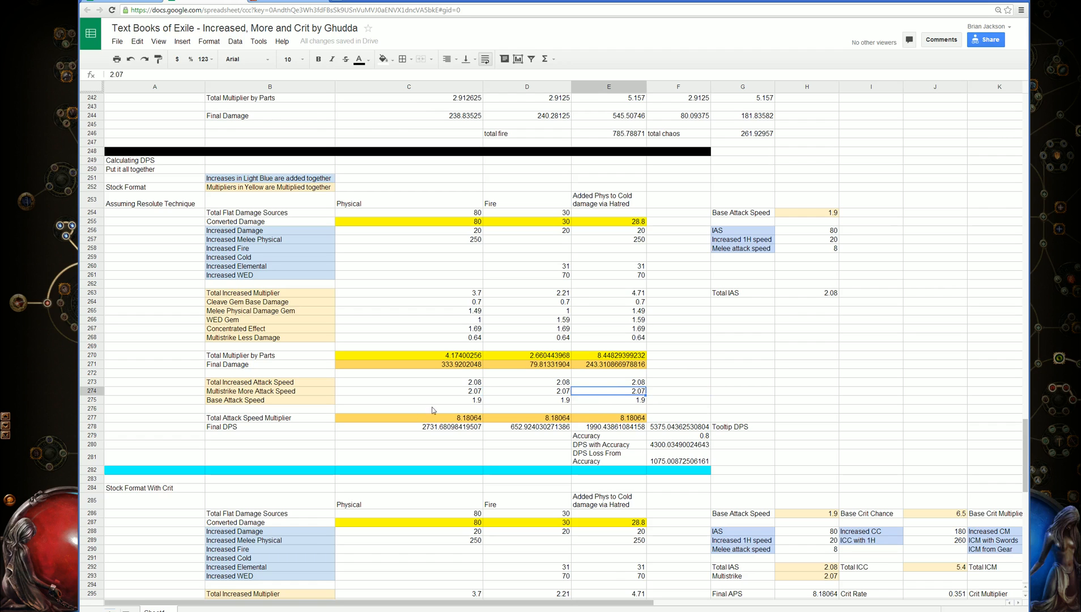
scroll("down", 3)
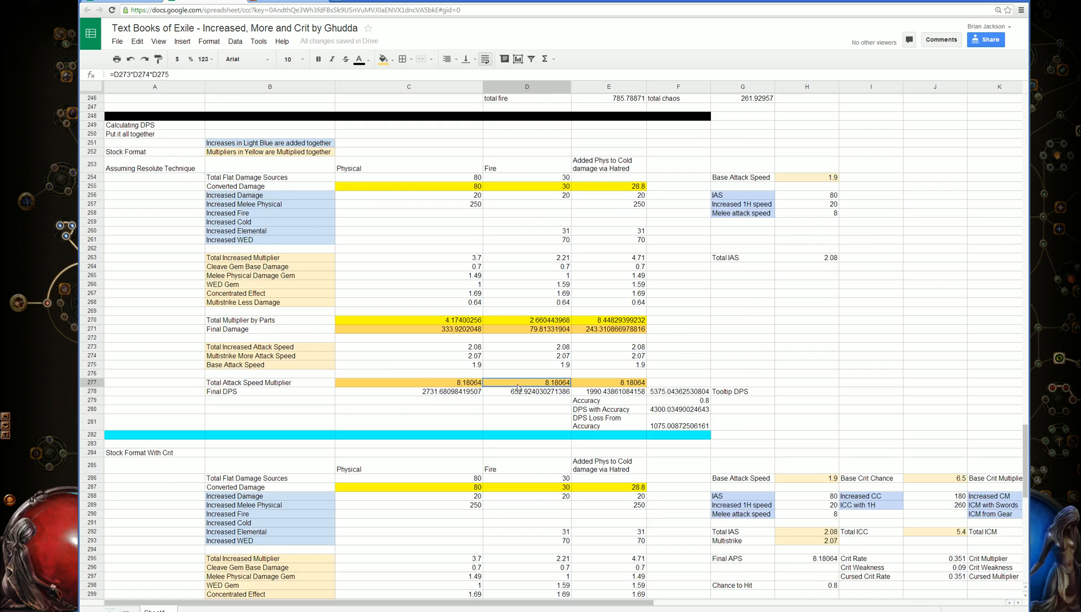
left_click(678, 383)
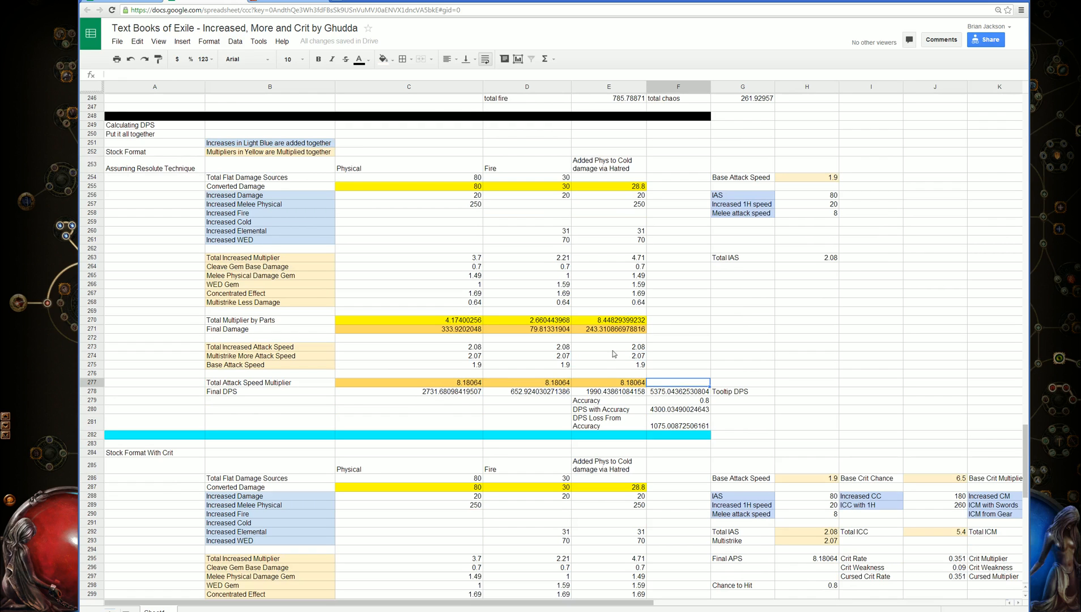
left_click(609, 391)
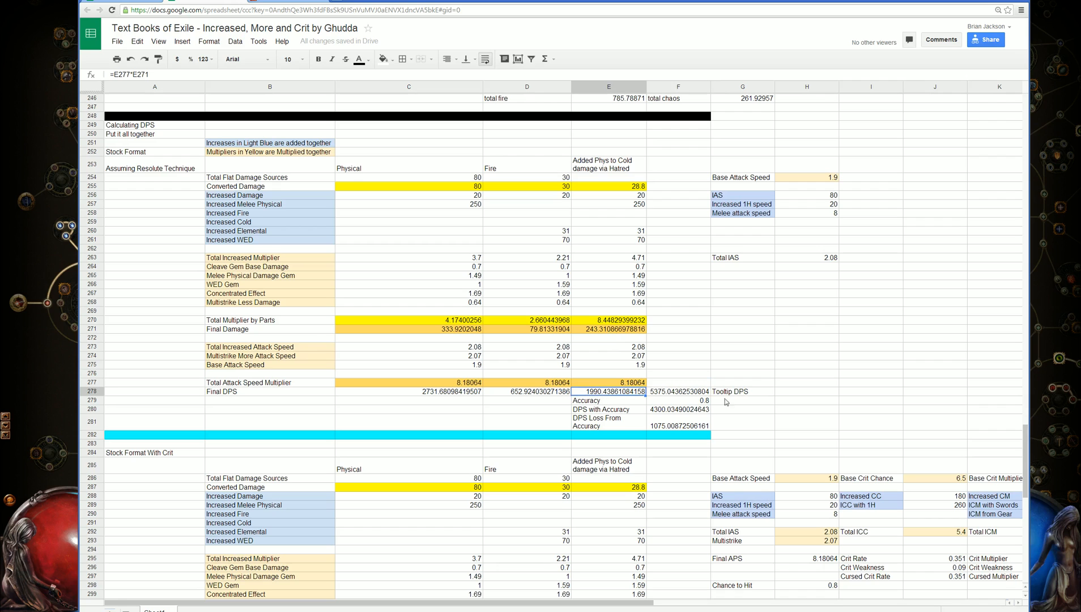
left_click(677, 391)
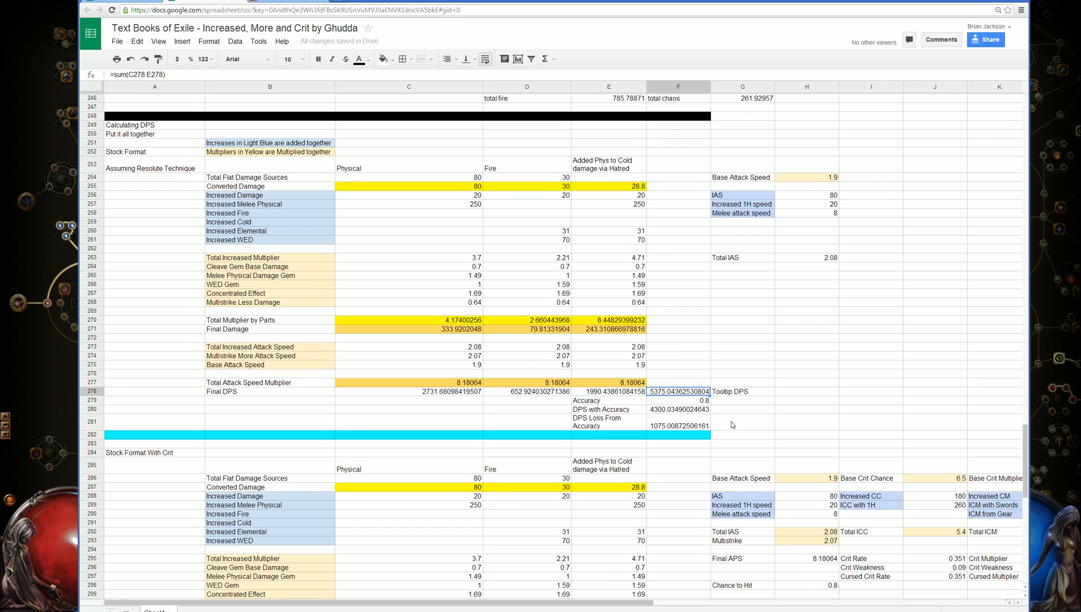
left_click(742, 422)
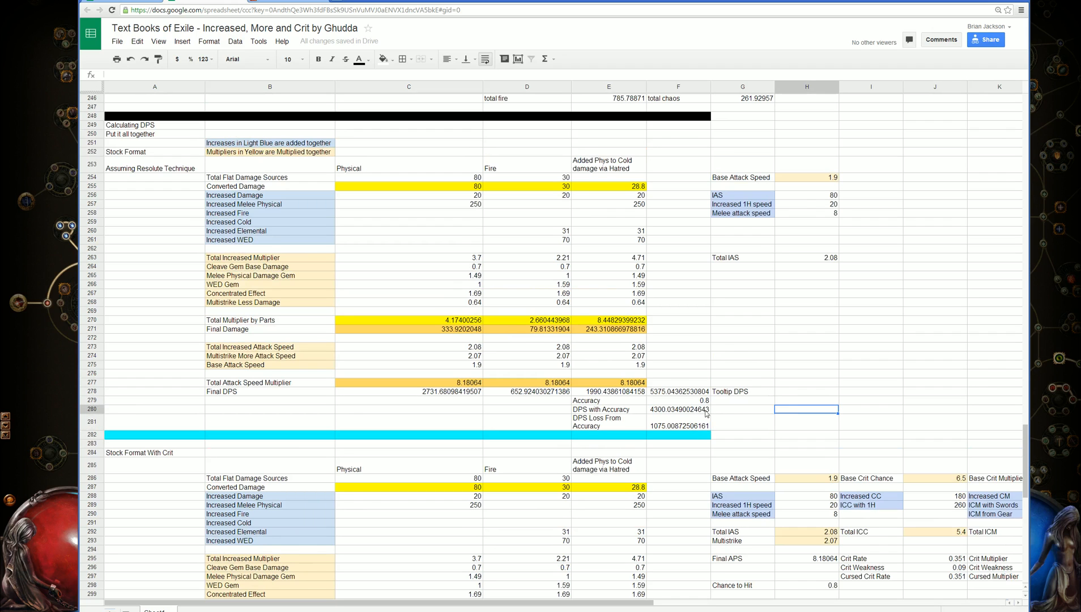
left_click(678, 409)
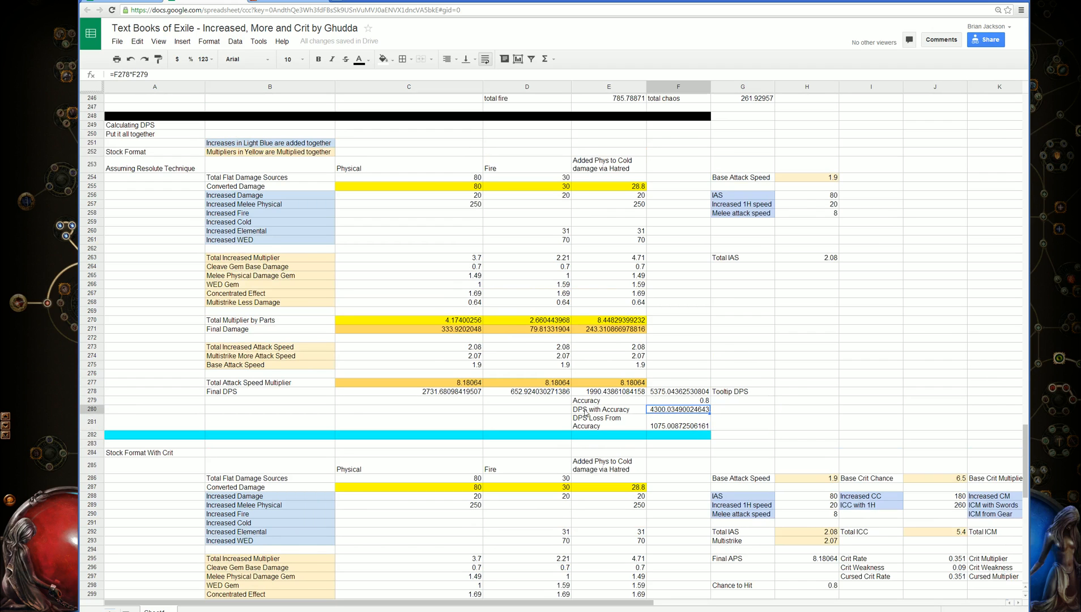
left_click(679, 400)
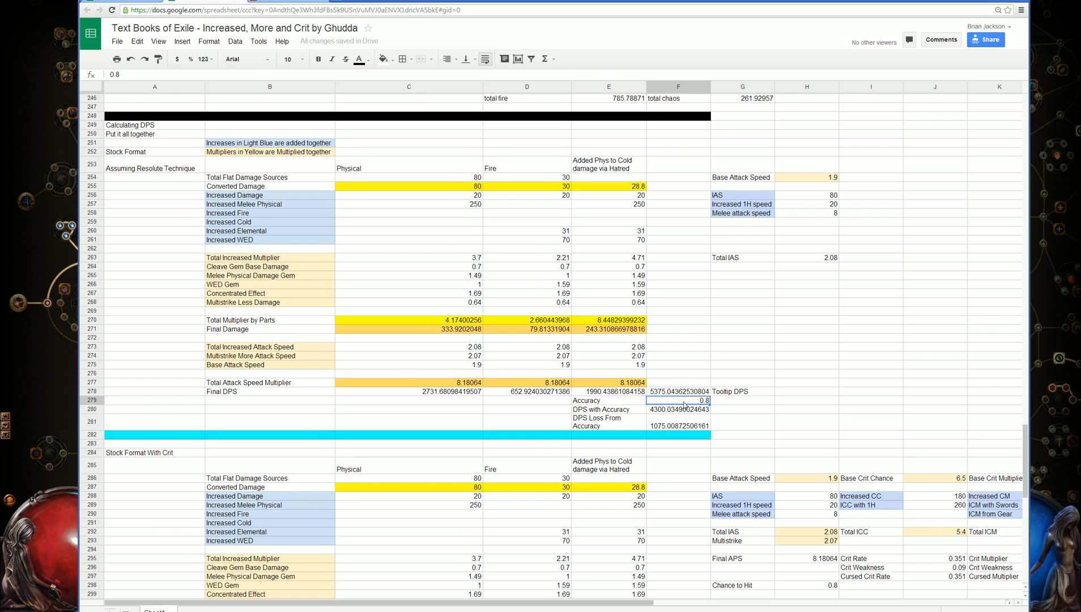
left_click(678, 409)
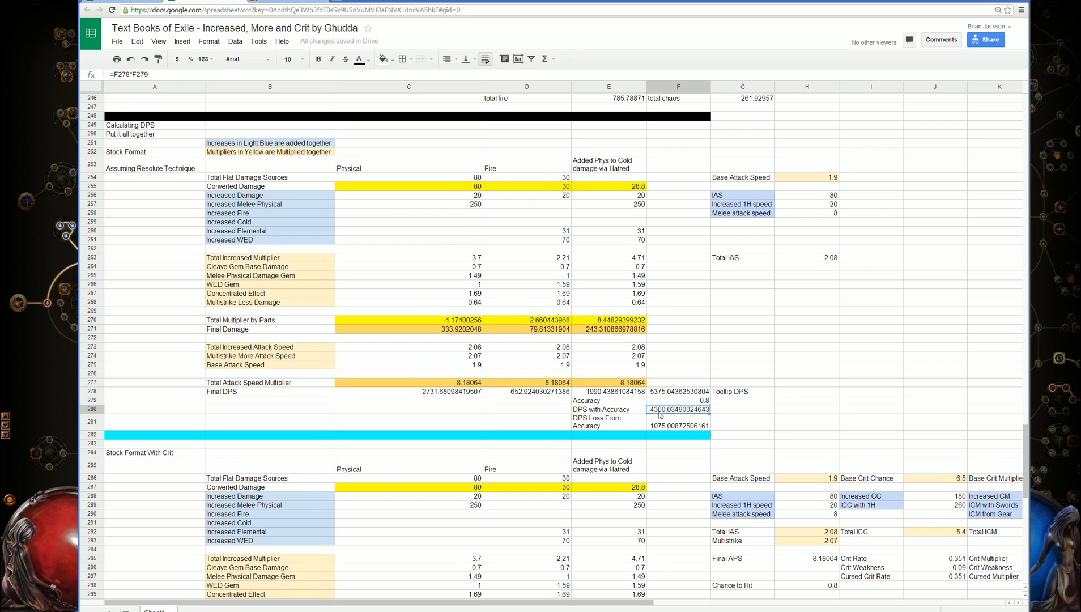
mouse_move(791, 446)
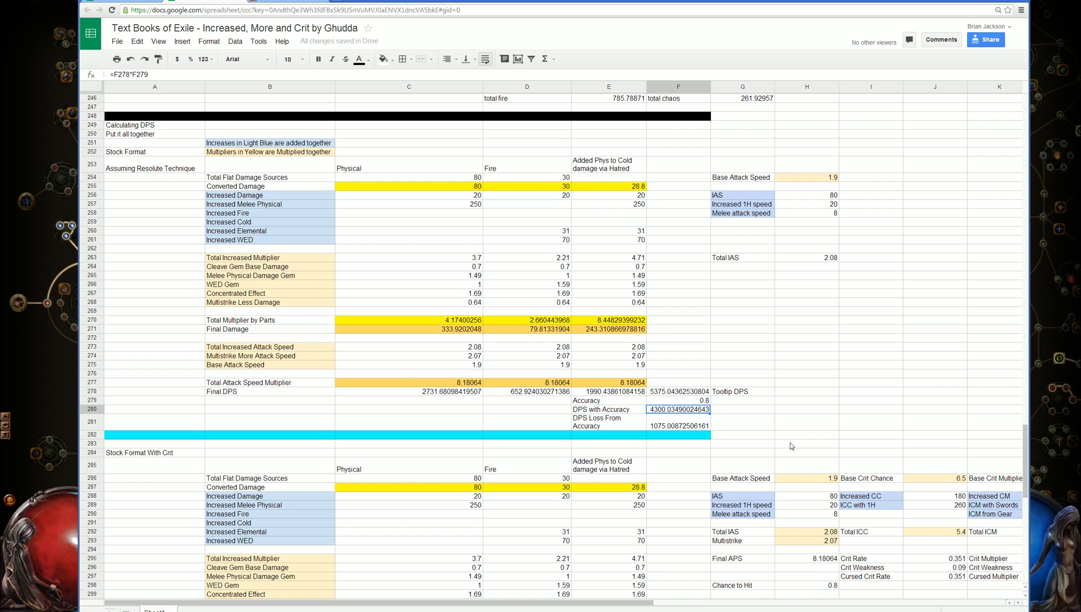
left_click(742, 422)
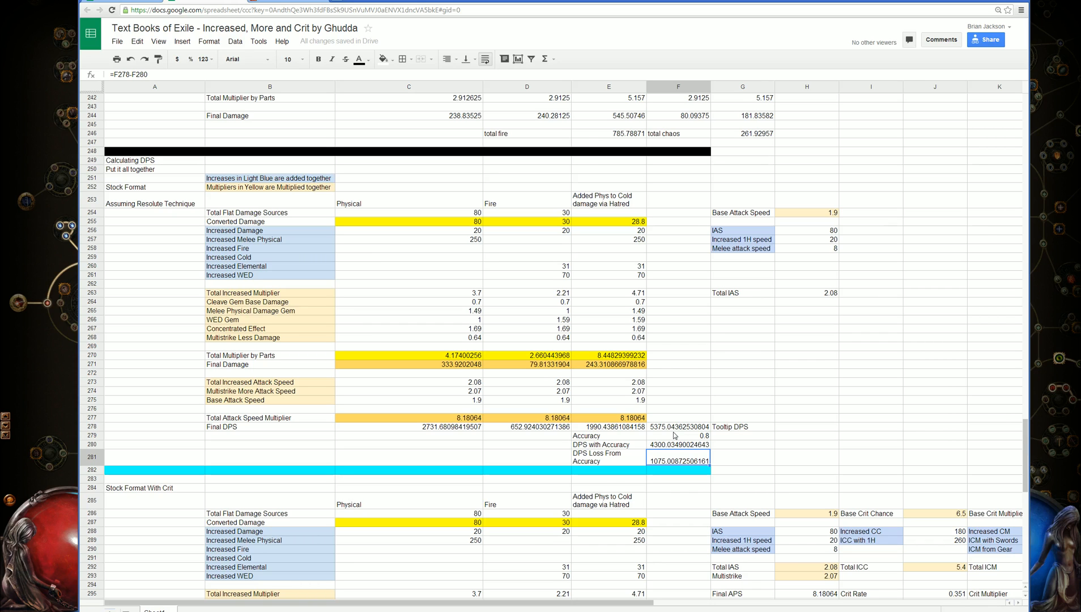
- Scroll to the Stock Format With Crit table and over to column L showing crit DPS rows
left_click(742, 457)
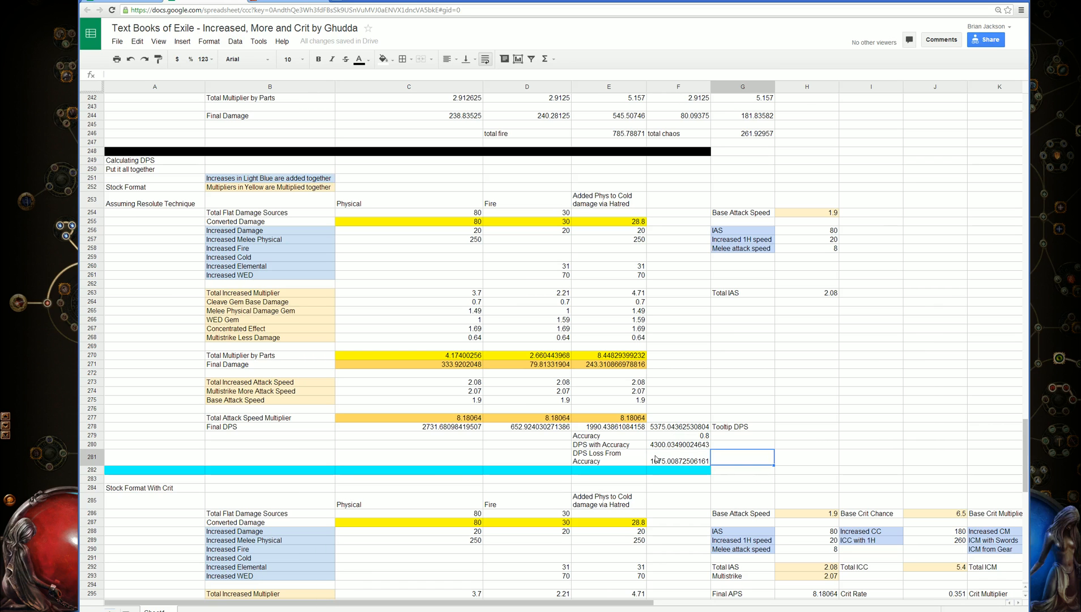
scroll("down", 3)
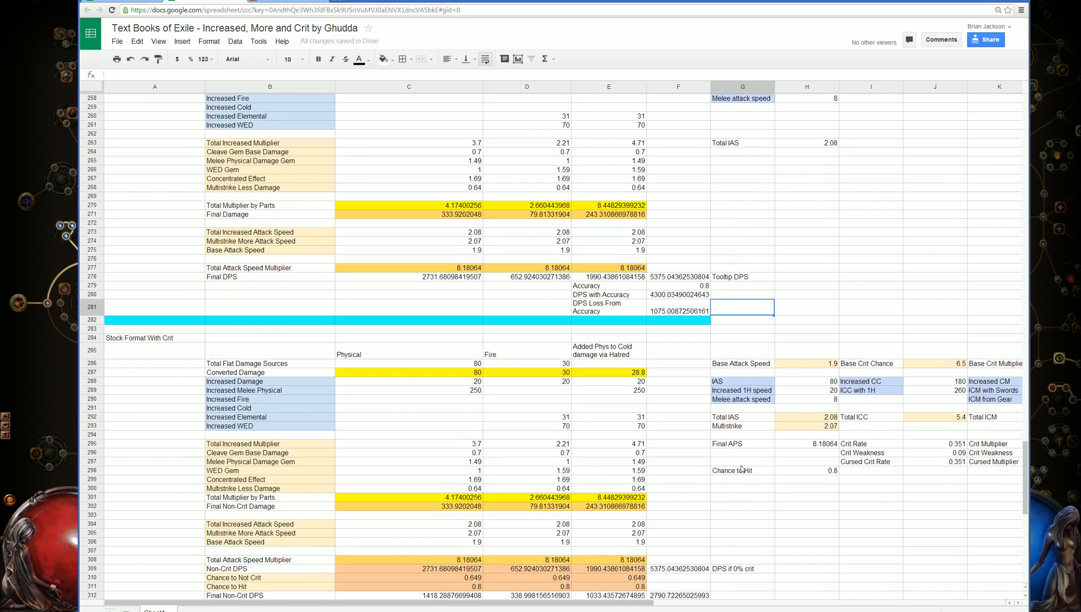
scroll("down", 3)
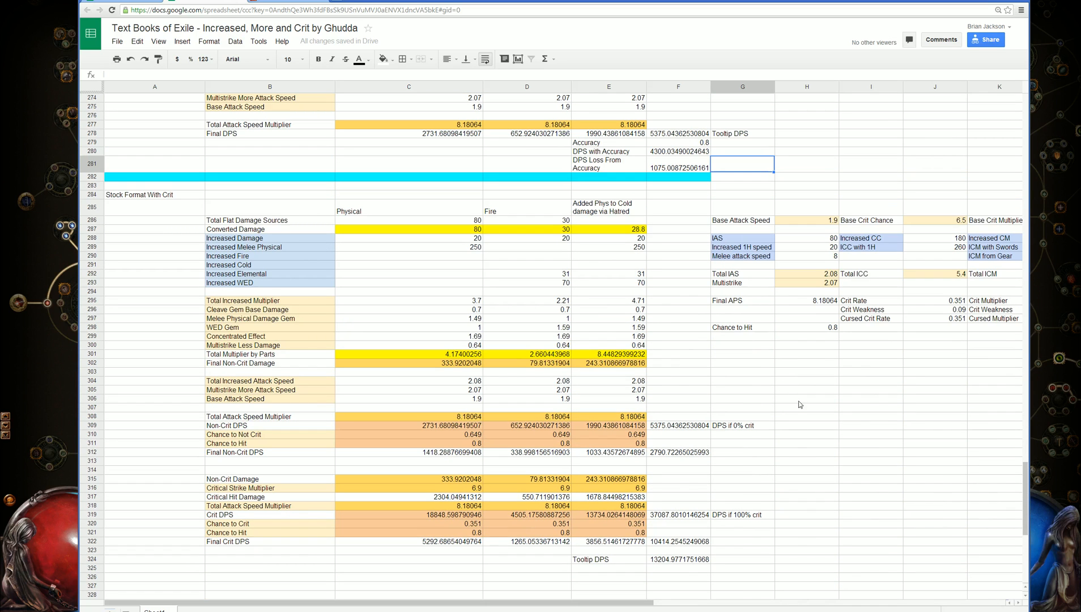
scroll("right", 3)
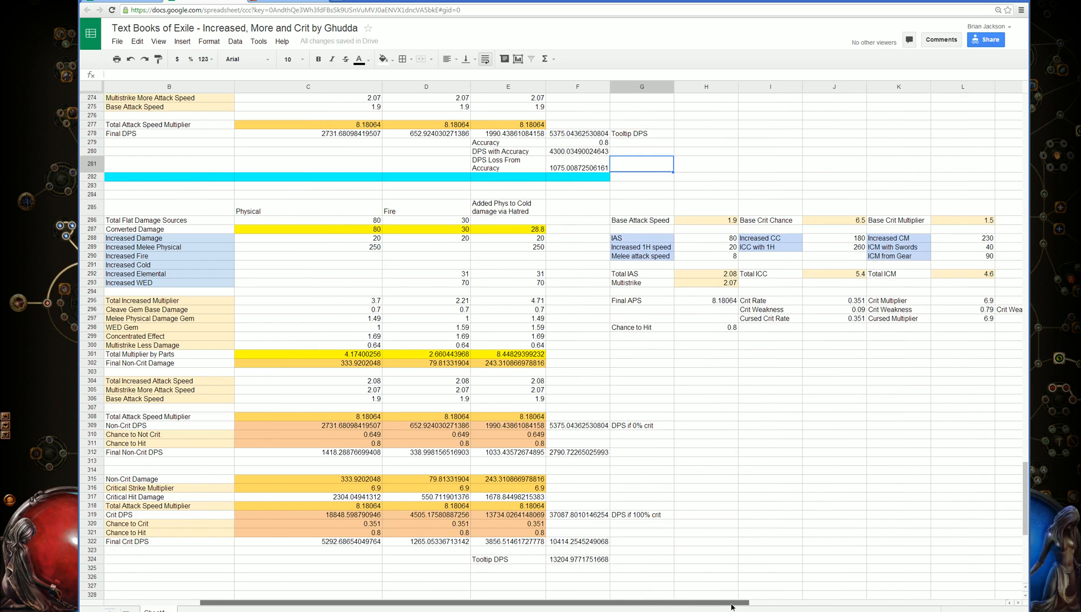
mouse_move(715, 222)
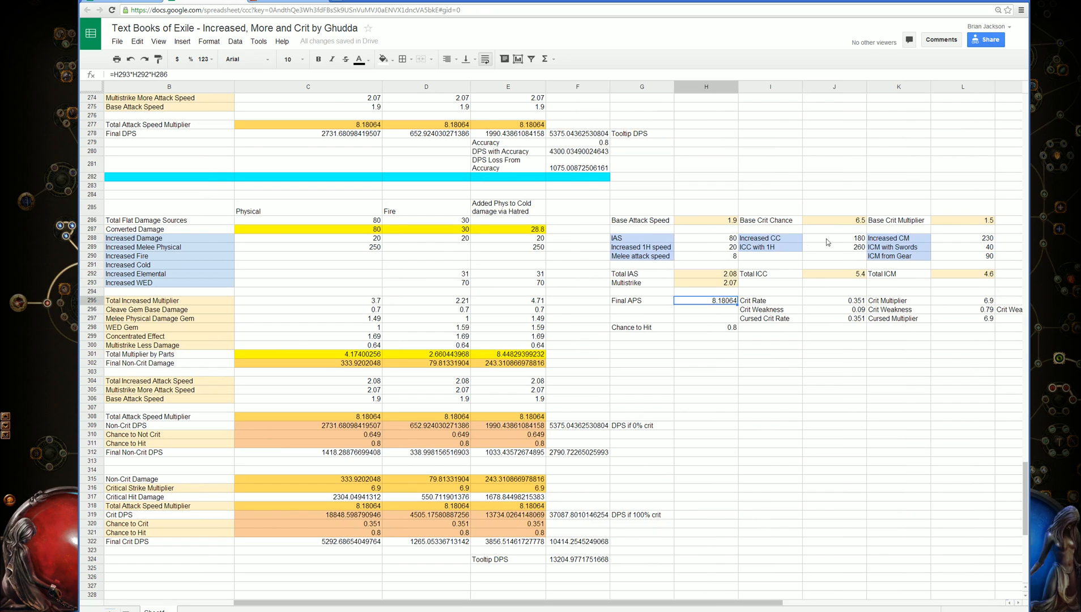
left_click(834, 238)
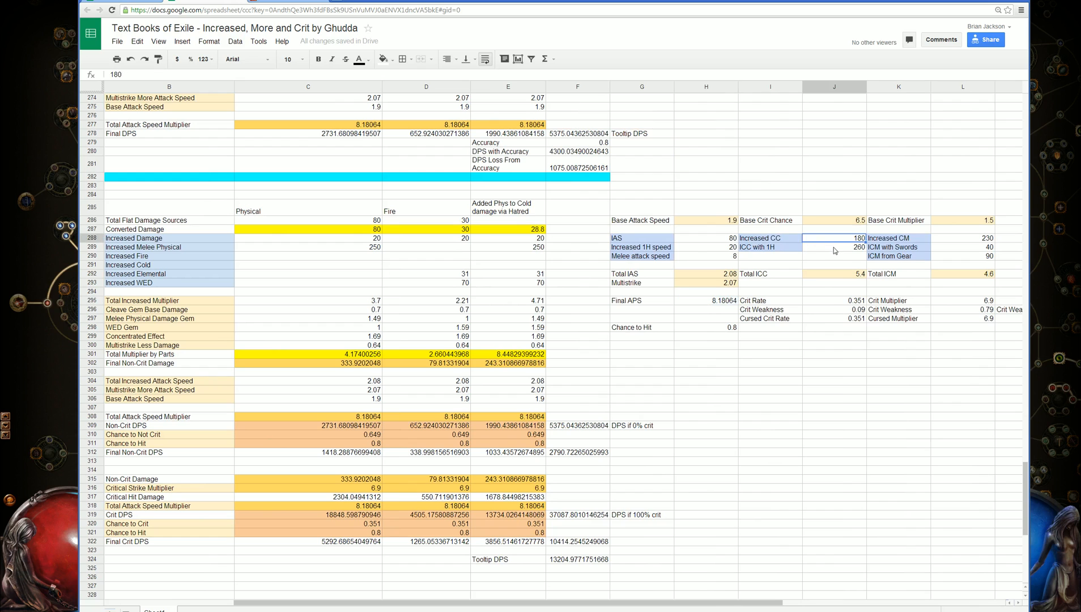
left_click(834, 273)
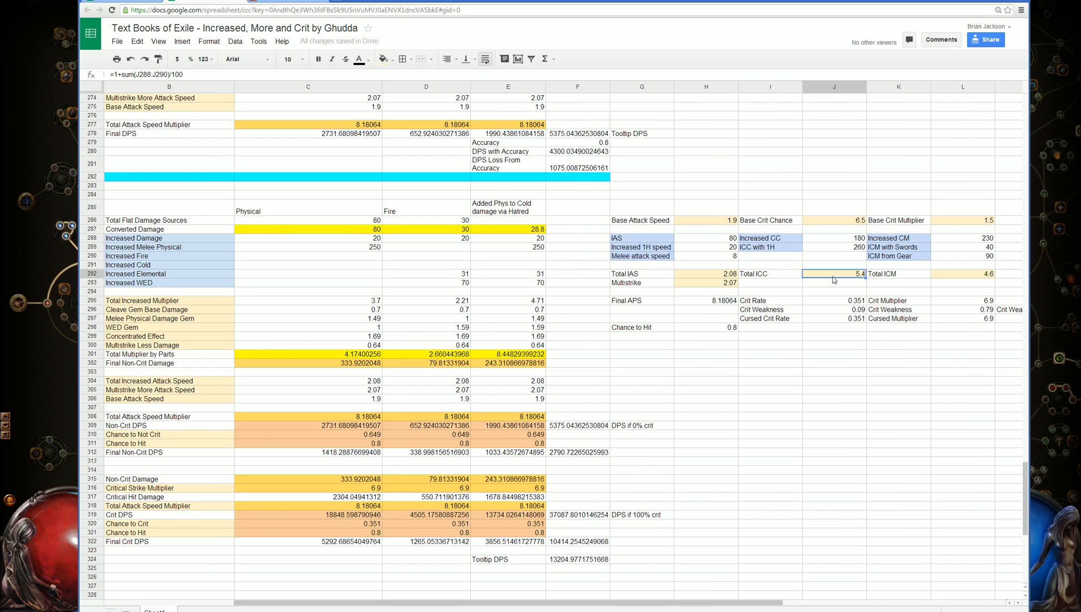
left_click(834, 220)
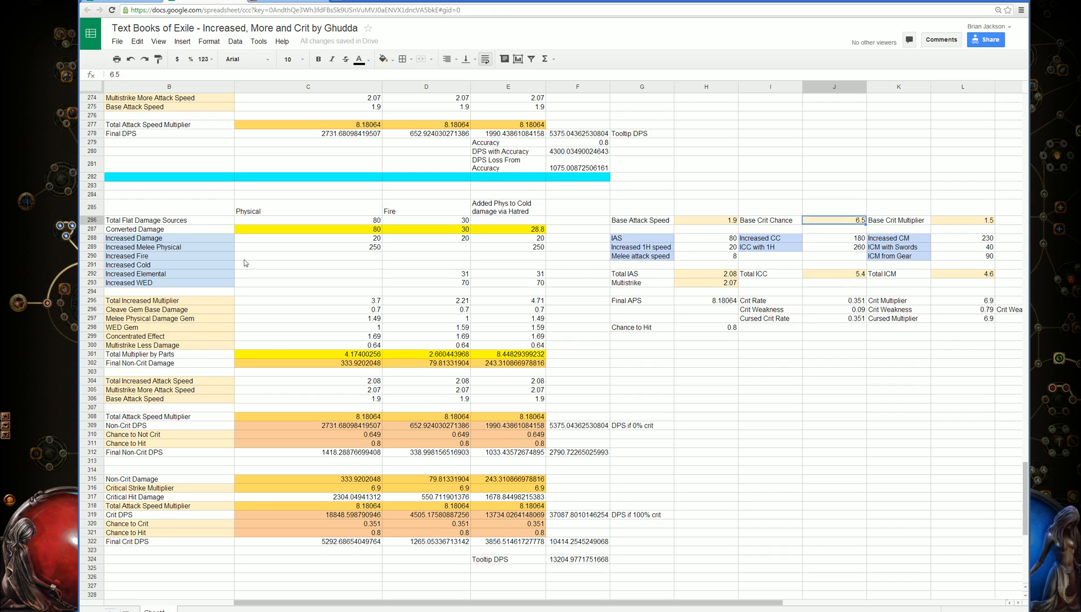
mouse_move(244, 381)
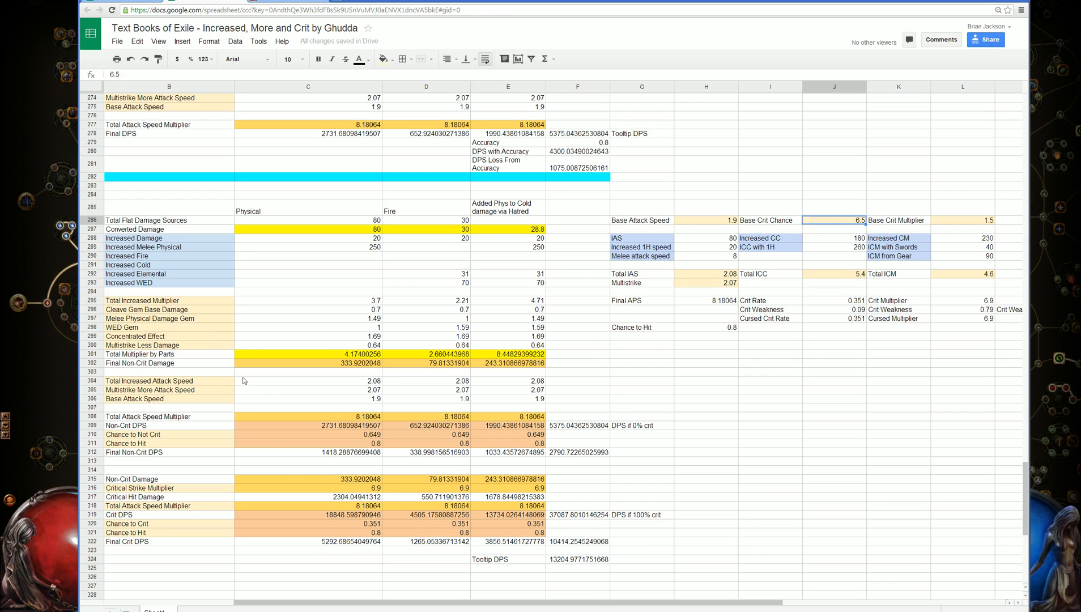
mouse_move(872, 248)
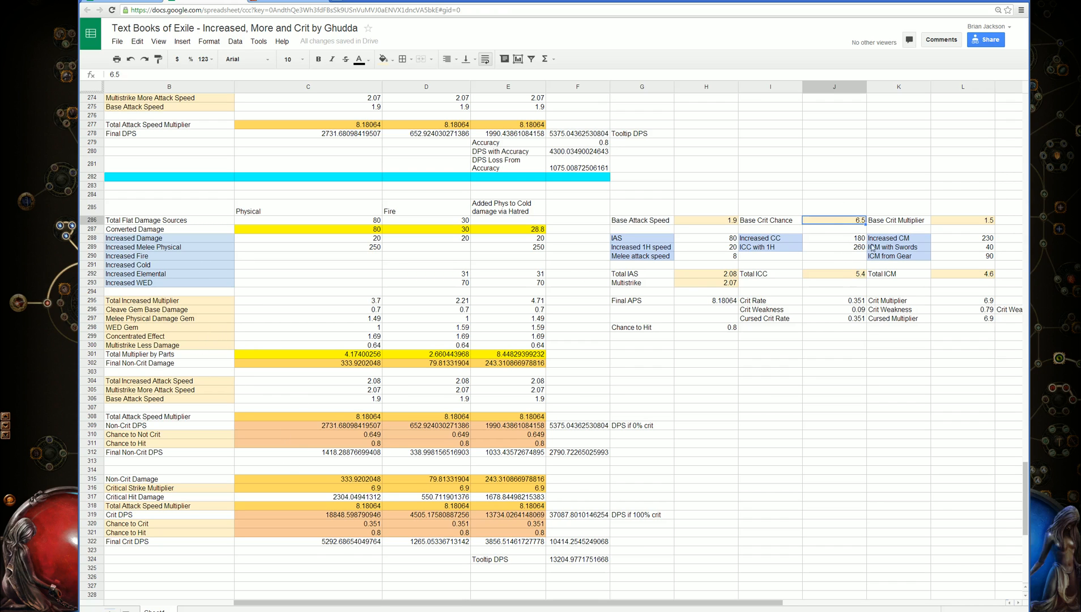
left_click(705, 220)
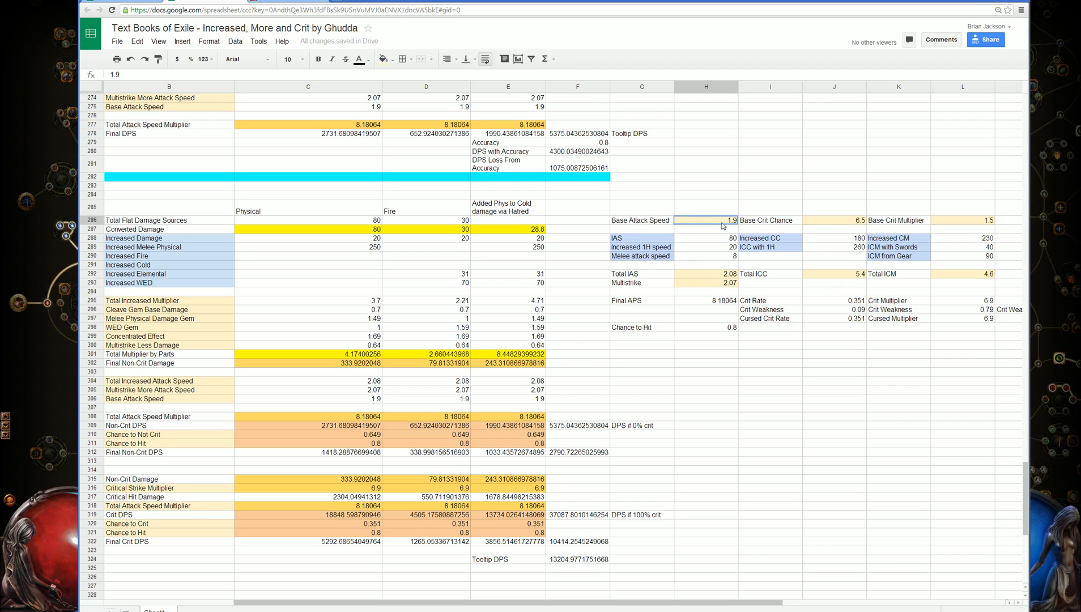
left_click(834, 308)
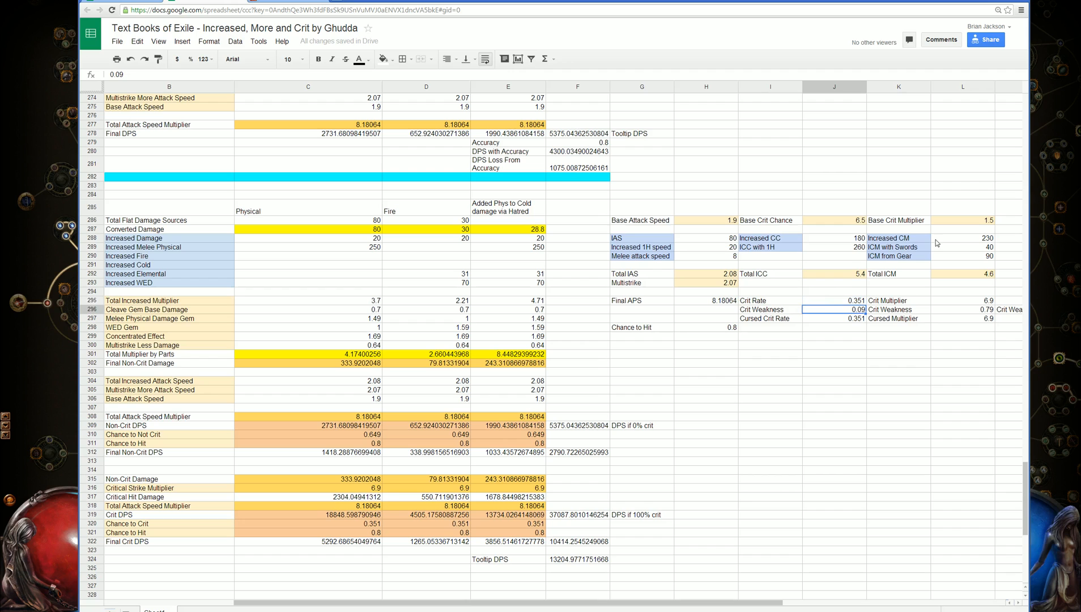
mouse_move(953, 224)
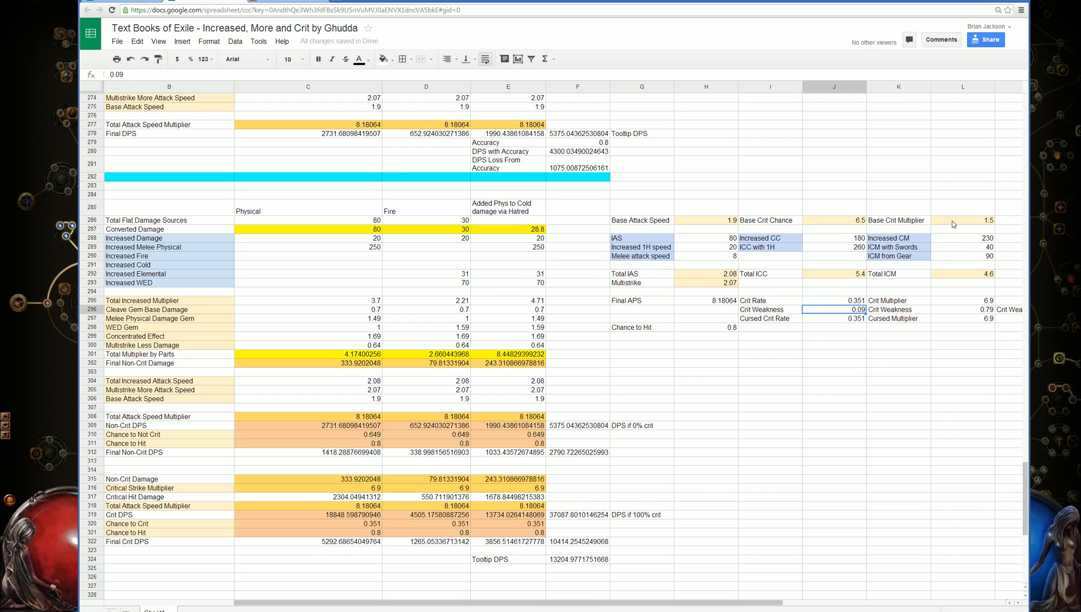
left_click(963, 220)
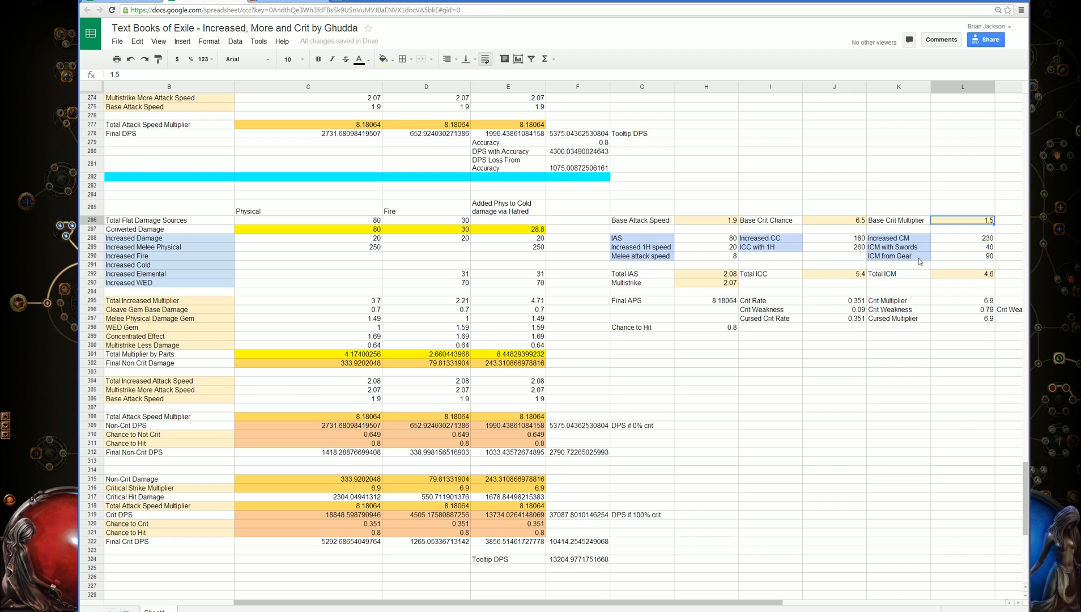
left_click(962, 300)
type("=1+L292*L286")
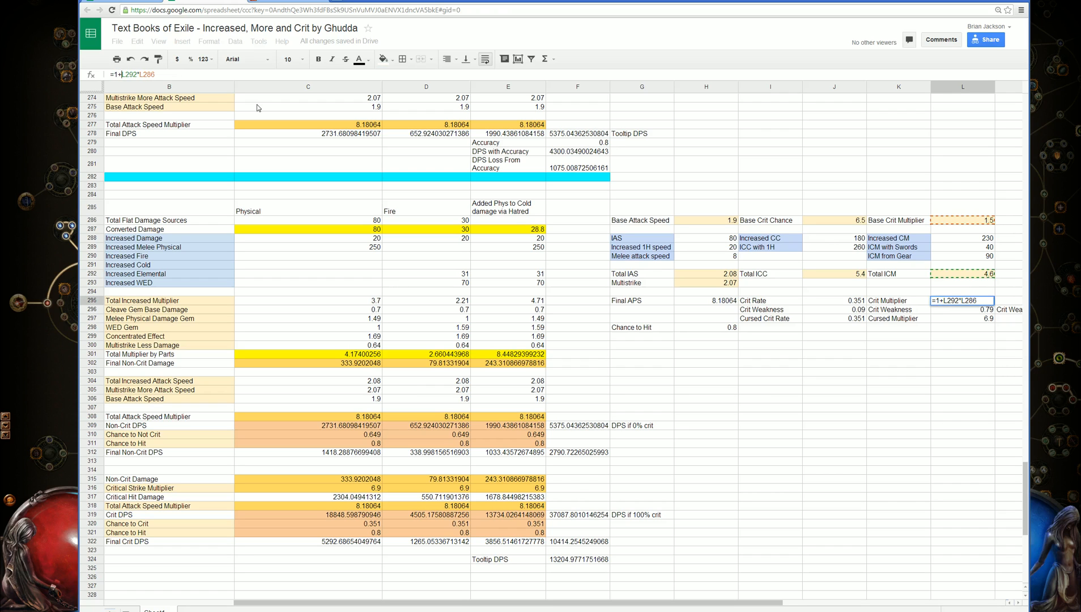
left_click(962, 308)
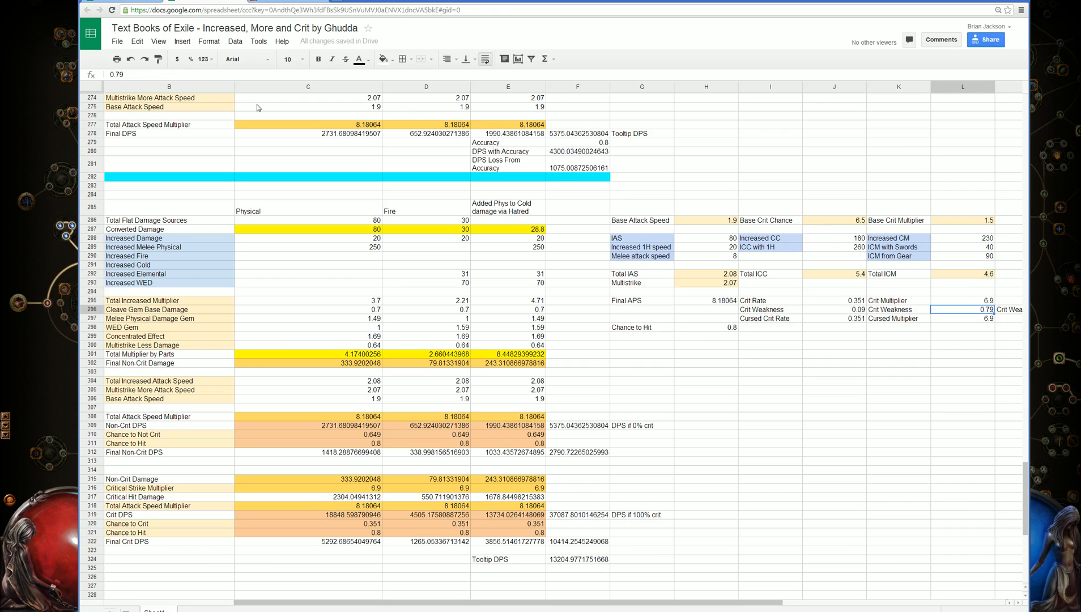
left_click(962, 273)
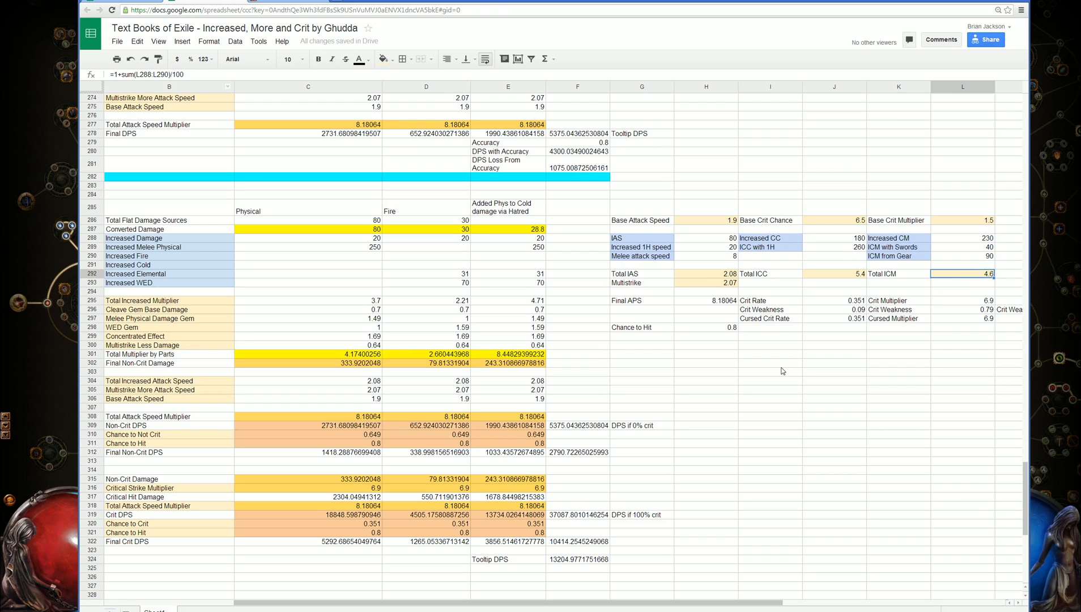
left_click(834, 372)
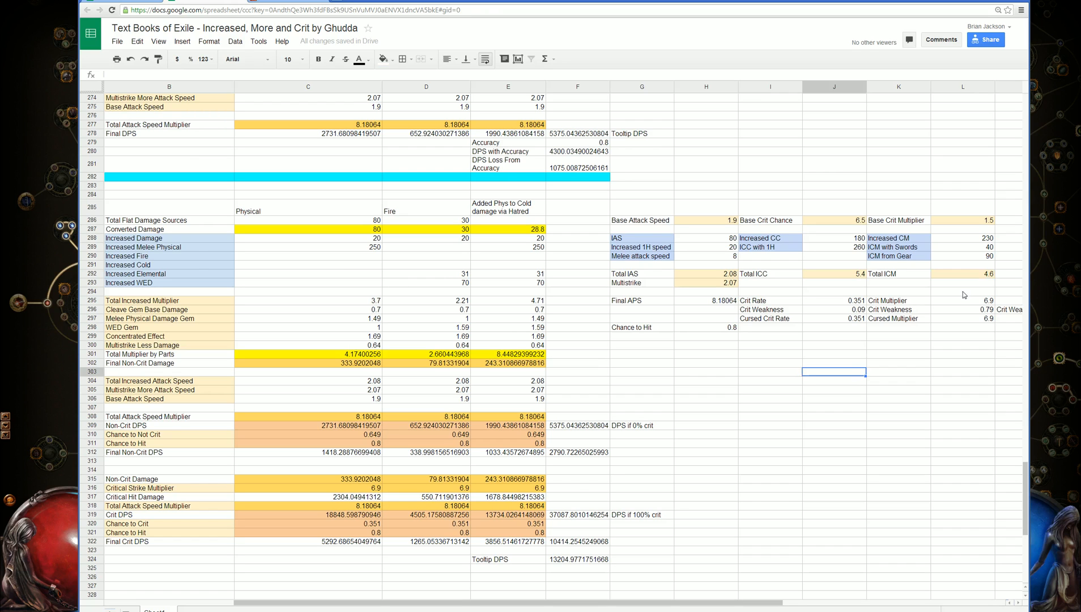
left_click(986, 220)
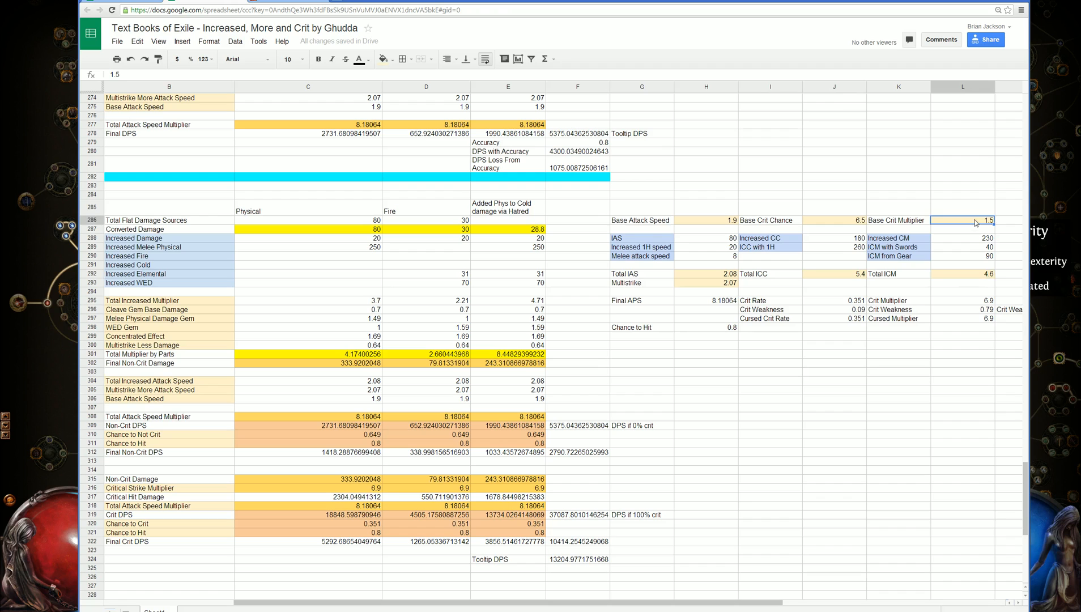
left_click(962, 300)
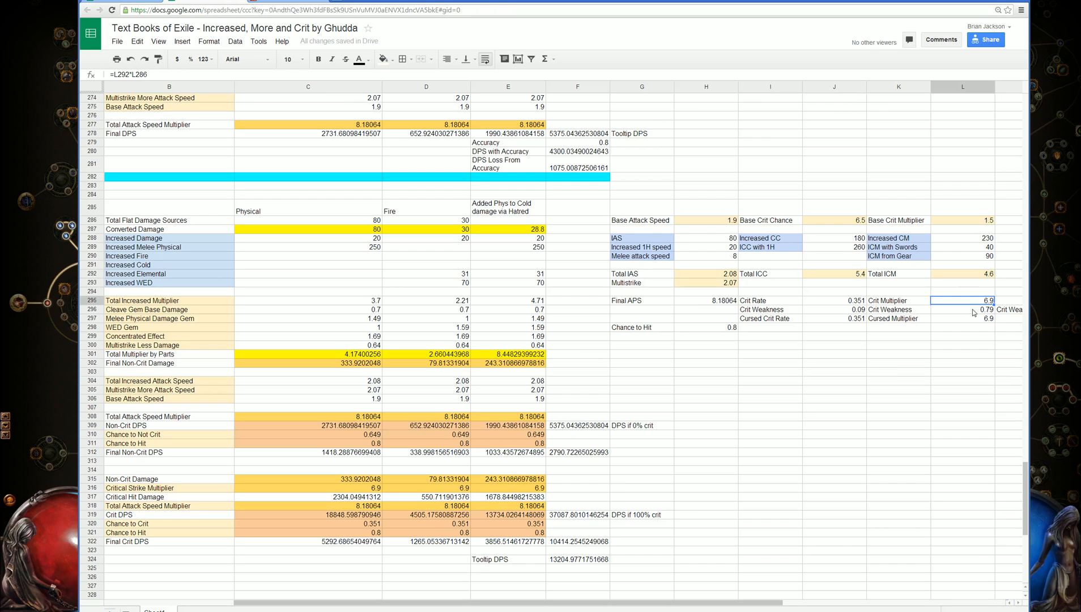
mouse_move(847, 524)
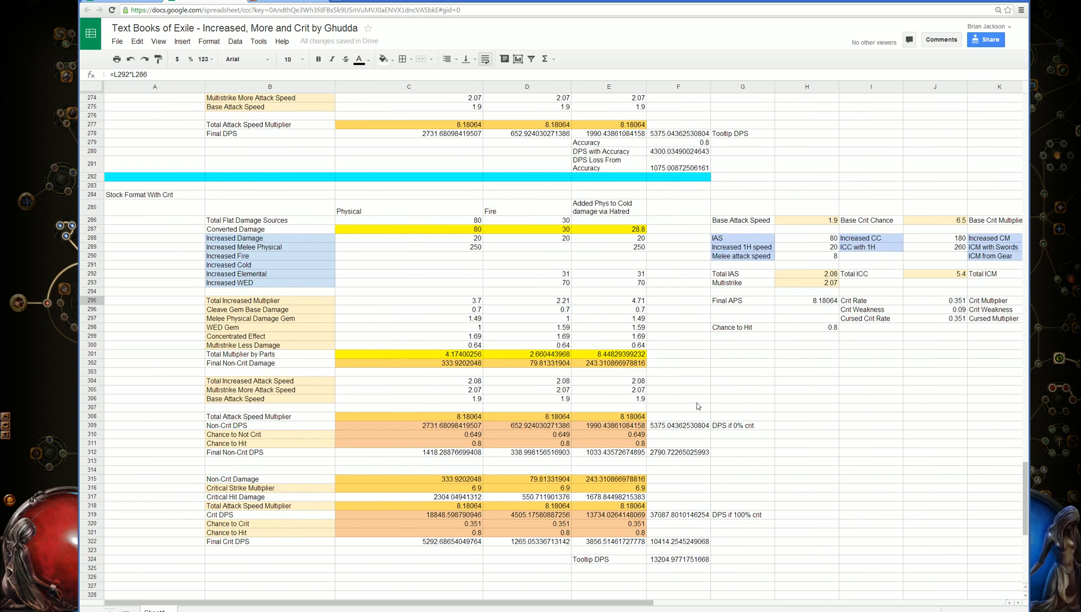
left_click(806, 328)
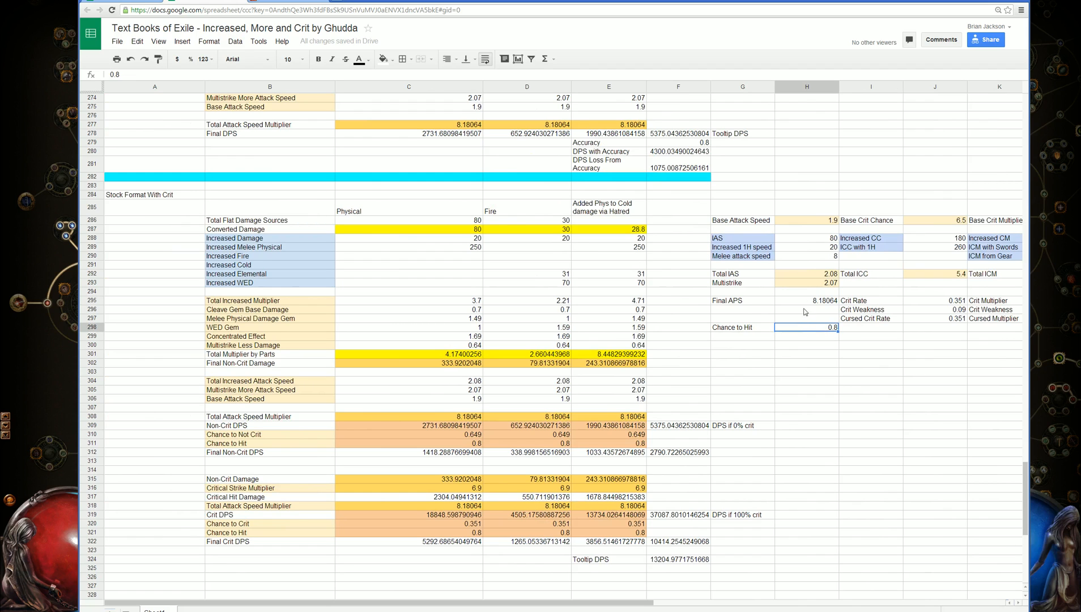
left_click(806, 372)
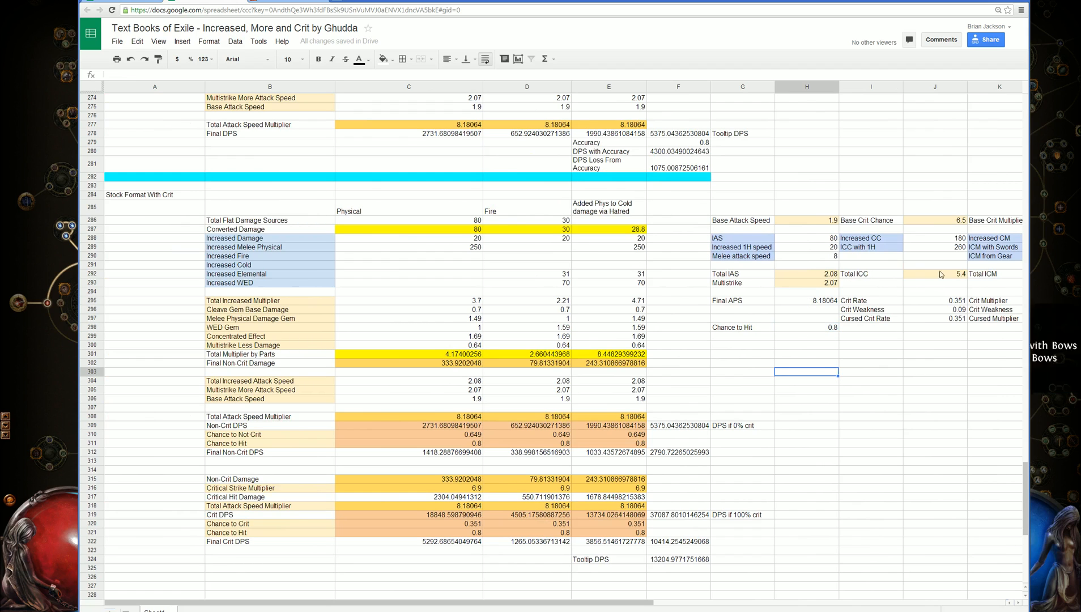
mouse_move(449, 323)
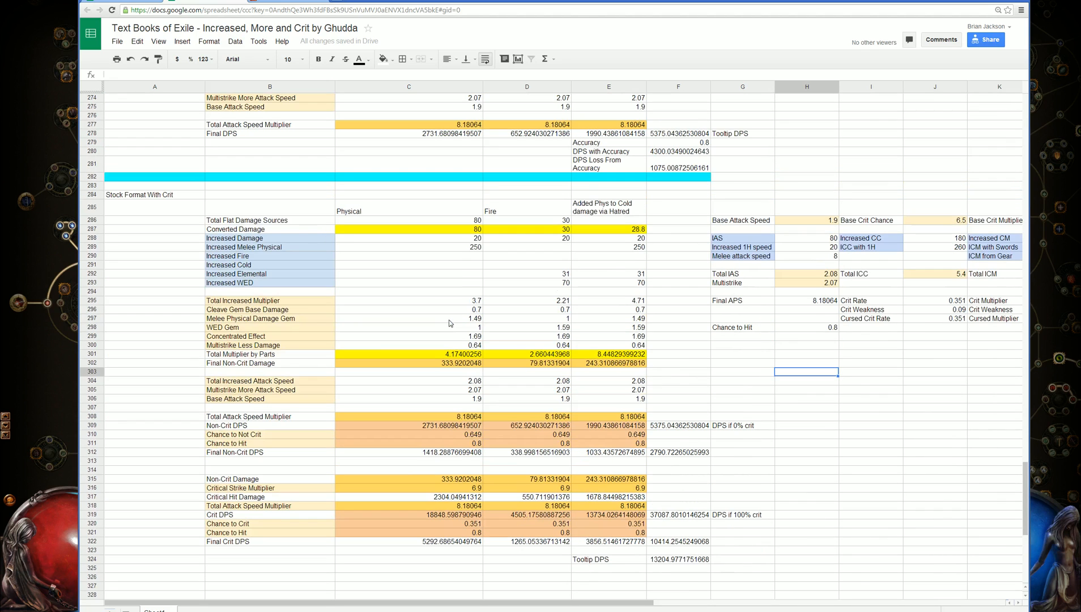
mouse_move(157, 188)
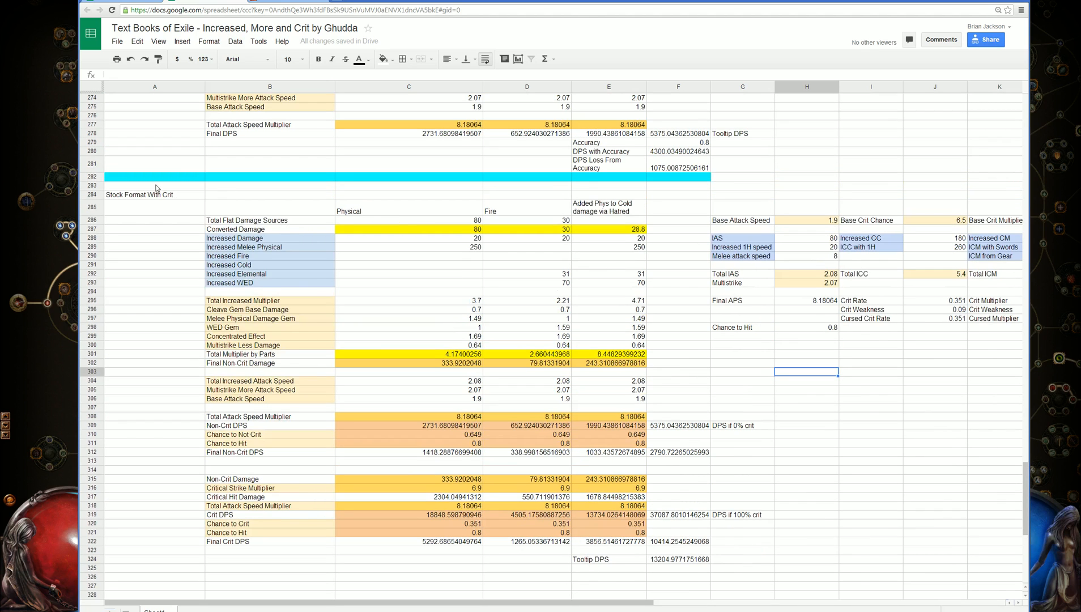
mouse_move(517, 288)
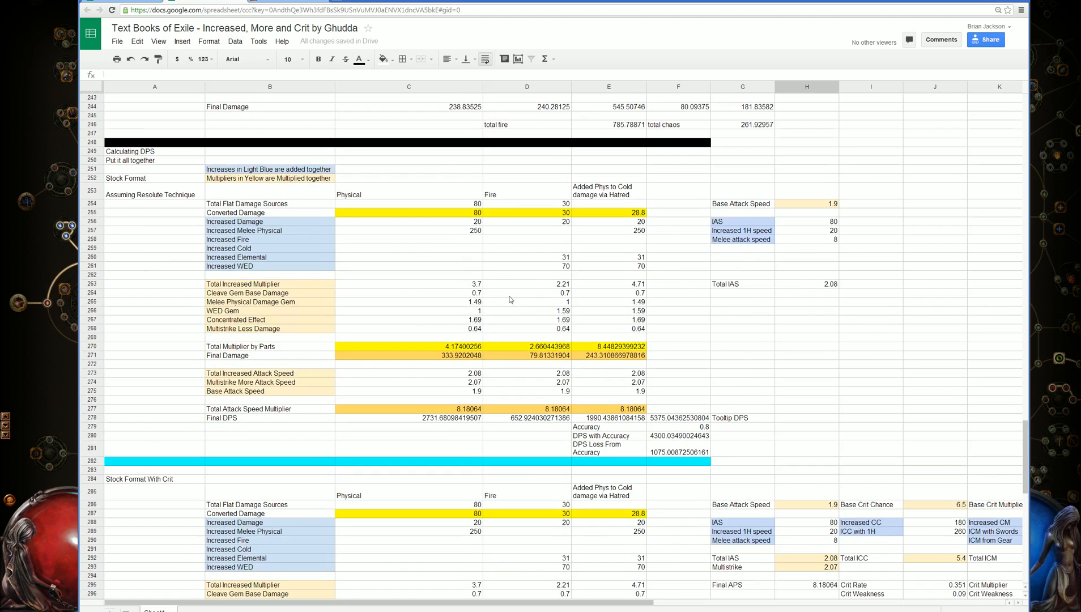
scroll("down", 3)
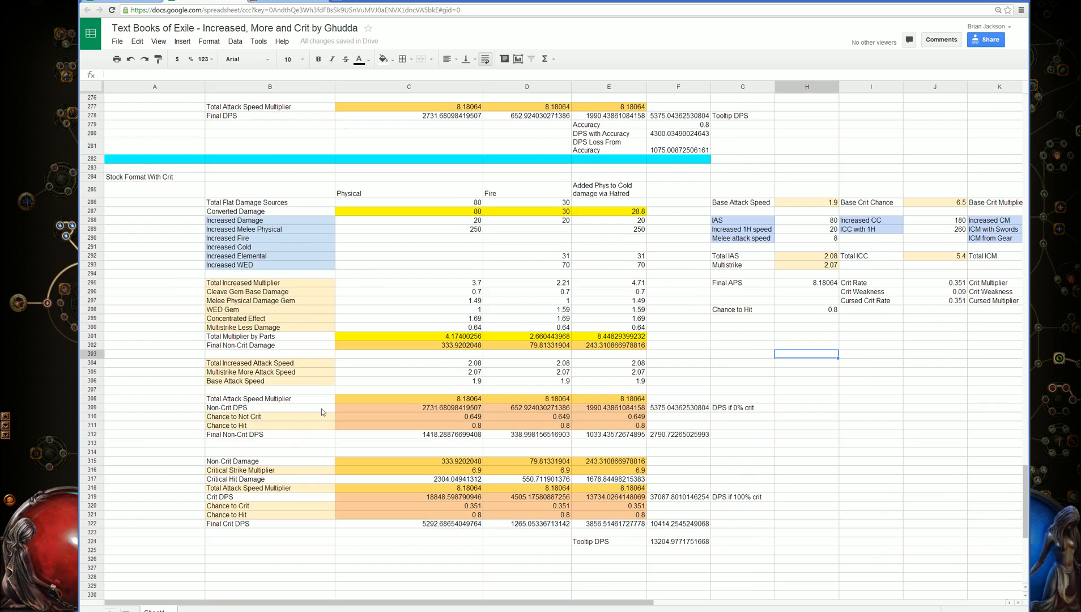
left_click(408, 407)
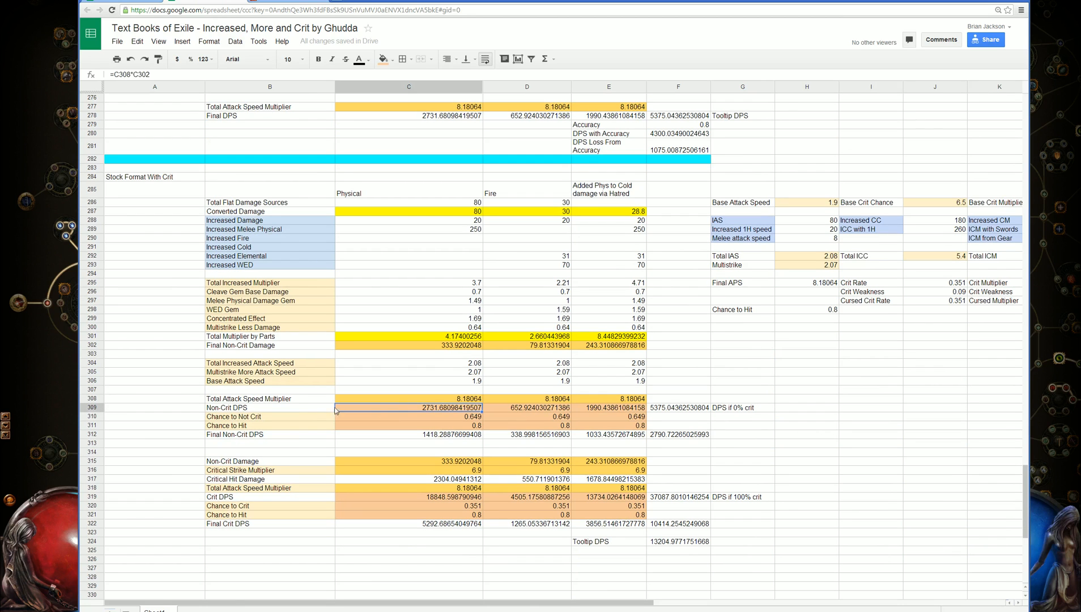
mouse_move(521, 414)
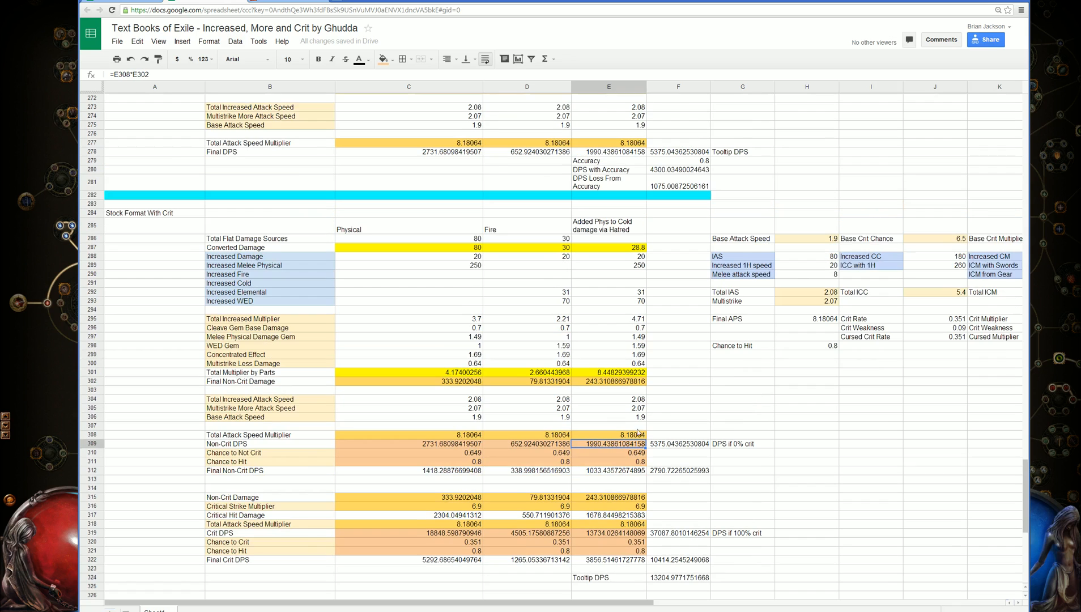
left_click(678, 444)
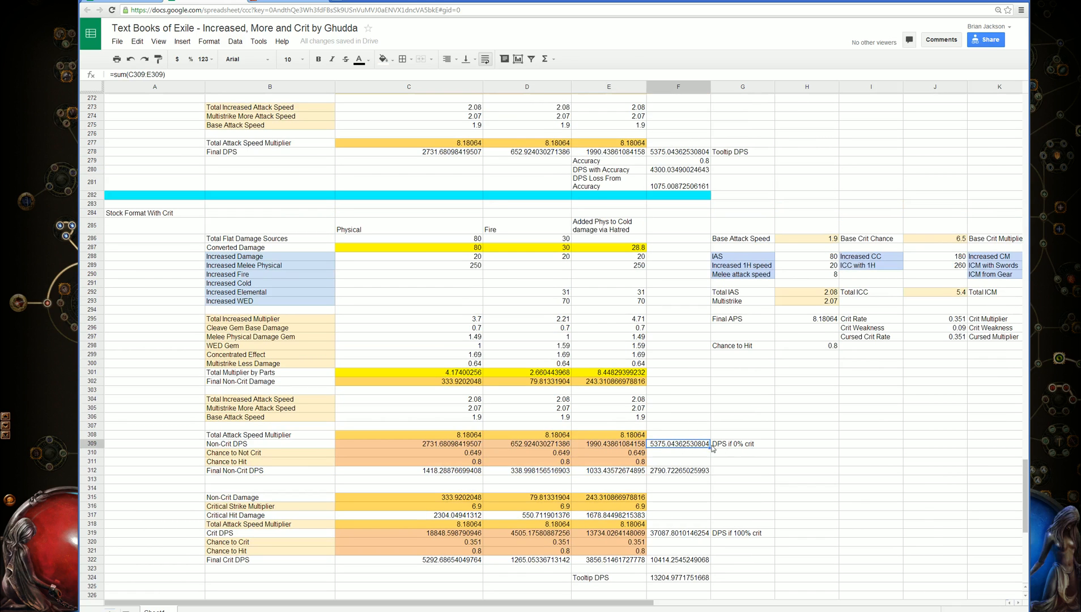
left_click(678, 152)
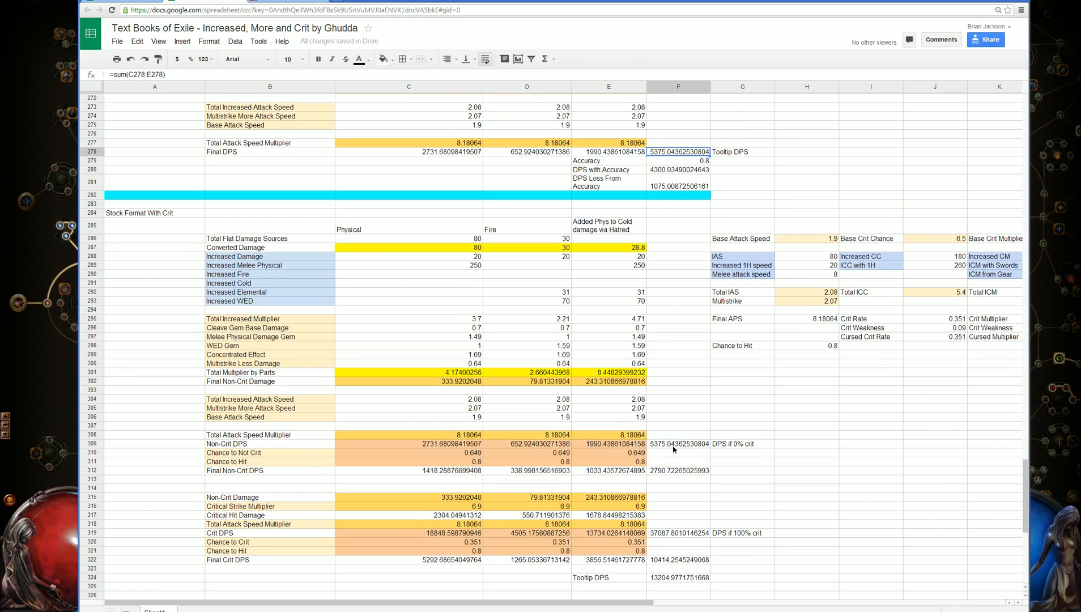
left_click(677, 443)
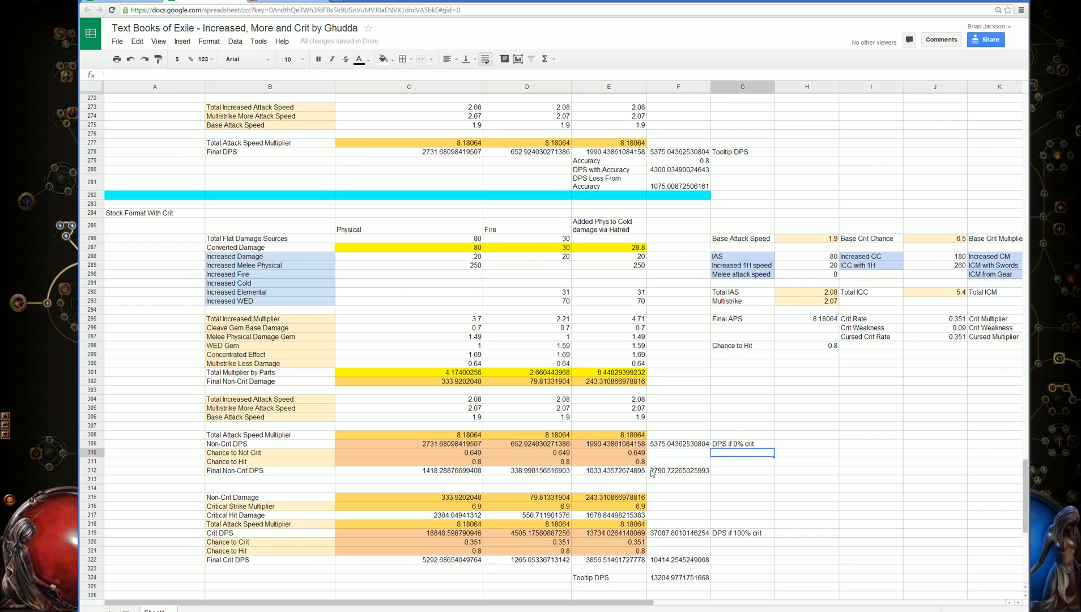
scroll("down", 3)
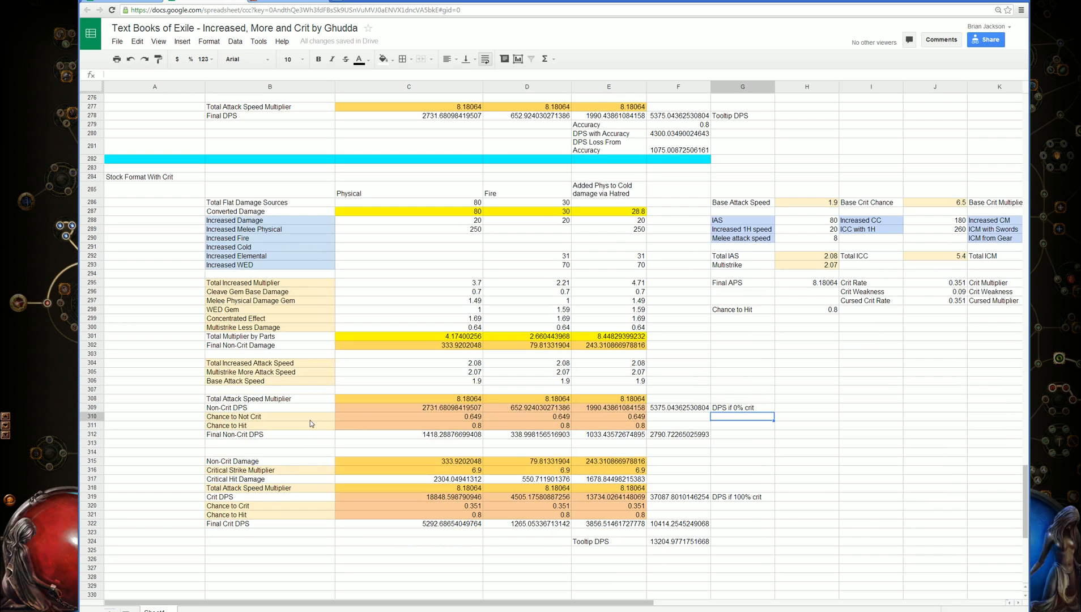
left_click(527, 420)
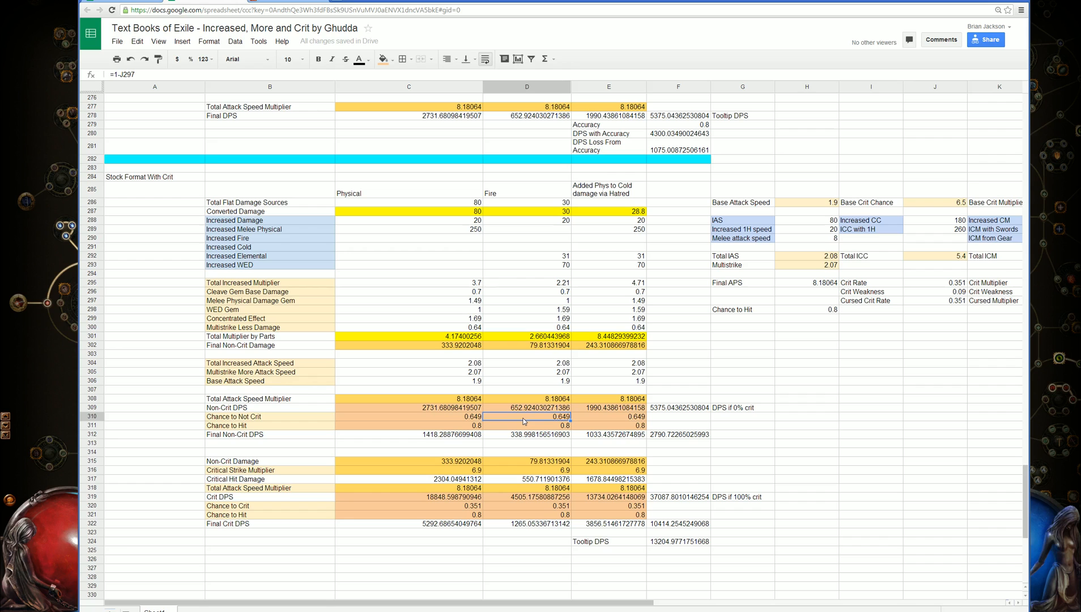
left_click(677, 407)
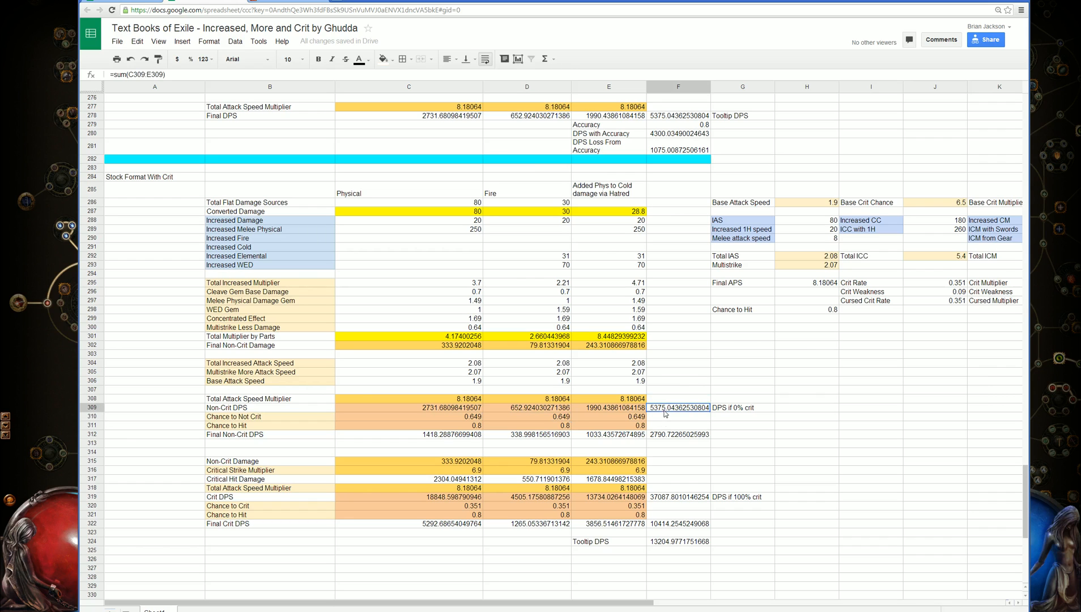
left_click(608, 425)
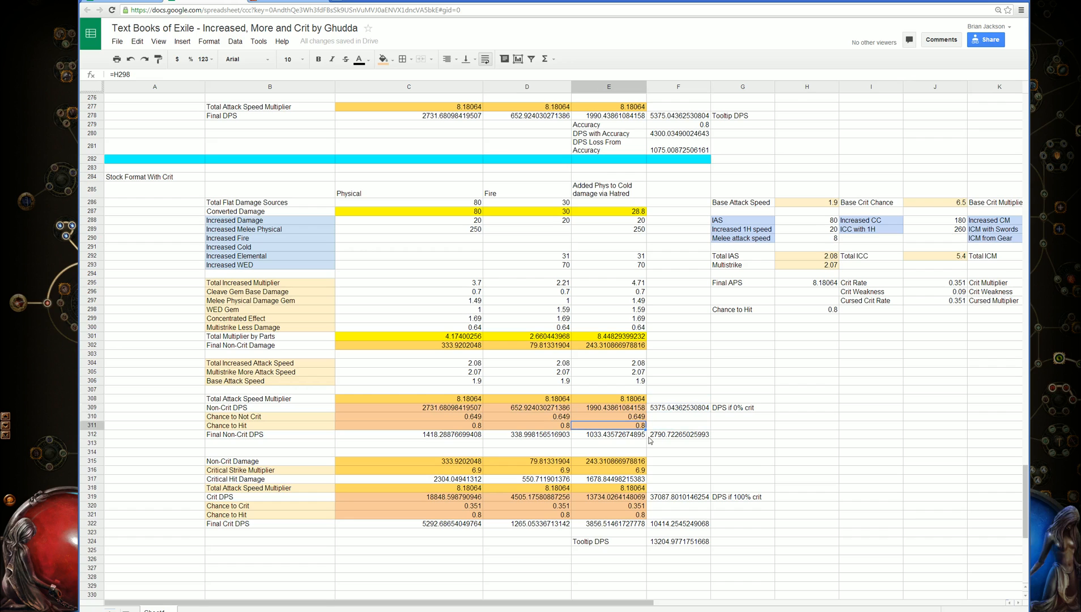
mouse_move(449, 453)
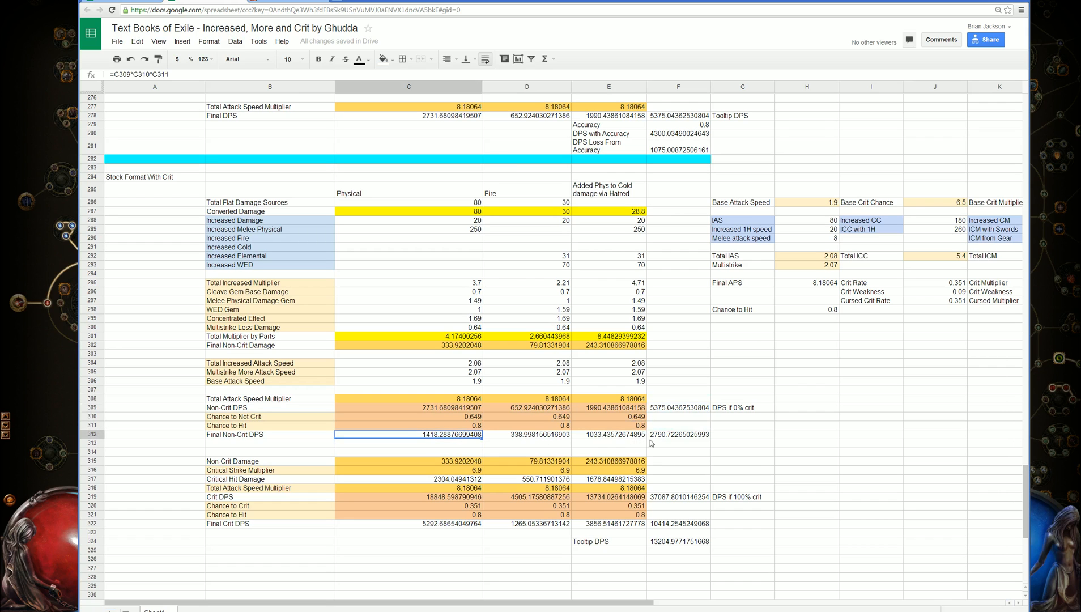
left_click(678, 434)
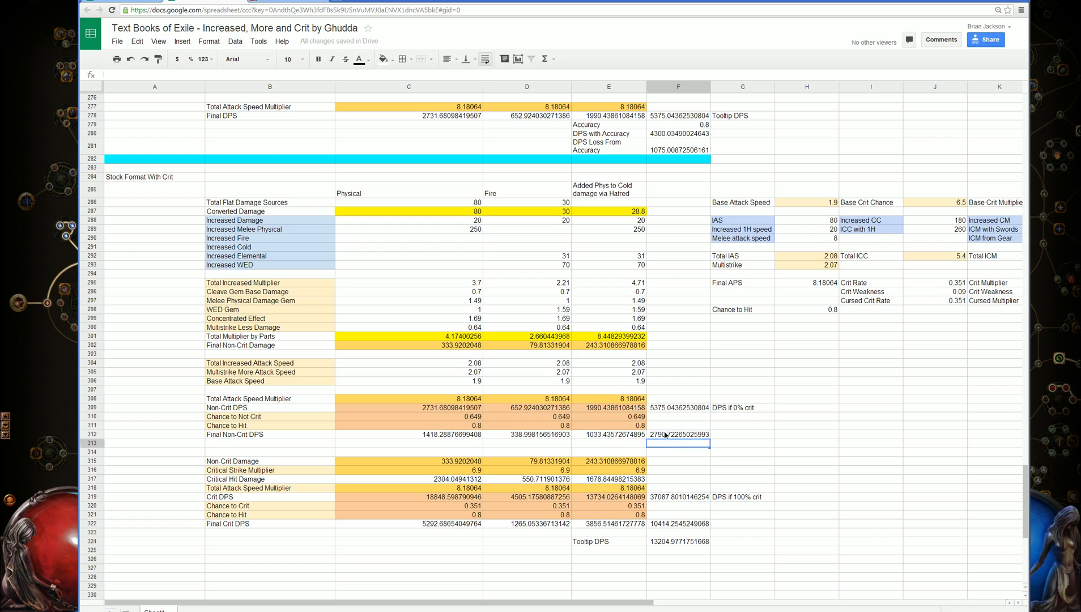
scroll("down", 3)
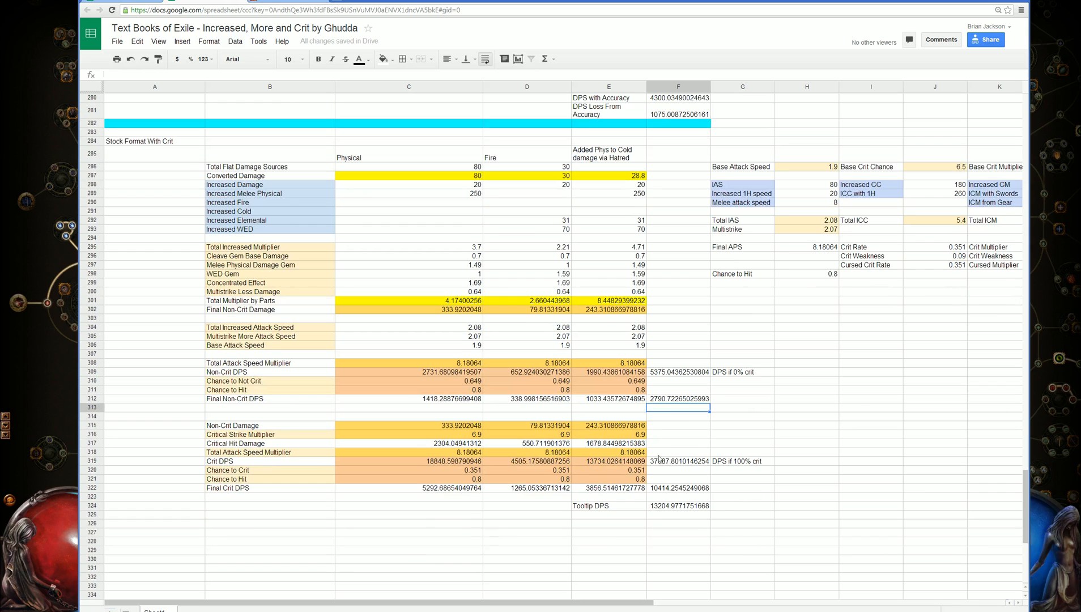
left_click(269, 425)
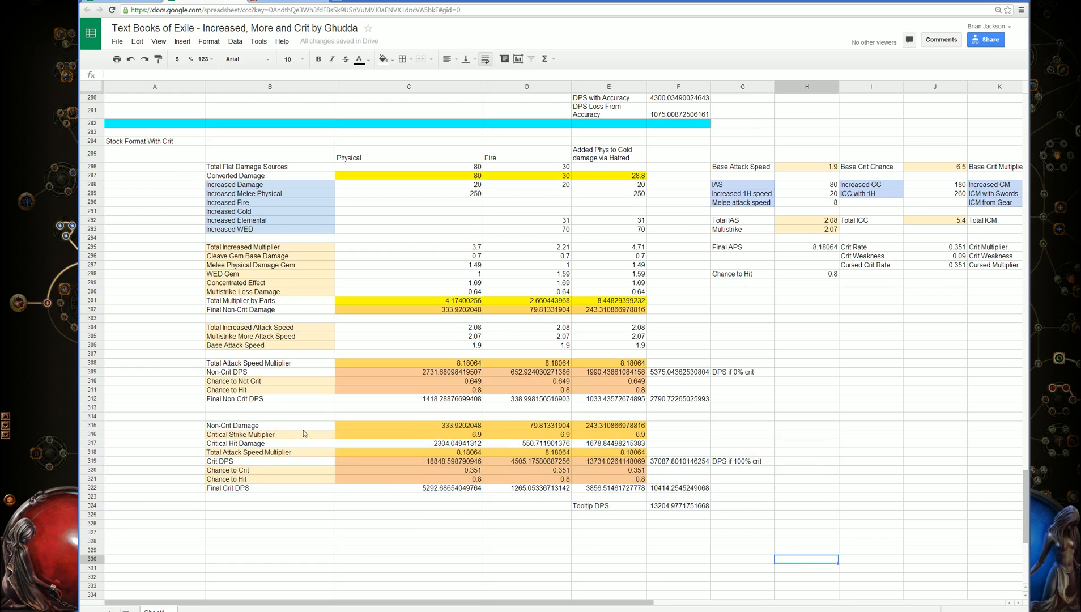
left_click(408, 424)
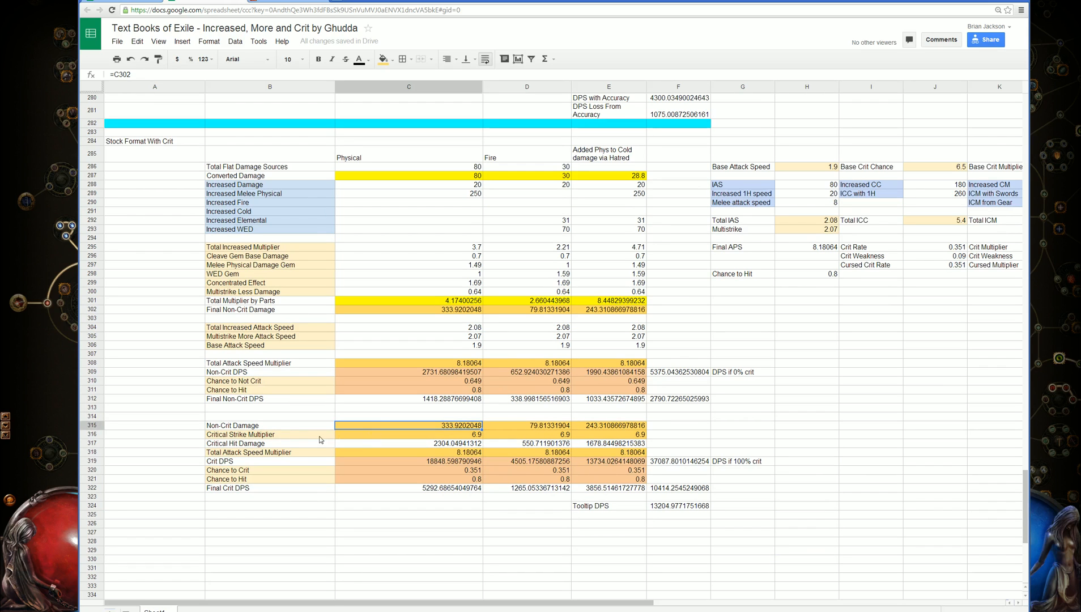
left_click(269, 434)
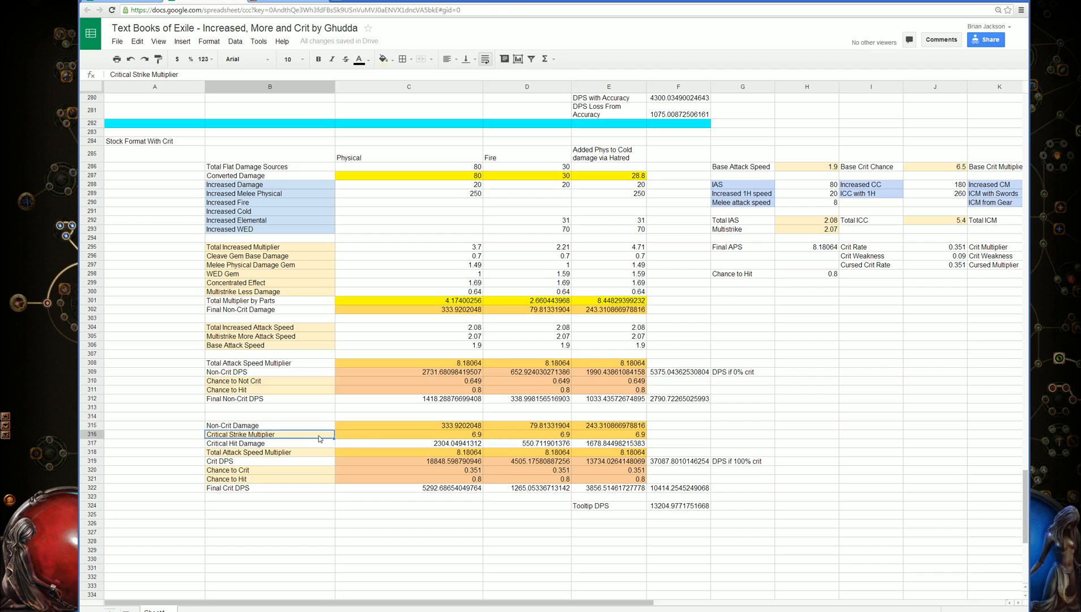
left_click(408, 425)
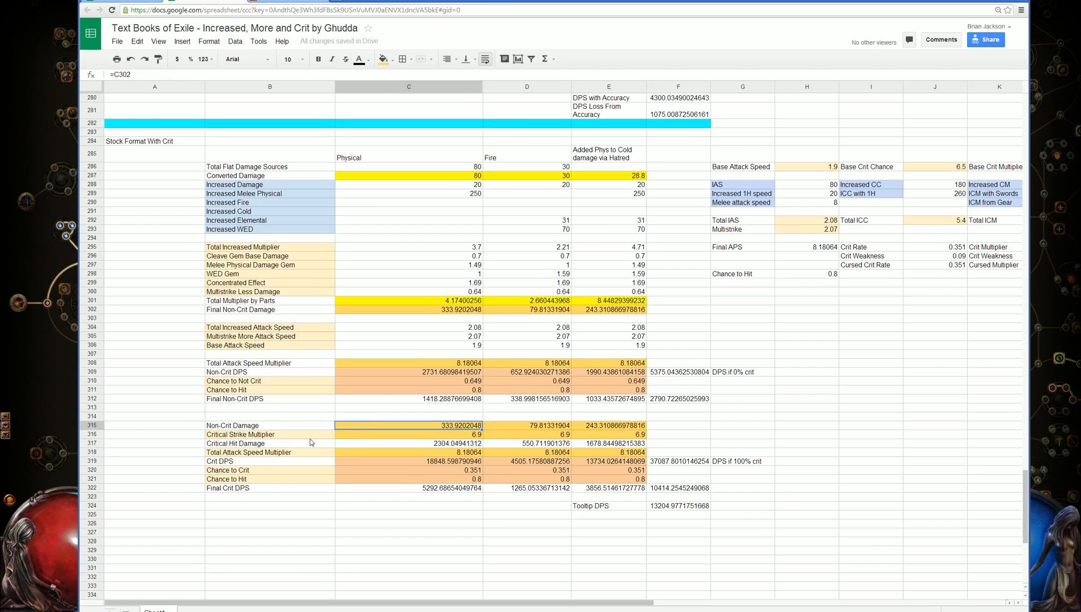
mouse_move(387, 436)
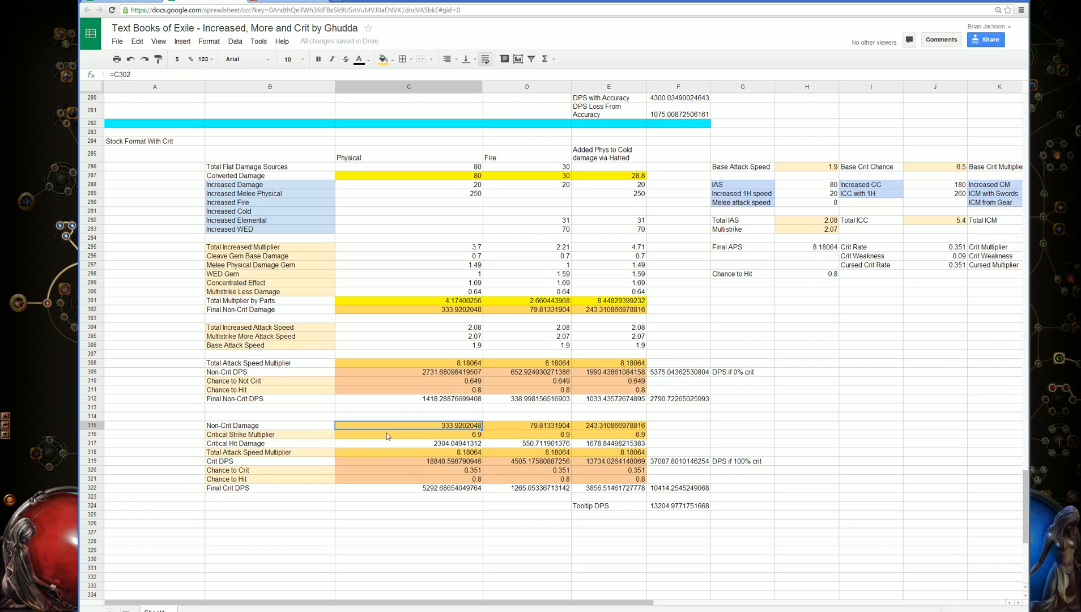
left_click(408, 433)
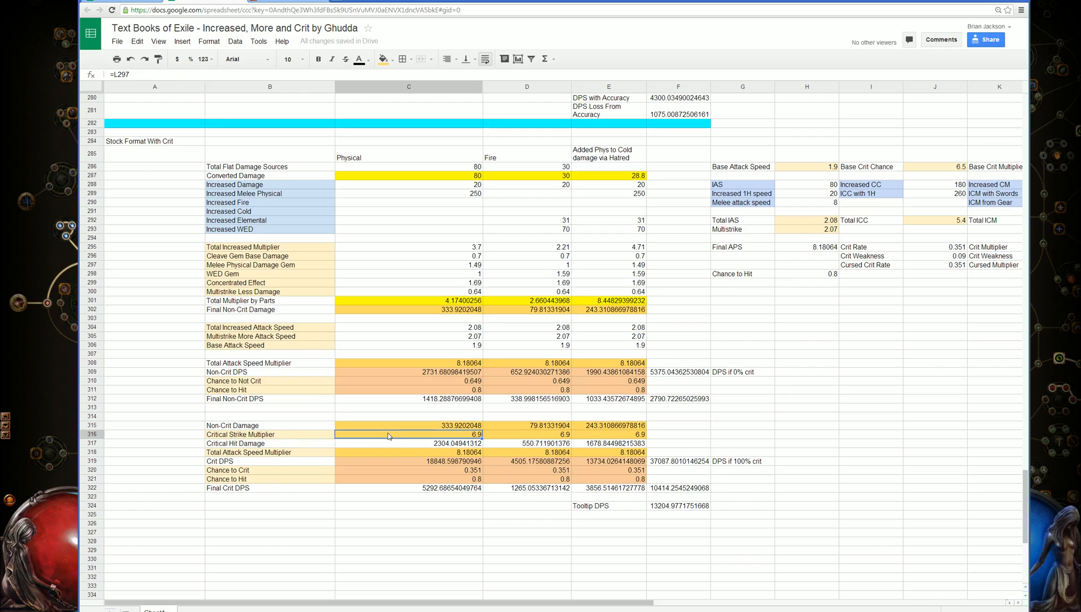
left_click(408, 442)
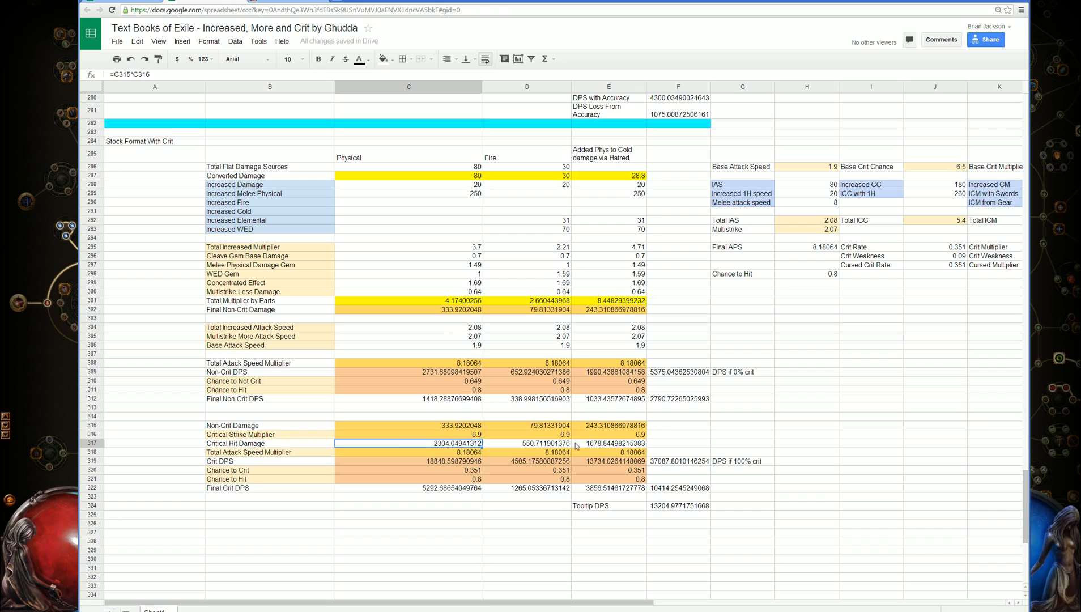
mouse_move(413, 469)
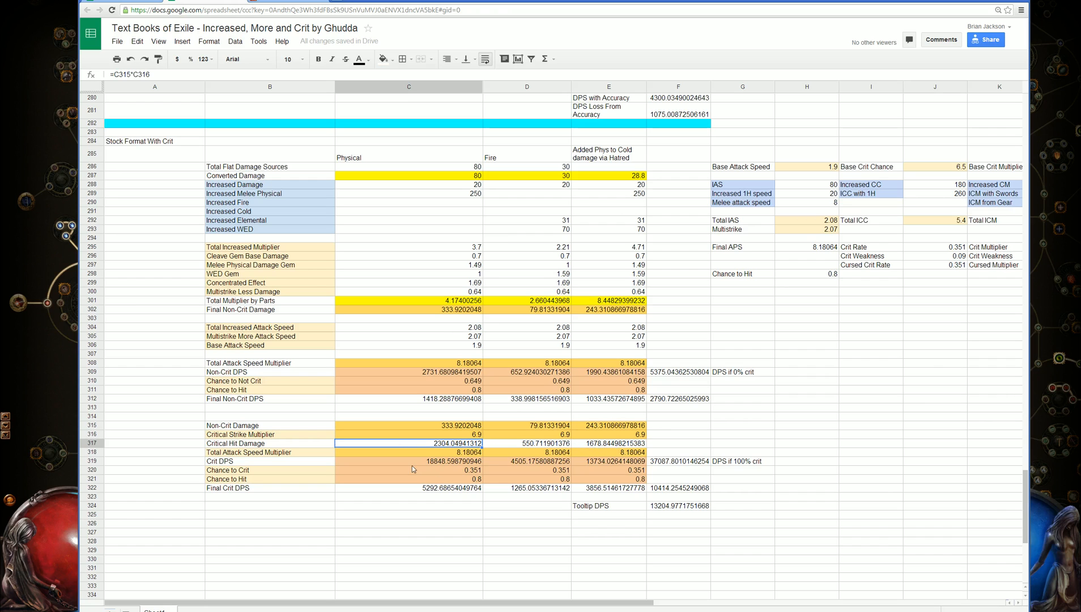
left_click(408, 453)
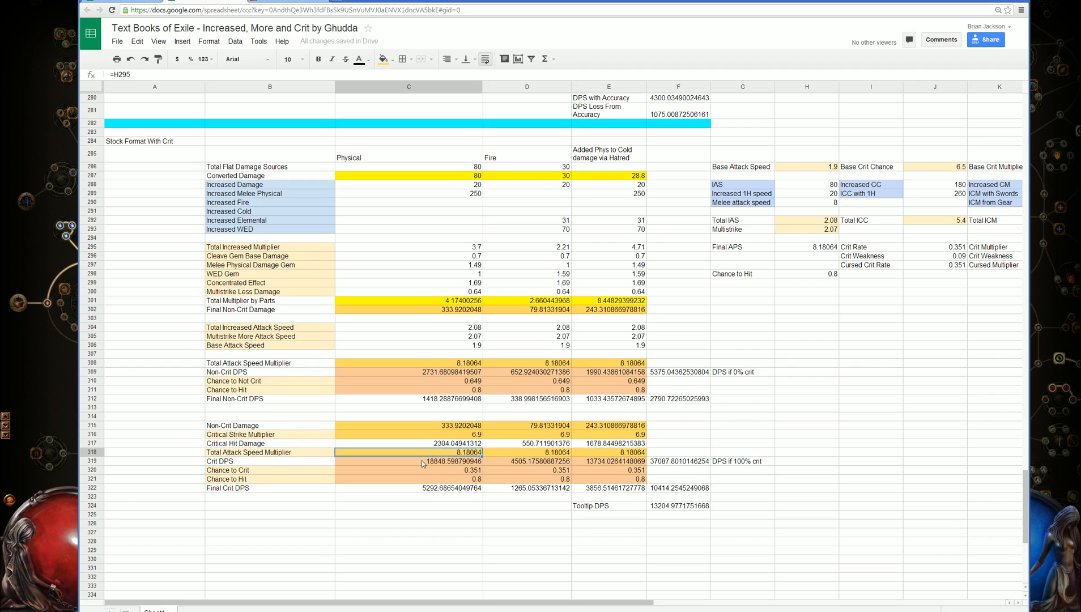
left_click(408, 461)
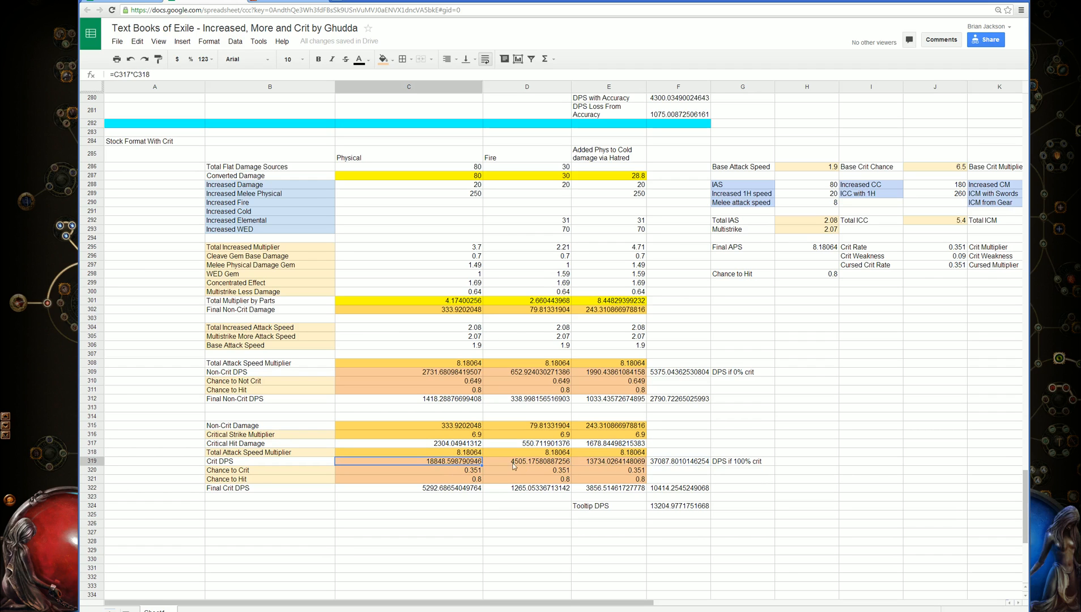
left_click(678, 461)
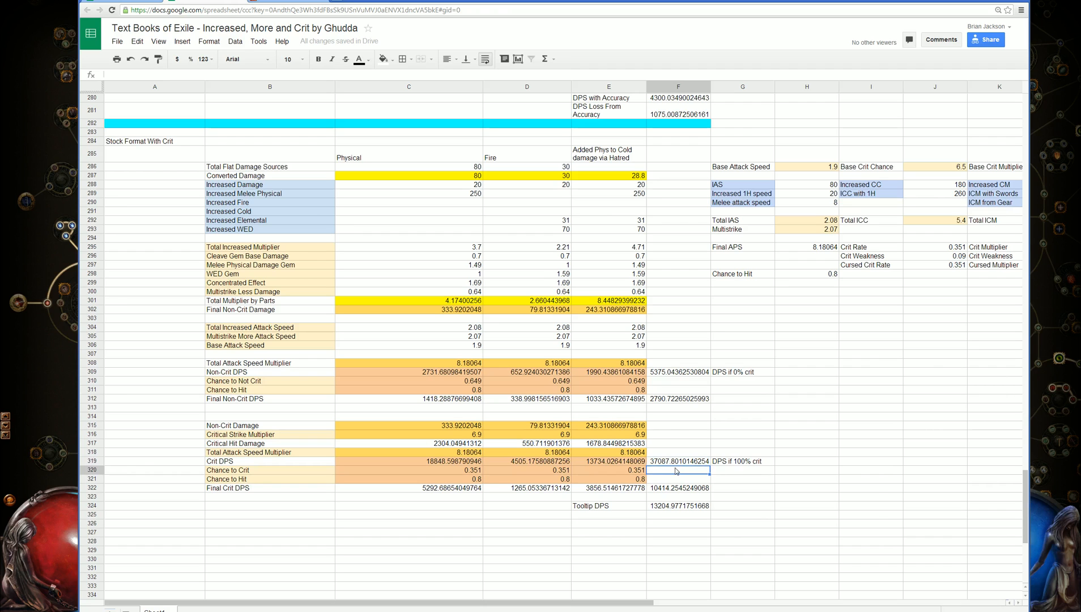
left_click(408, 506)
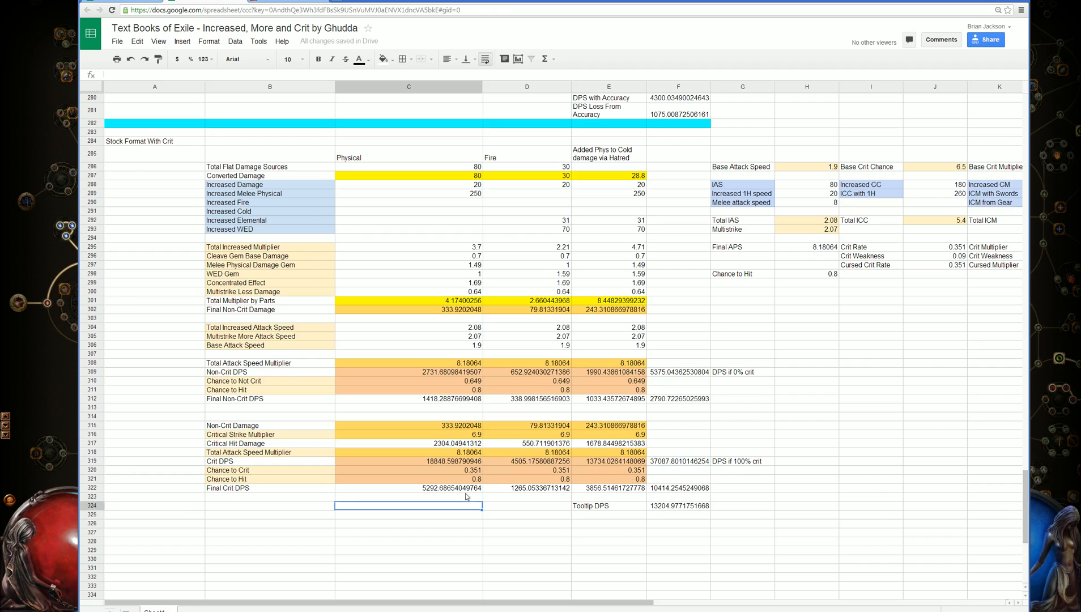
left_click(408, 470)
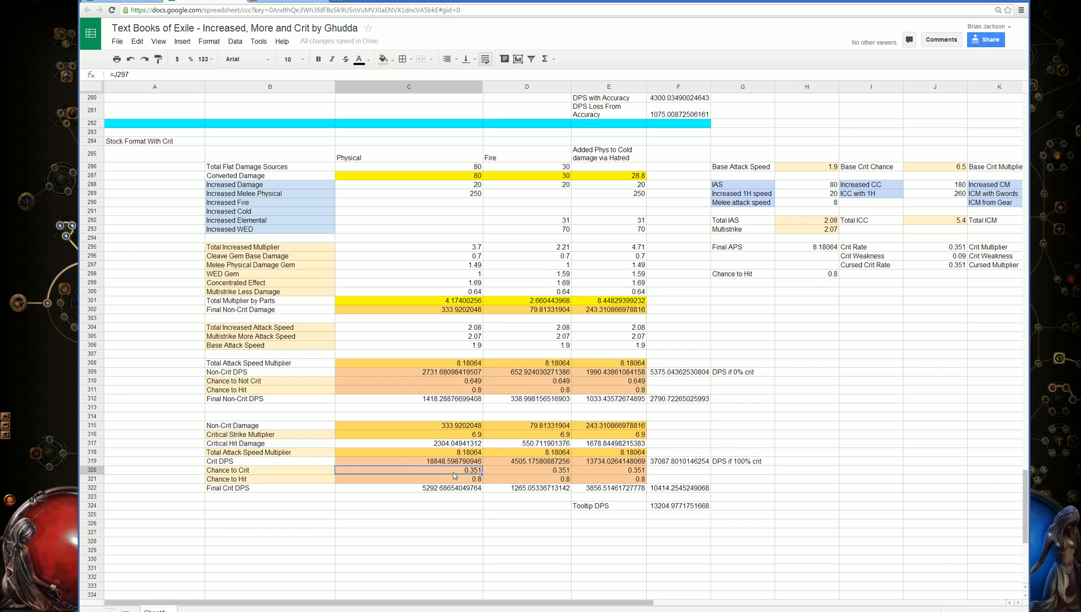
mouse_move(411, 484)
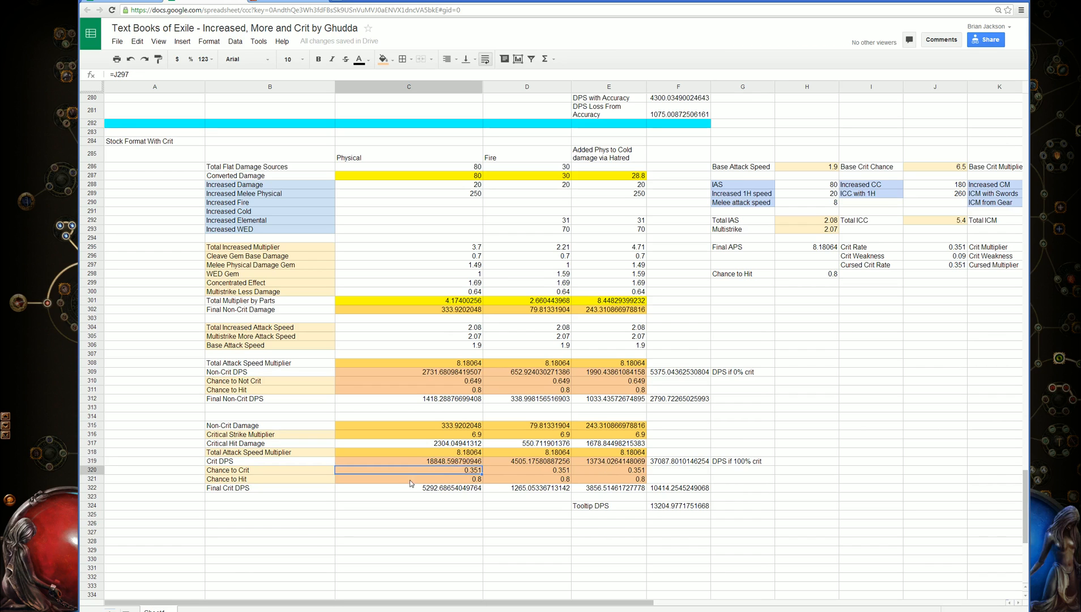
left_click(408, 479)
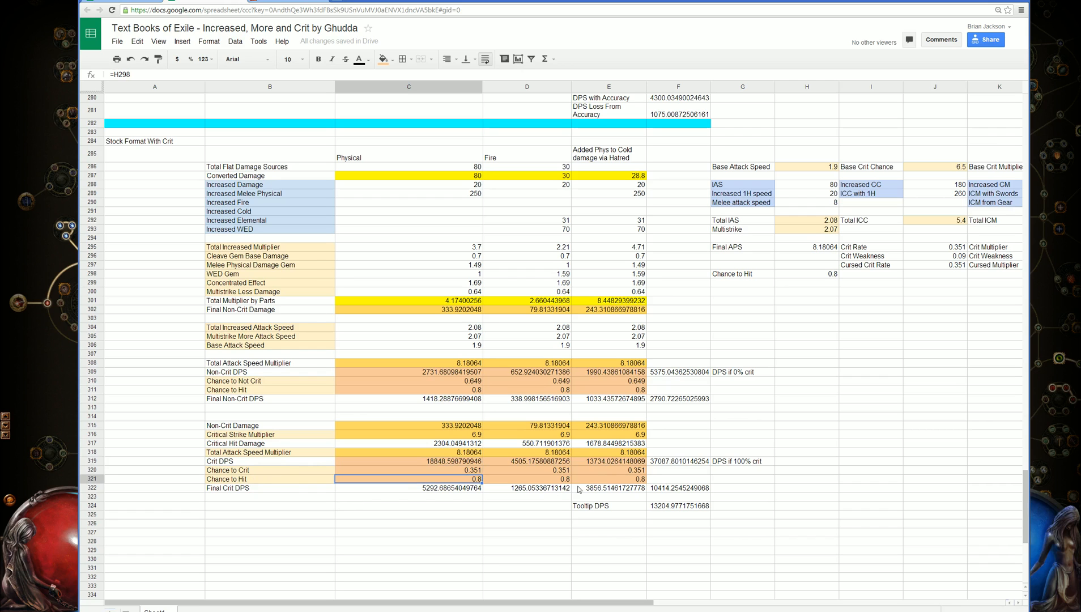
left_click(408, 489)
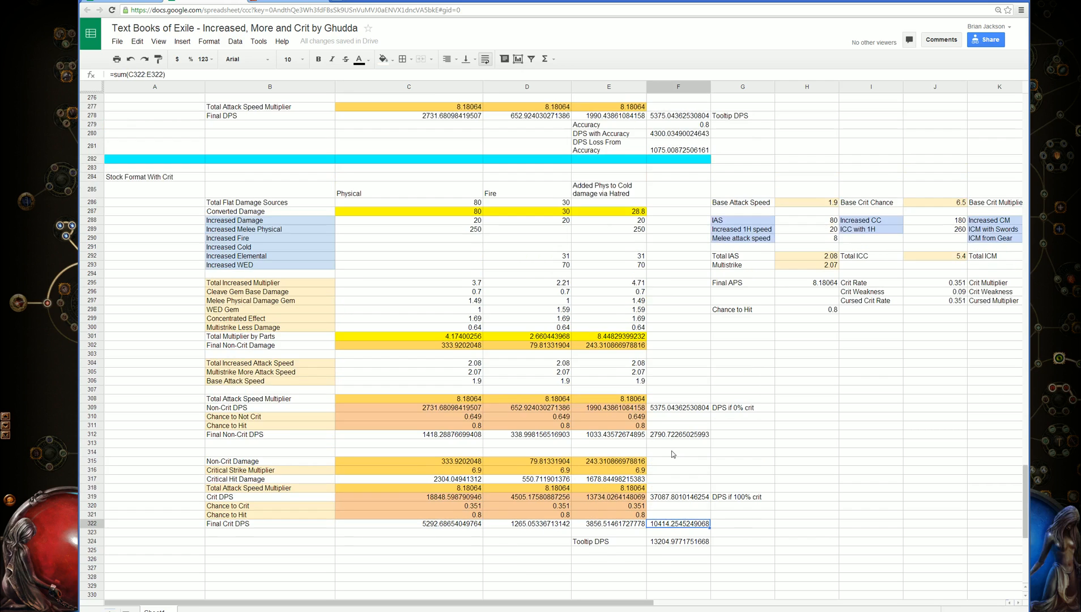
scroll("down", 3)
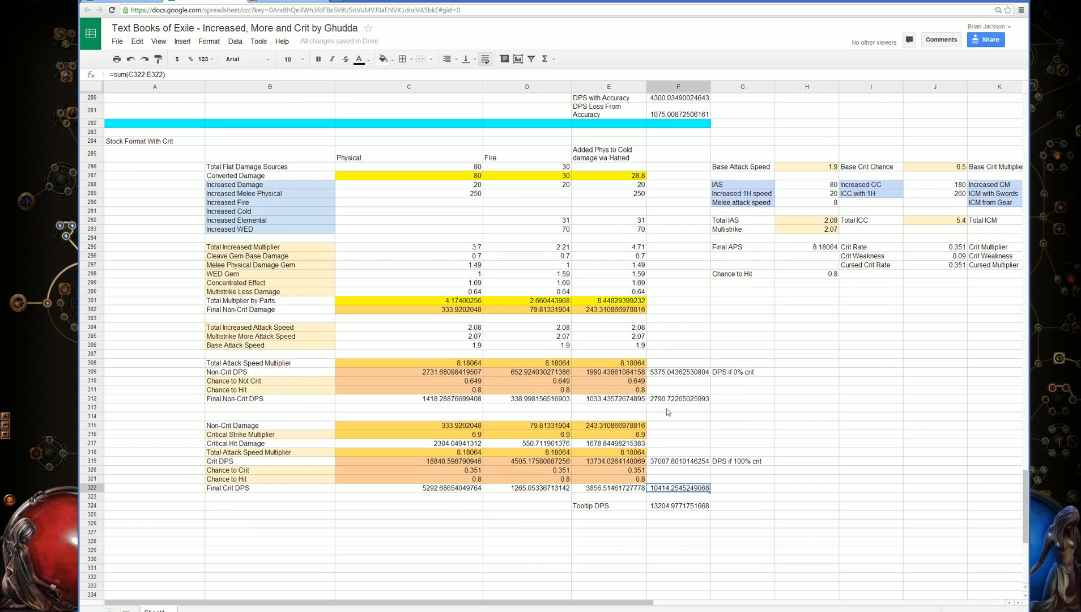
left_click(678, 407)
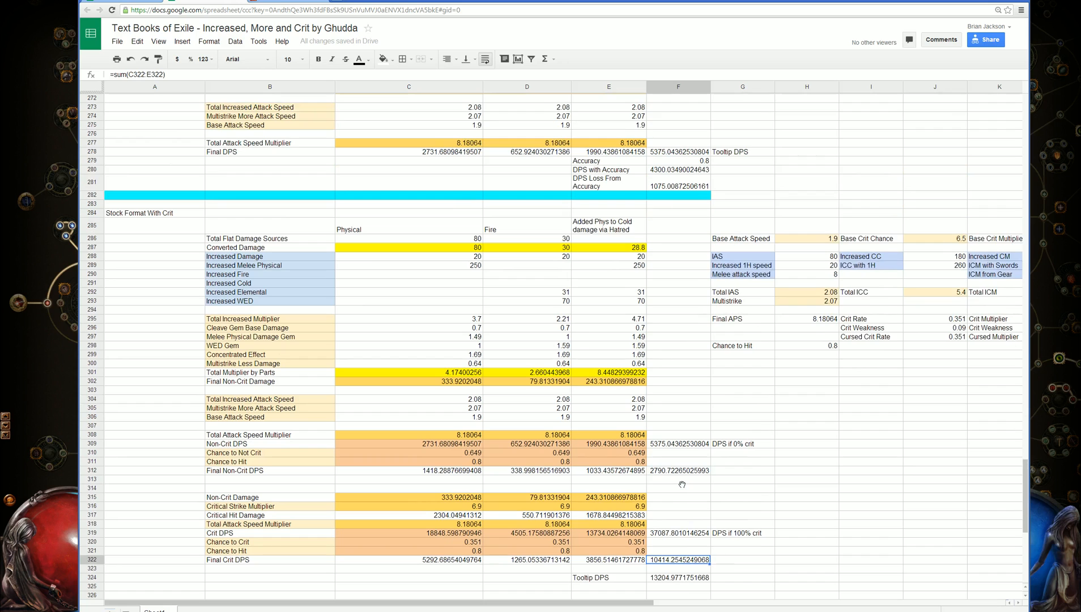
scroll("down", 3)
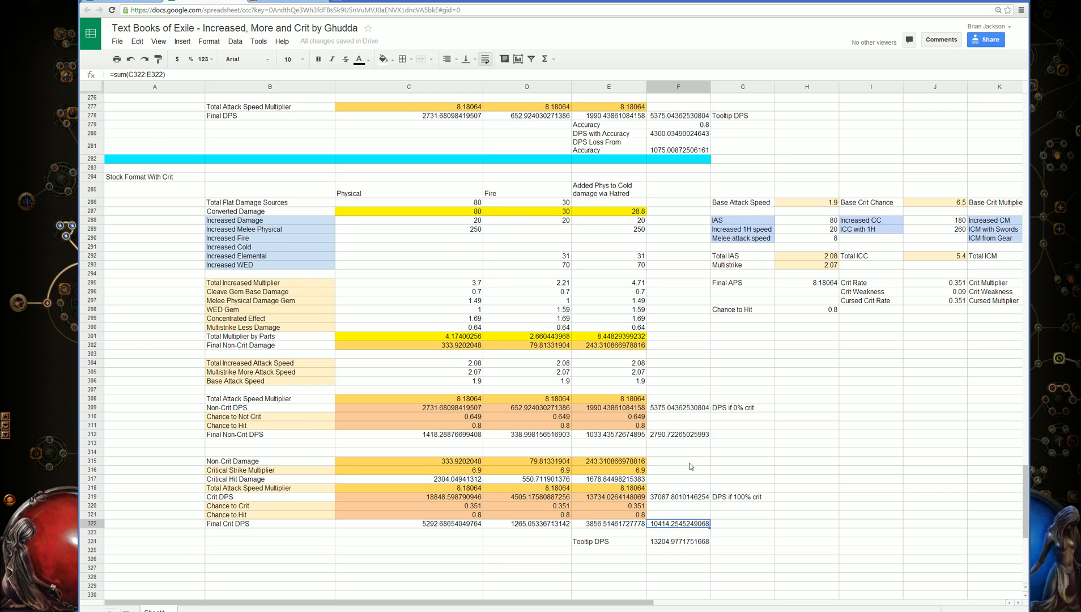
scroll("down", 3)
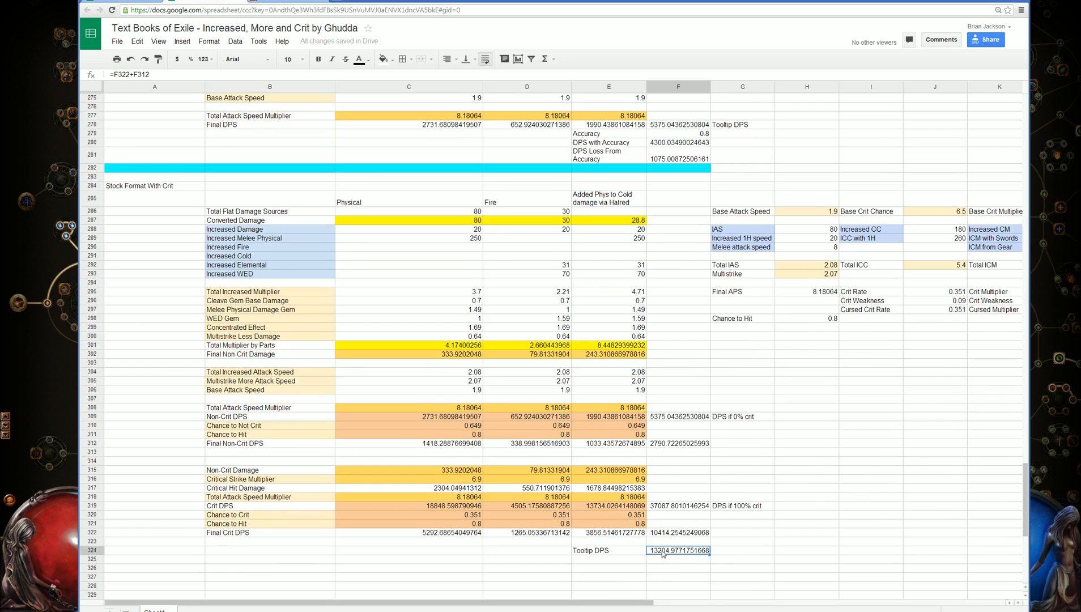
scroll("down", 3)
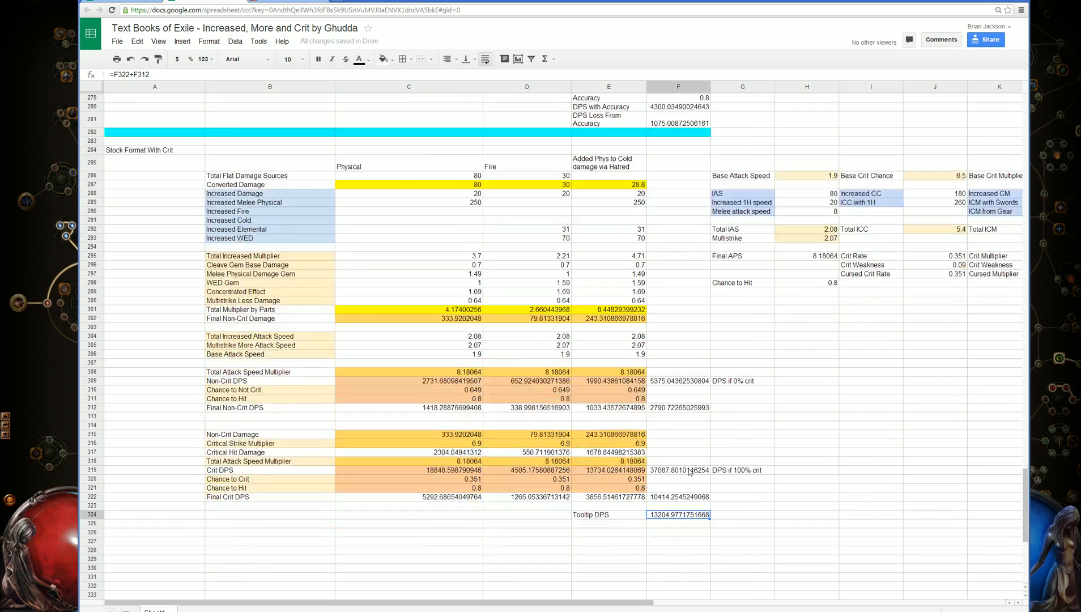
scroll("up", 3)
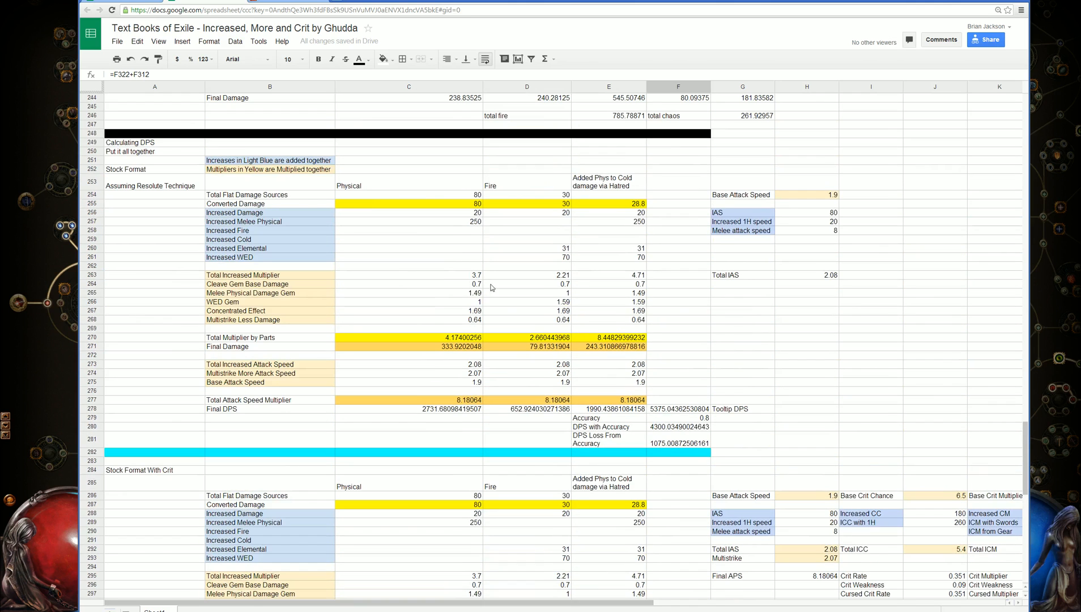
scroll("down", 3)
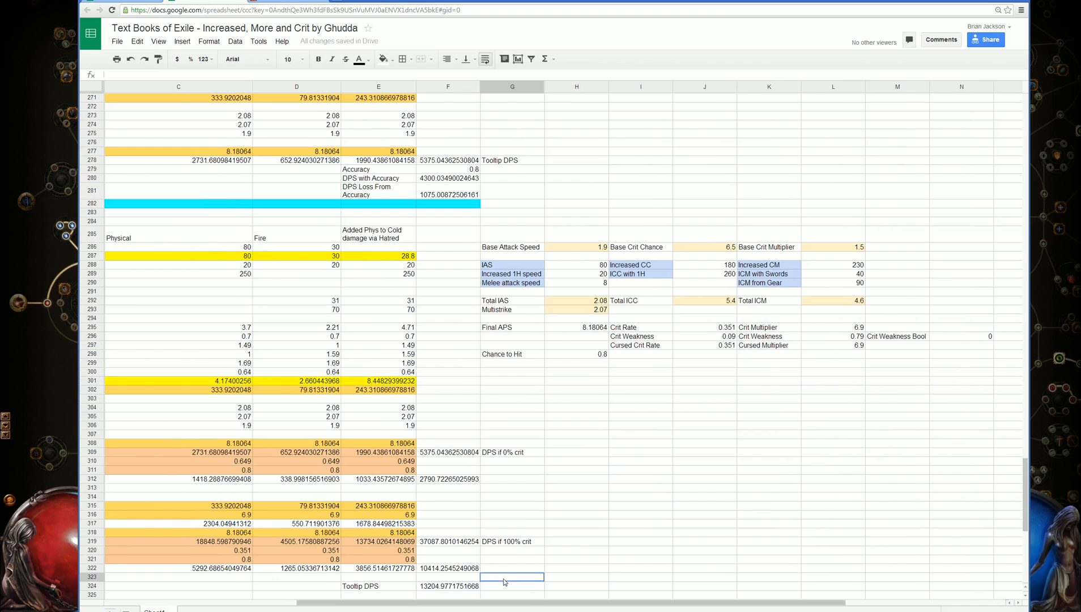
- Set Crit Weakness Bool in N296 to 1 and check Tooltip DPS rises to about 24,327
left_click(448, 586)
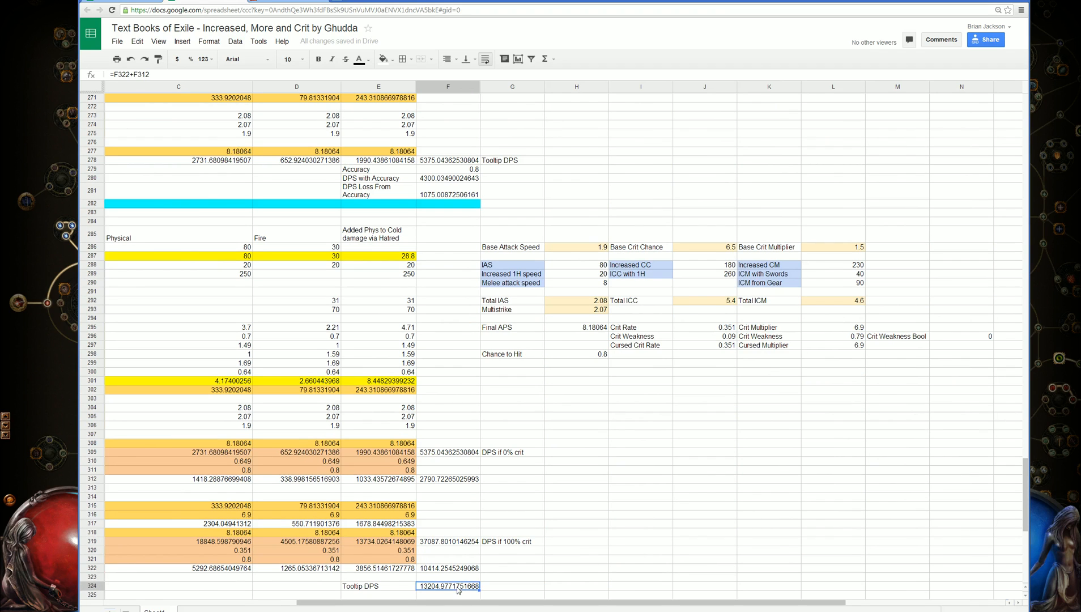
left_click(447, 577)
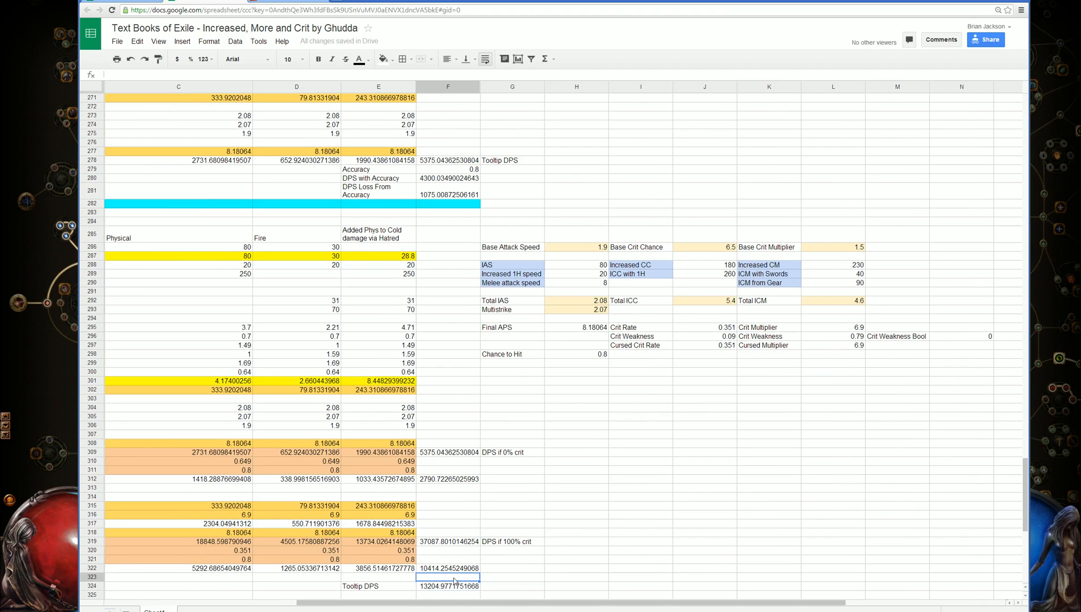
left_click(990, 337)
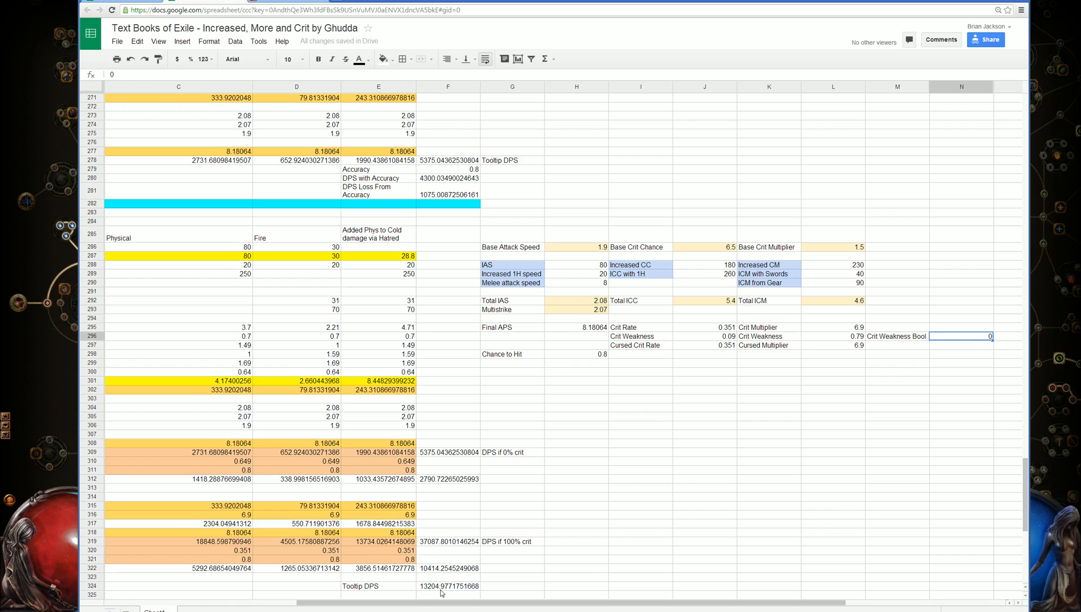
mouse_move(905, 369)
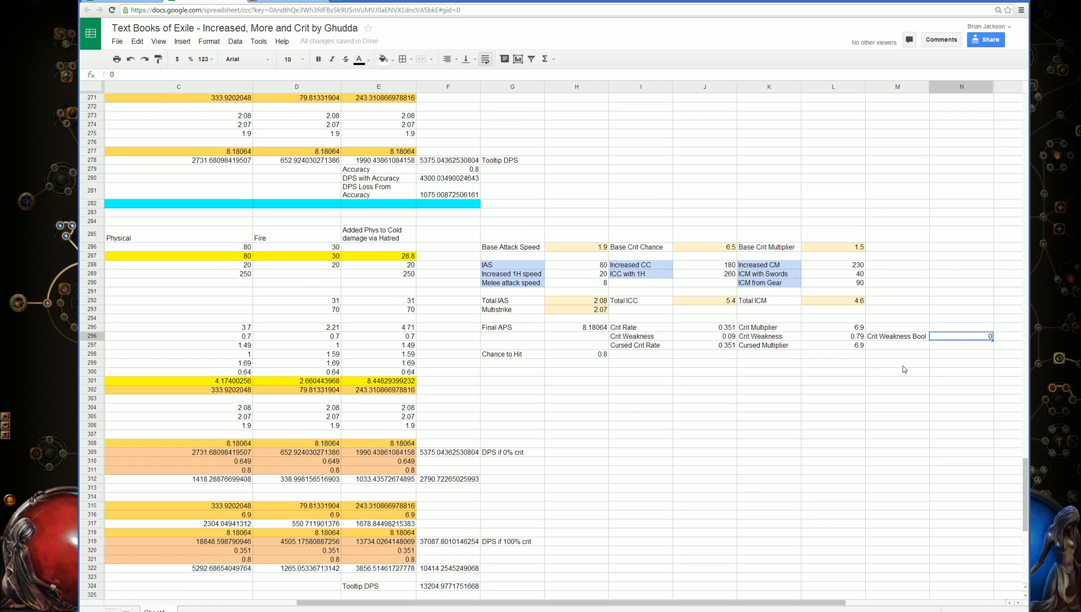
mouse_move(453, 588)
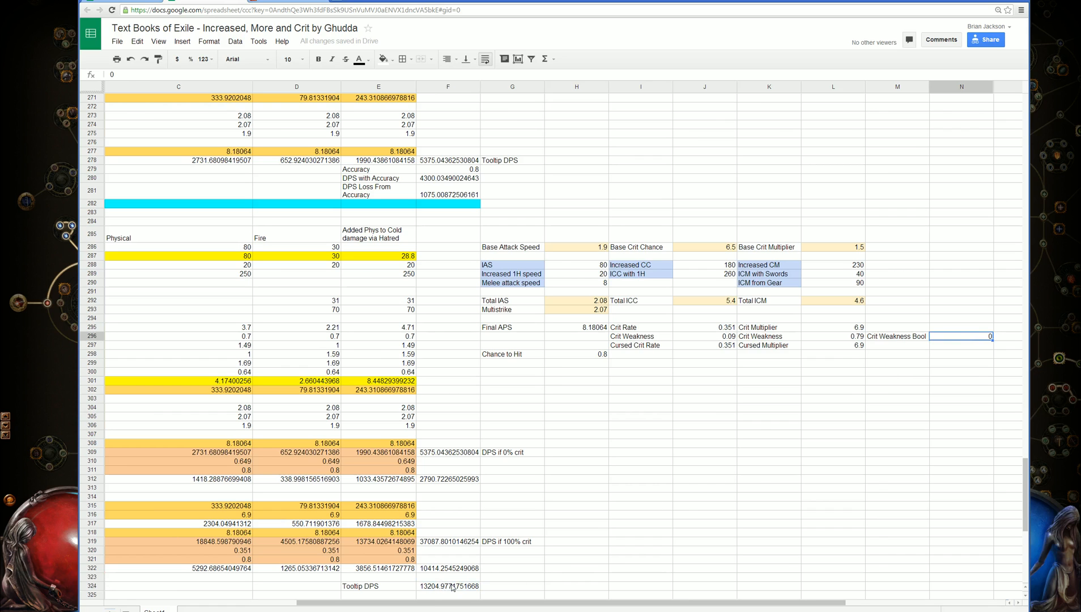
mouse_move(866, 377)
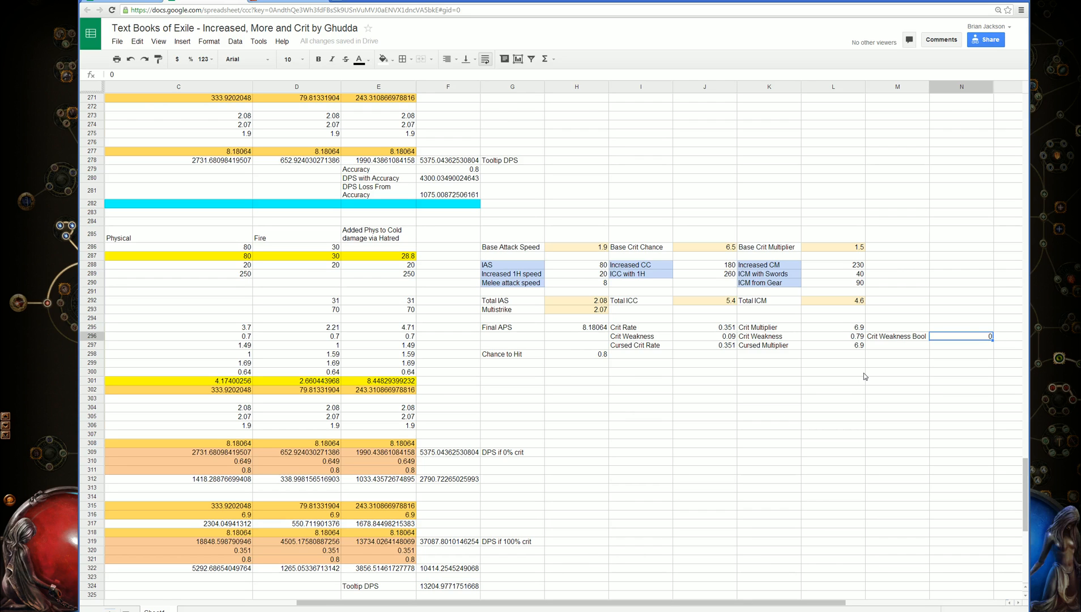
type("1")
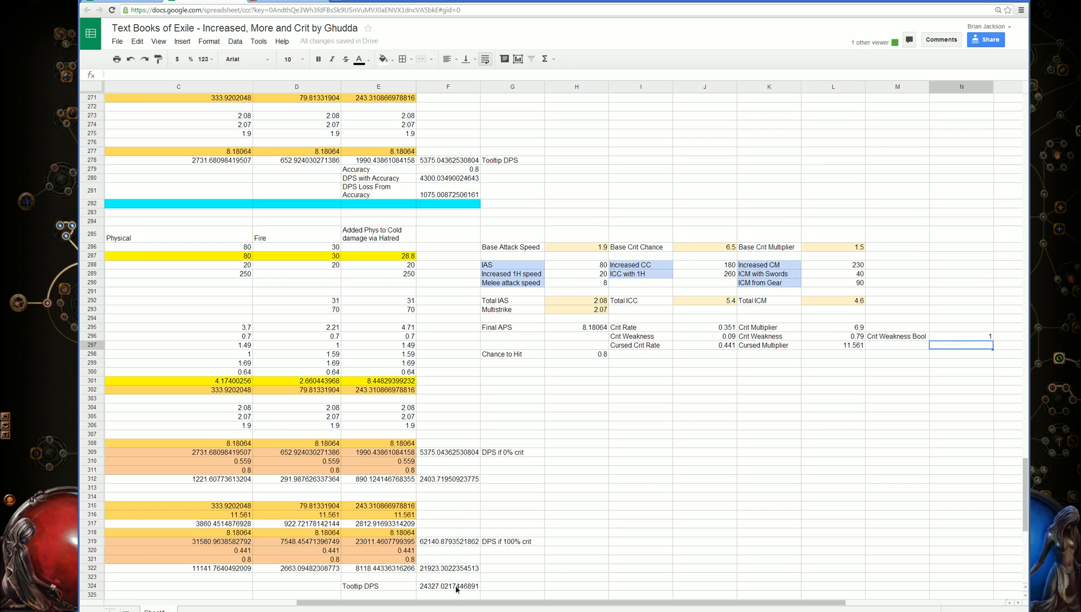
left_click(447, 587)
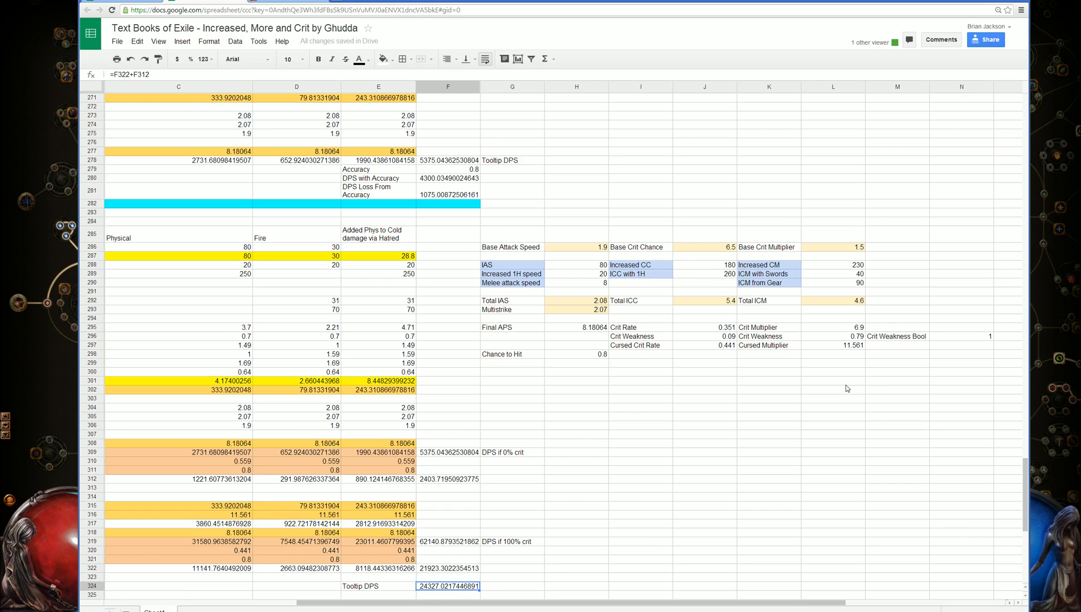
mouse_move(720, 411)
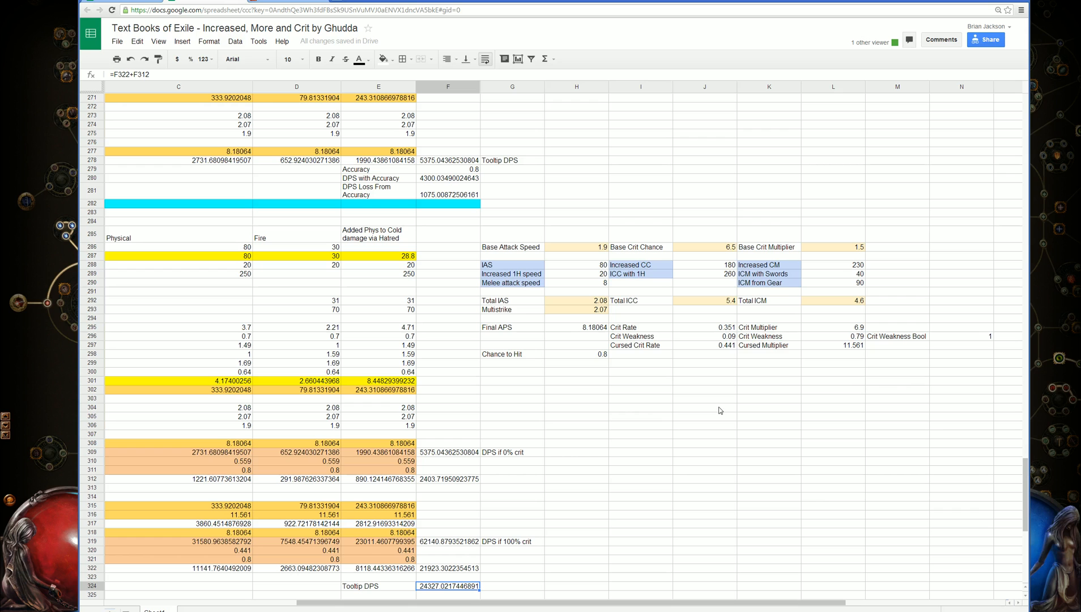
mouse_move(448, 444)
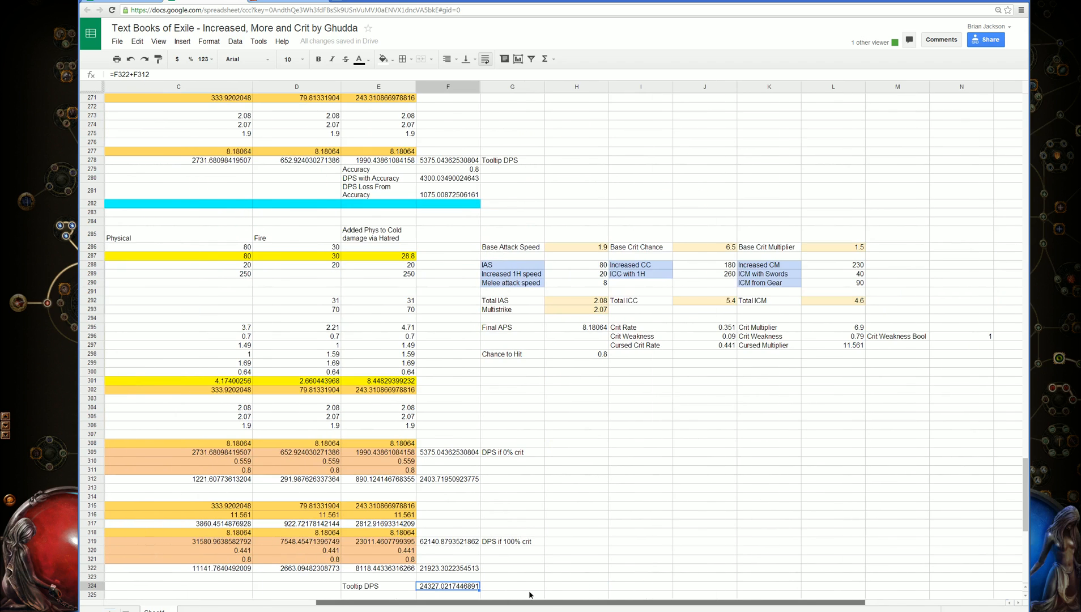
mouse_move(544, 595)
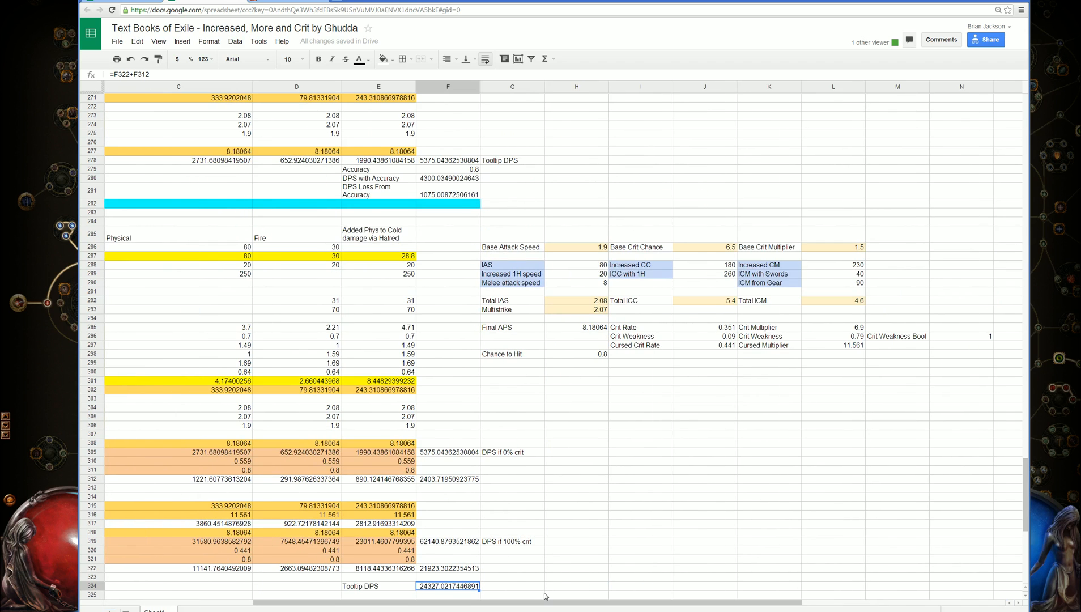
mouse_move(431, 387)
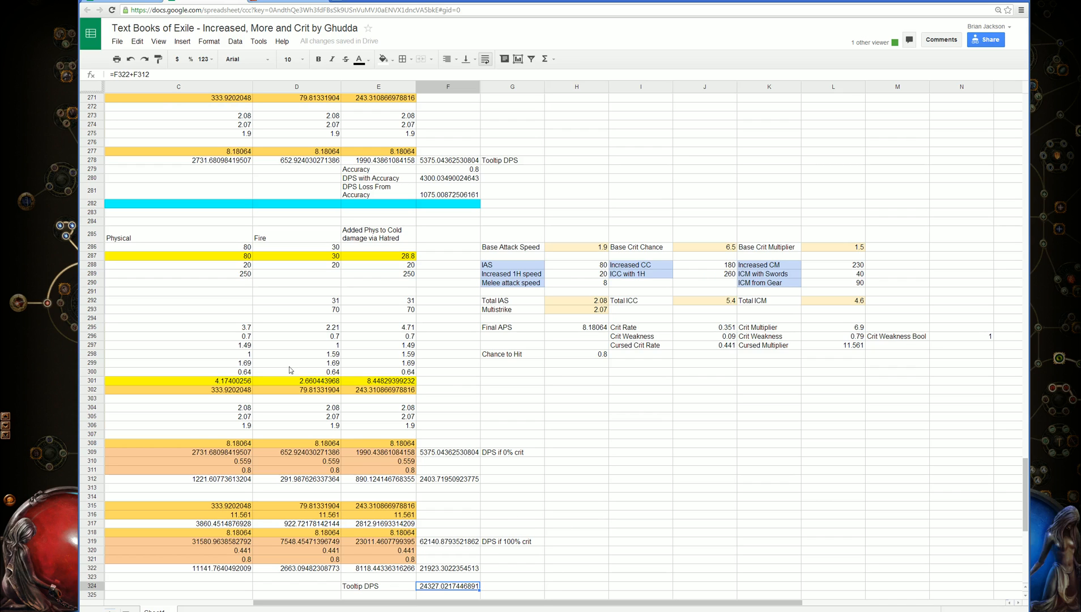
- Set Crit Weakness Bool in N296 back to 0, returning Tooltip DPS to about 13,205
left_click(990, 336)
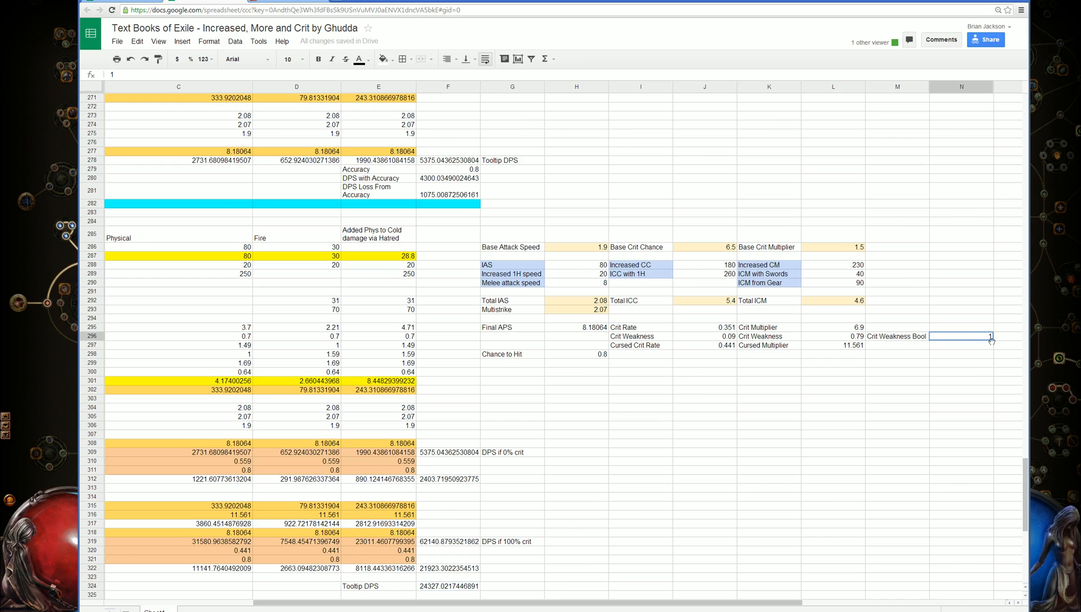
type("0")
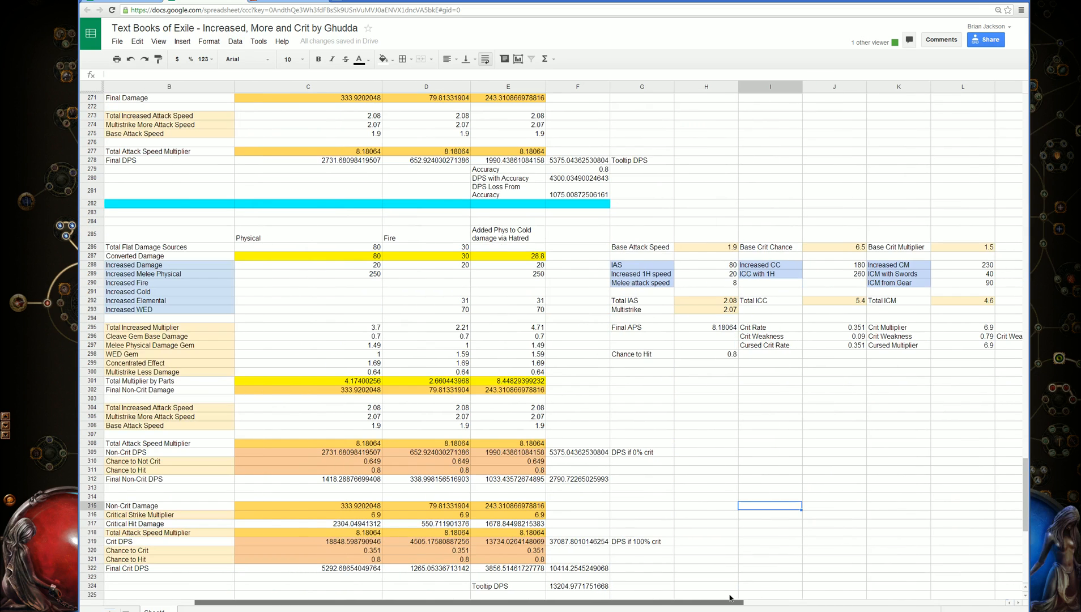
mouse_move(1006, 250)
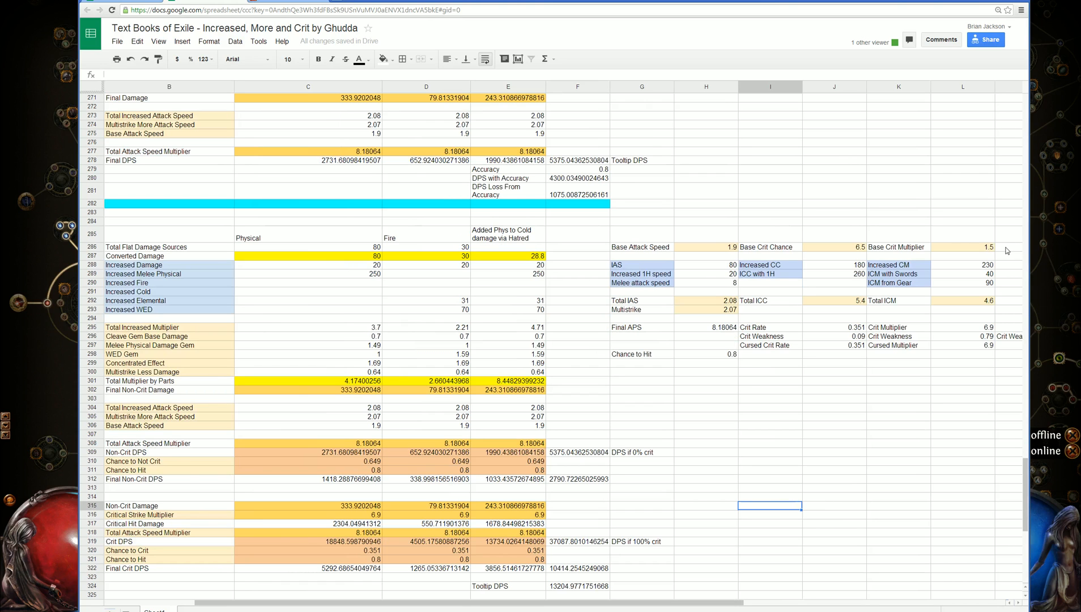
mouse_move(915, 312)
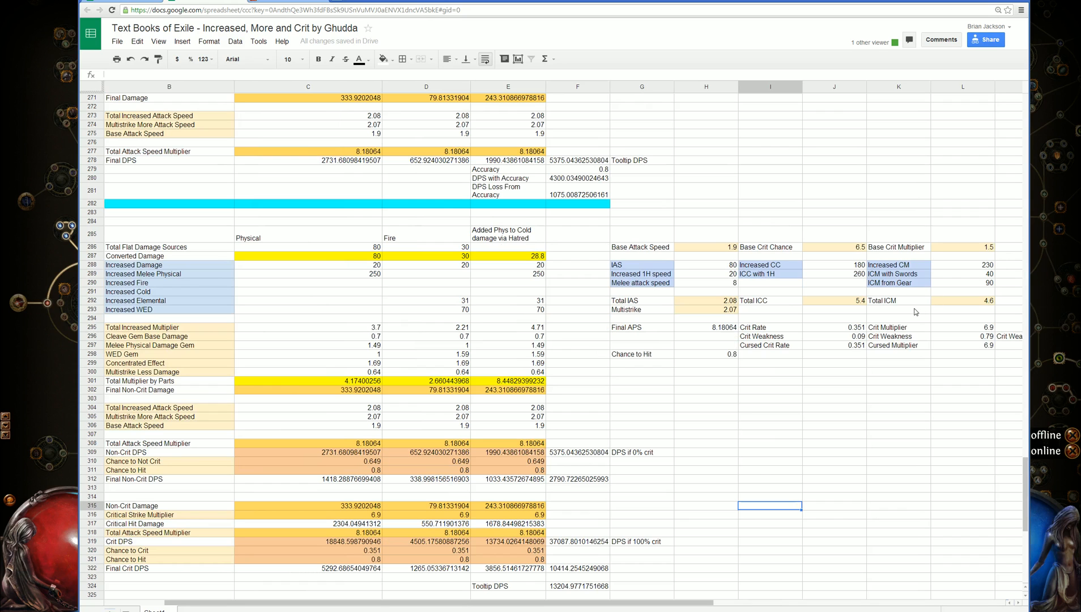
mouse_move(573, 510)
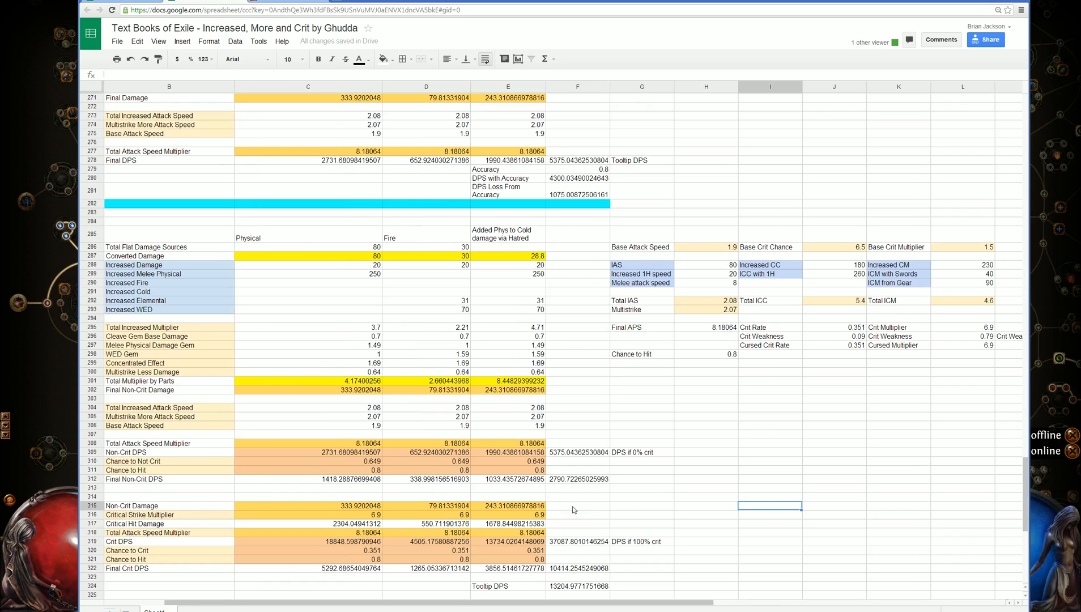